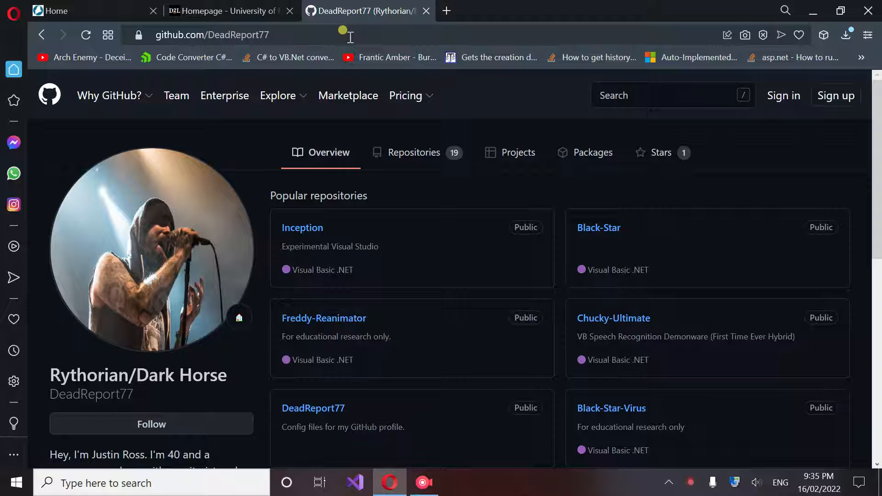
{"action": "left_click", "coordinate": [212, 35]}
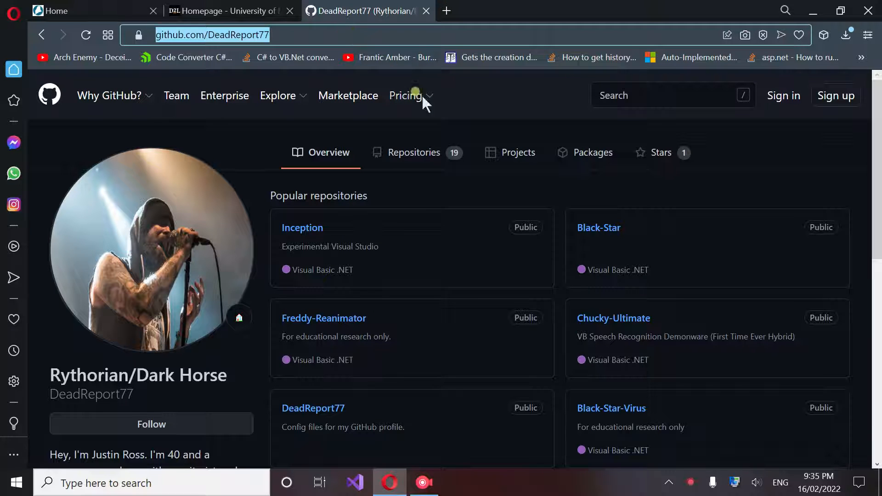
{"action": "mouse_move", "coordinate": [415, 153]}
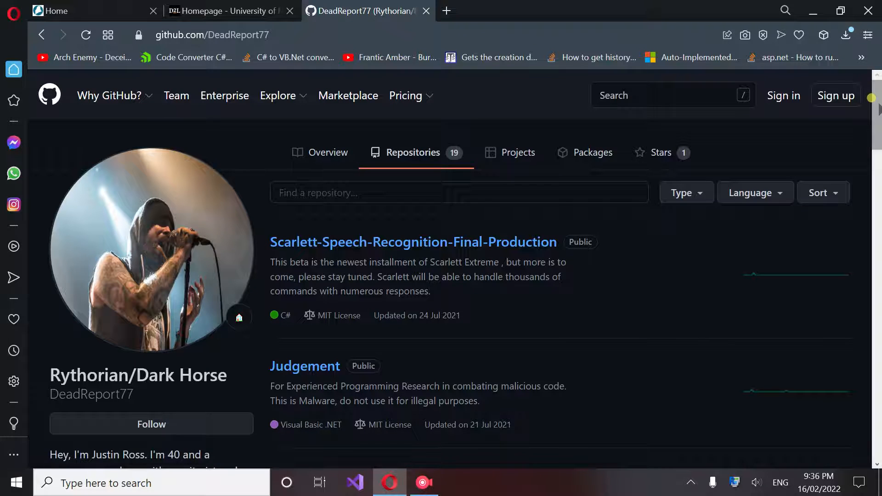
{"action": "scroll", "scroll_direction": "down", "scroll_amount": 3}
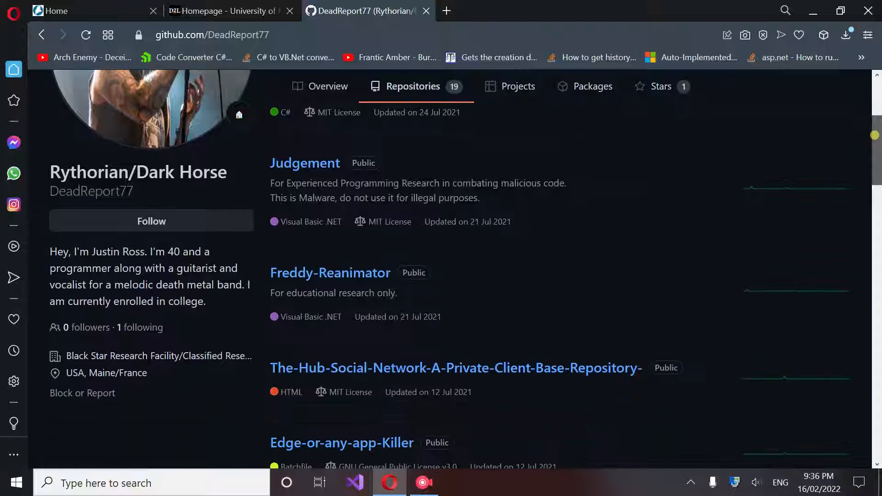
{"action": "scroll", "scroll_direction": "down", "scroll_amount": 3}
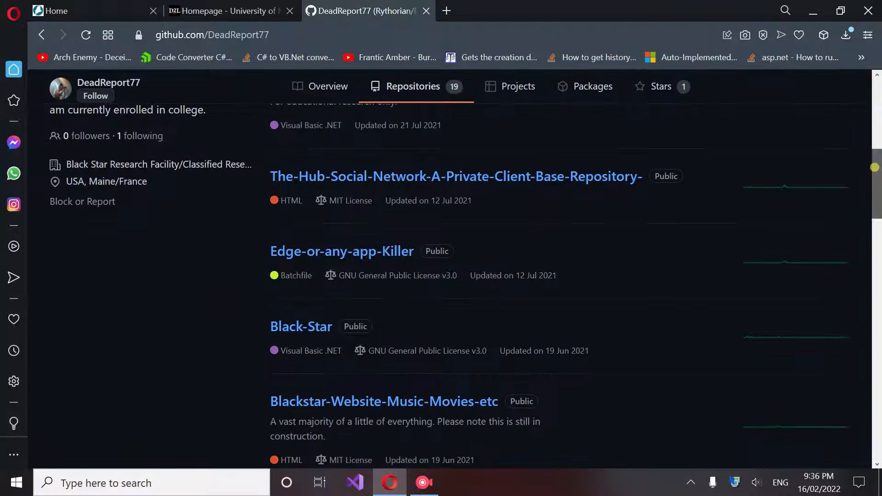
{"action": "scroll", "scroll_direction": "up", "scroll_amount": 3}
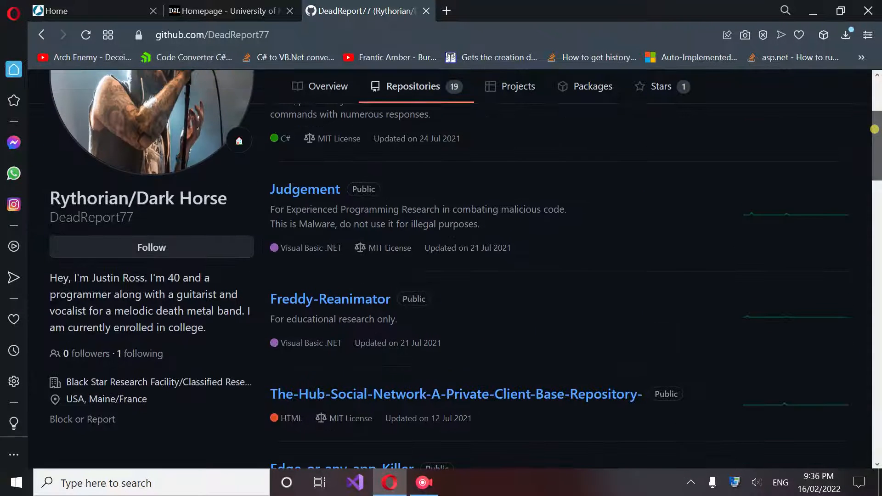
{"action": "mouse_move", "coordinate": [407, 330]}
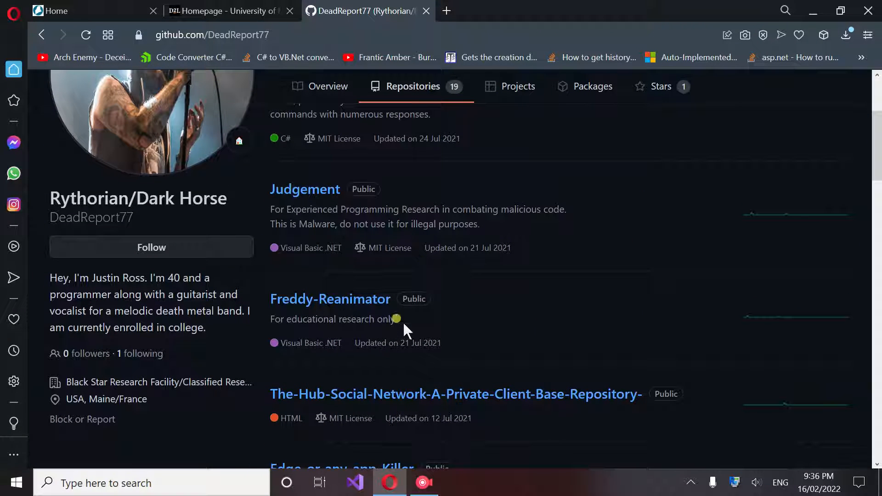
{"action": "mouse_move", "coordinate": [535, 241]}
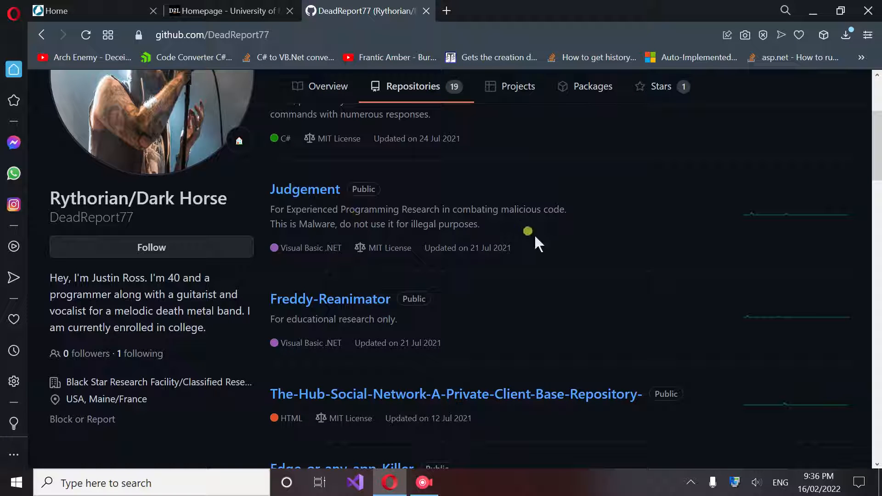
{"action": "mouse_move", "coordinate": [377, 227]}
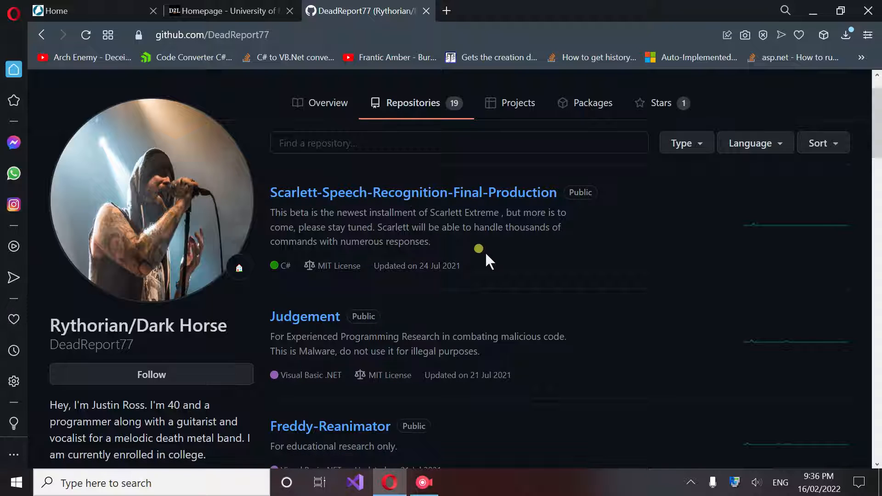
{"action": "mouse_move", "coordinate": [565, 239]}
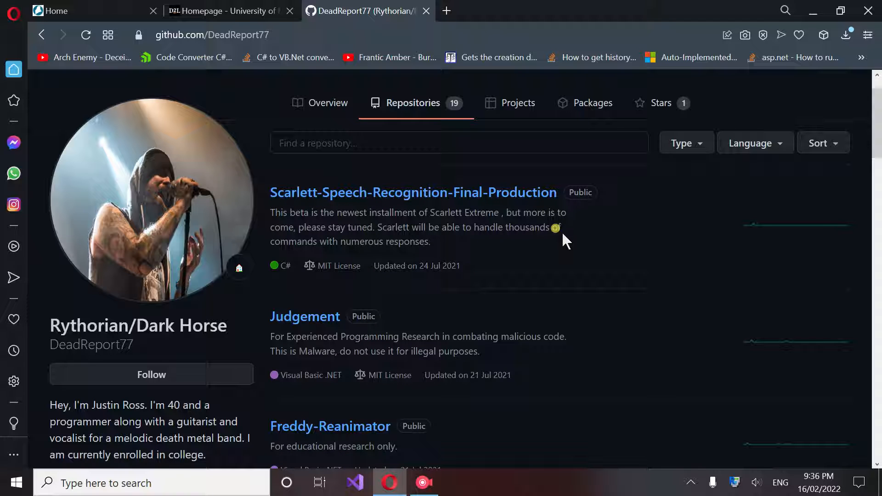
{"action": "mouse_move", "coordinate": [431, 202]}
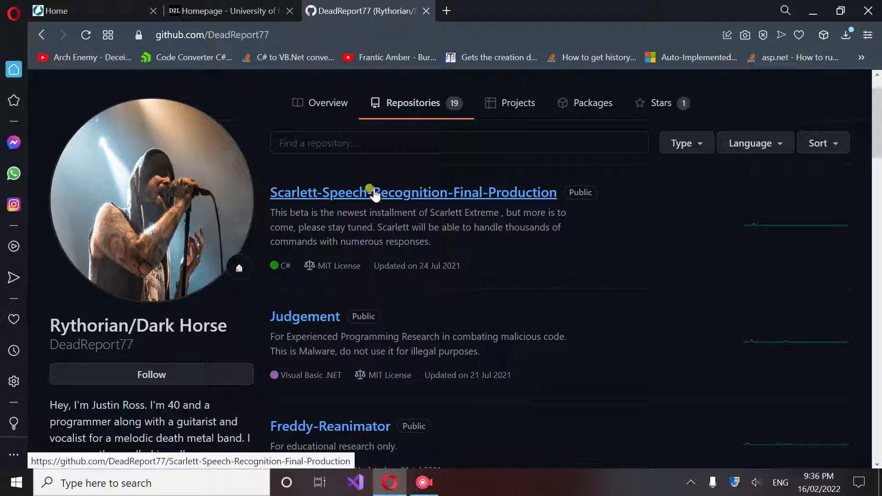
{"action": "mouse_move", "coordinate": [392, 197]}
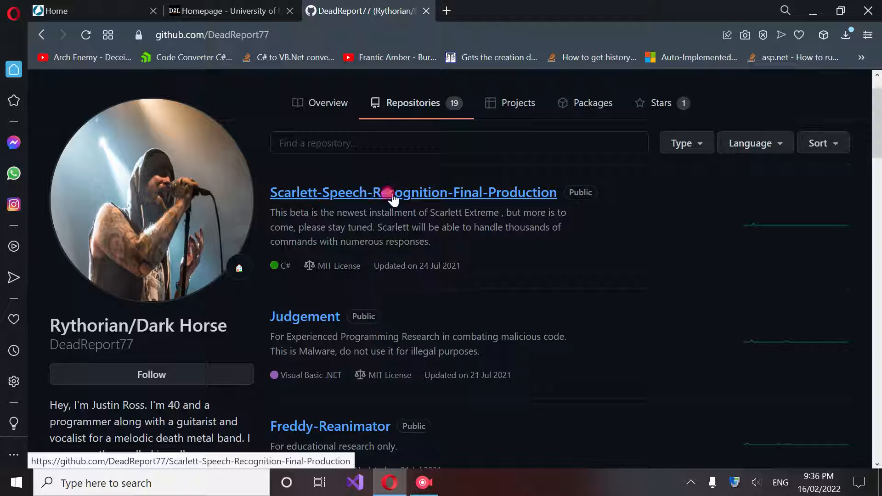
Review the added files in the Scarlett-Speech-Recognition-Final-Production "Add files via upload" commit
{"action": "left_click", "coordinate": [413, 192]}
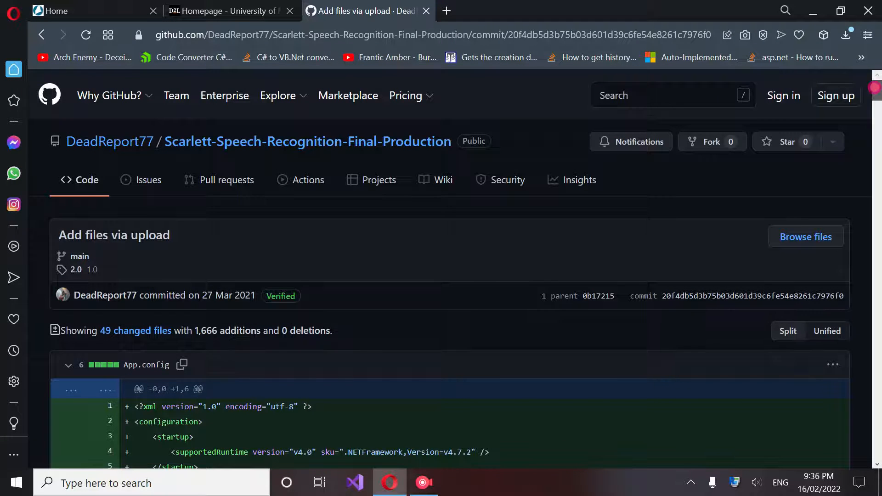
{"action": "scroll", "scroll_direction": "down", "scroll_amount": 3}
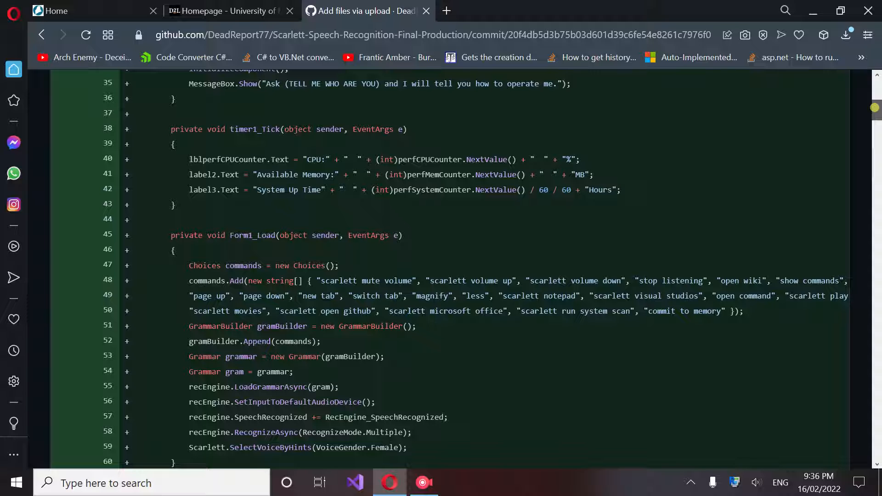
{"action": "scroll", "scroll_direction": "down", "scroll_amount": 3}
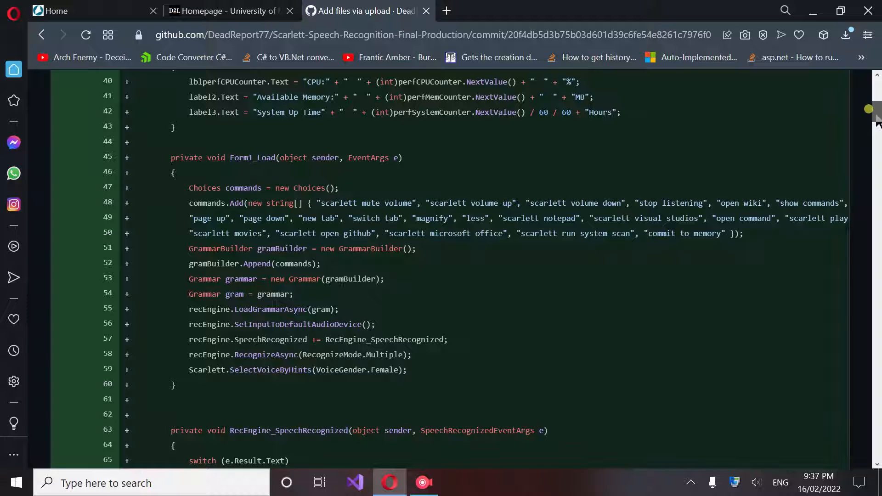
{"action": "scroll", "scroll_direction": "down", "scroll_amount": 3}
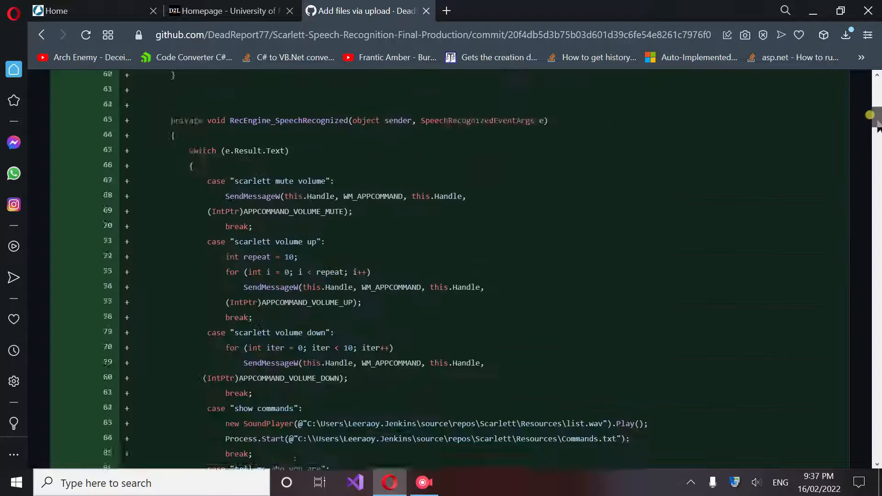
{"action": "scroll", "scroll_direction": "down", "scroll_amount": 3}
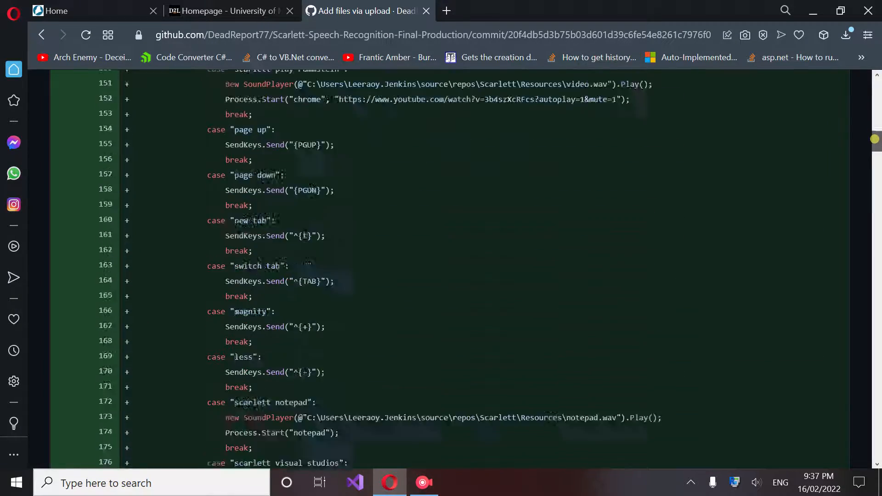
{"action": "scroll", "scroll_direction": "up", "scroll_amount": 3}
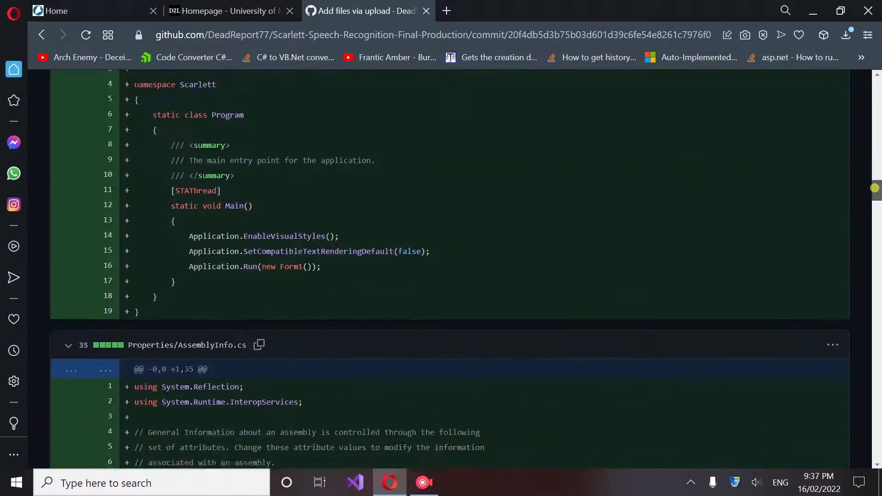
{"action": "scroll", "scroll_direction": "down", "scroll_amount": 3}
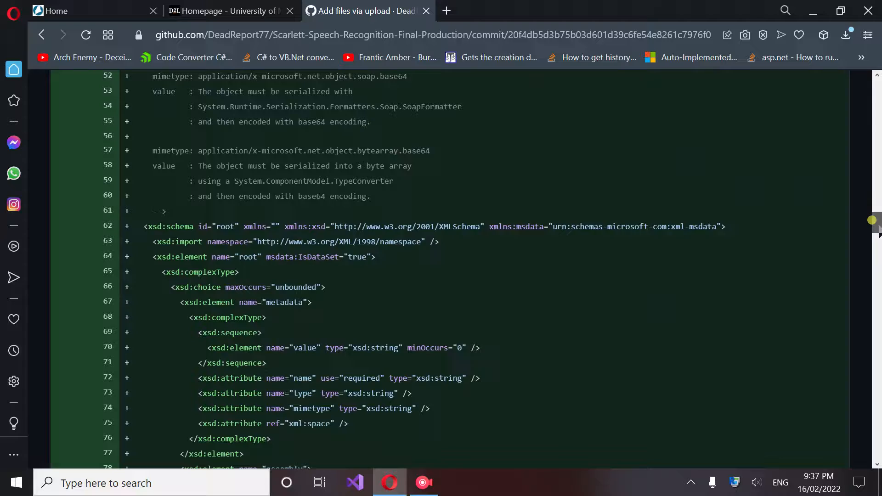
{"action": "scroll", "scroll_direction": "down", "scroll_amount": 3}
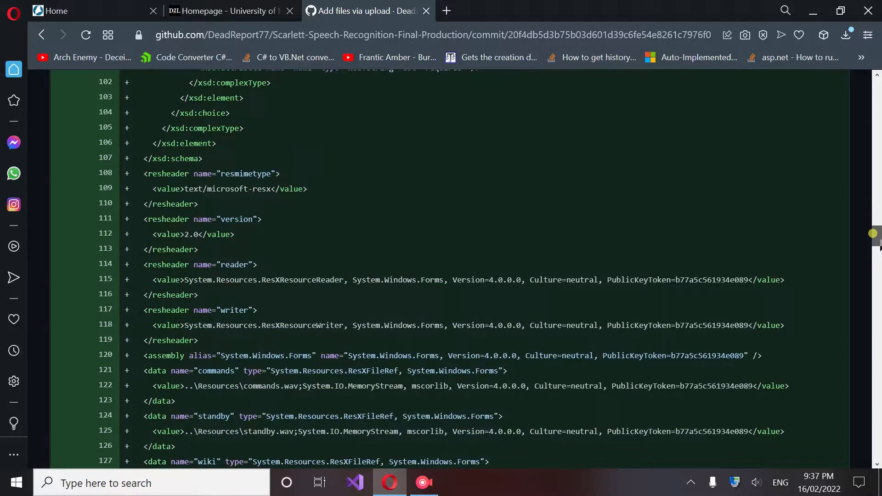
{"action": "scroll", "scroll_direction": "down", "scroll_amount": 3}
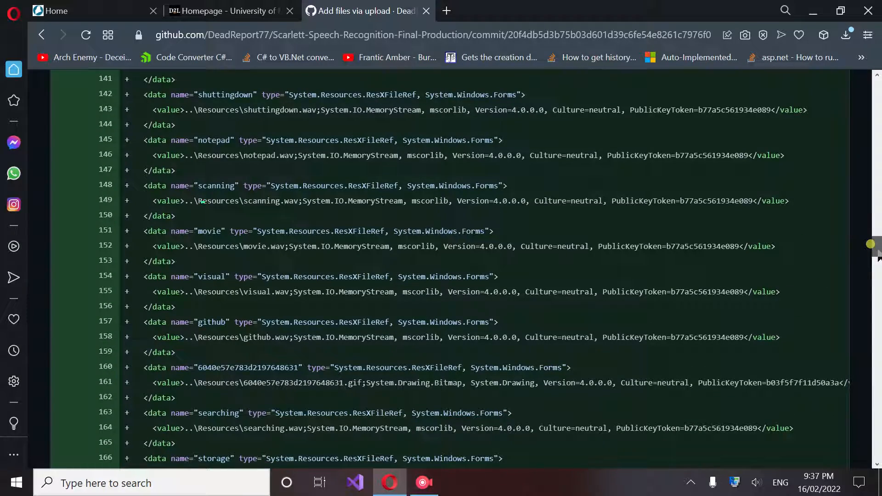
{"action": "scroll", "scroll_direction": "down", "scroll_amount": 3}
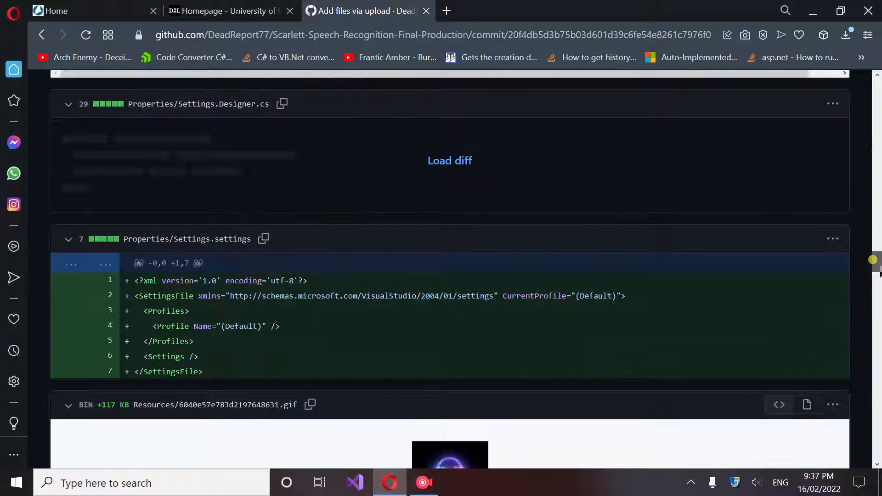
Save the purple glowing orb GIF from the commit's resources to disk
{"action": "scroll", "scroll_direction": "down", "scroll_amount": 3}
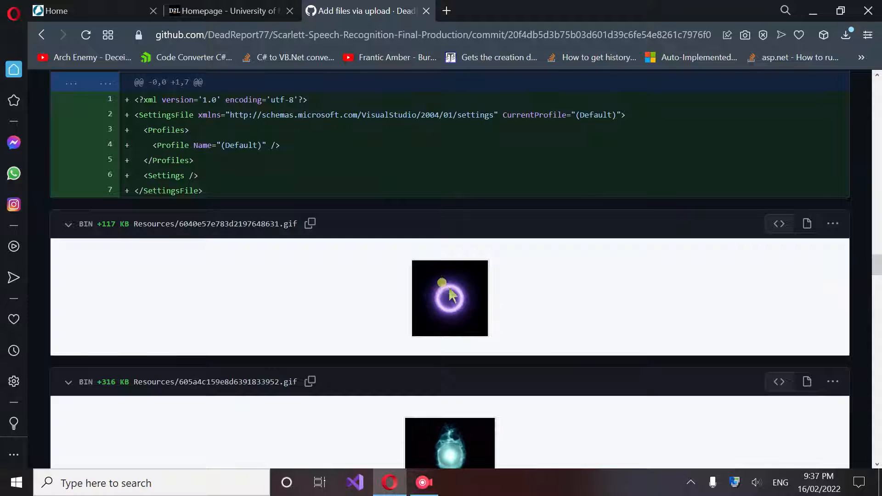
{"action": "right_click", "coordinate": [456, 313]}
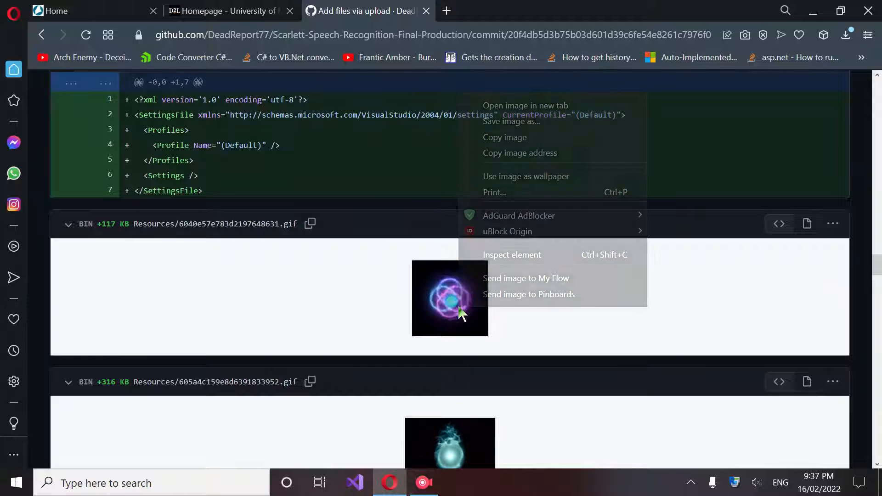
{"action": "mouse_move", "coordinate": [527, 126]}
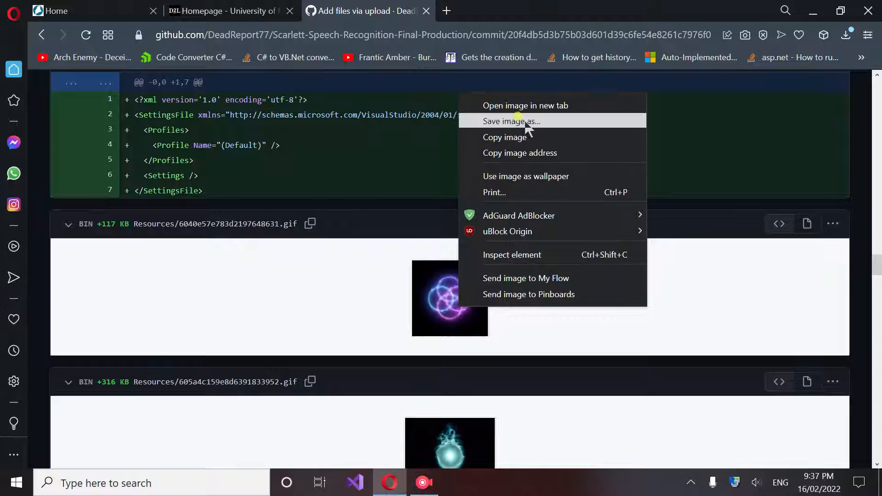
{"action": "left_click", "coordinate": [511, 121]}
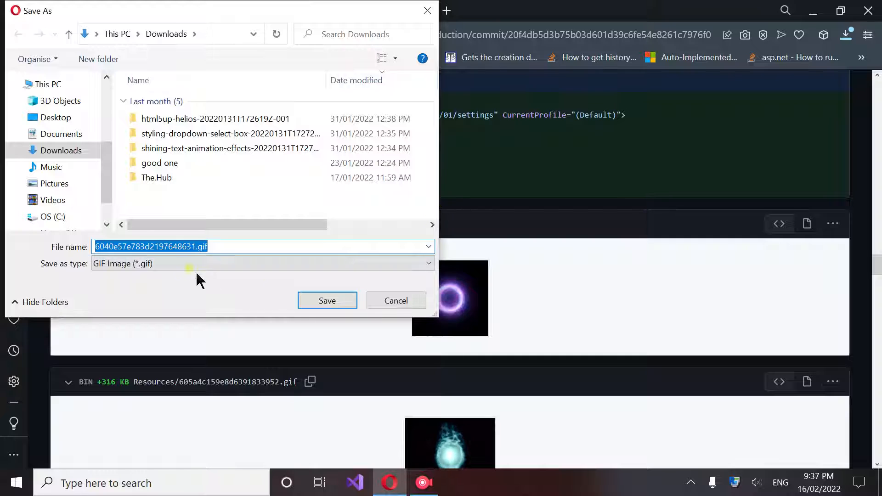
{"action": "mouse_move", "coordinate": [327, 300]}
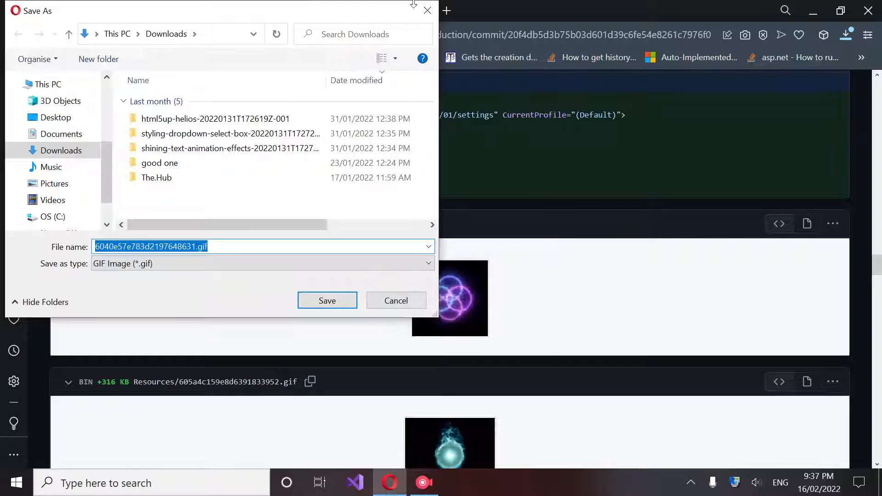
{"action": "left_click", "coordinate": [327, 300]}
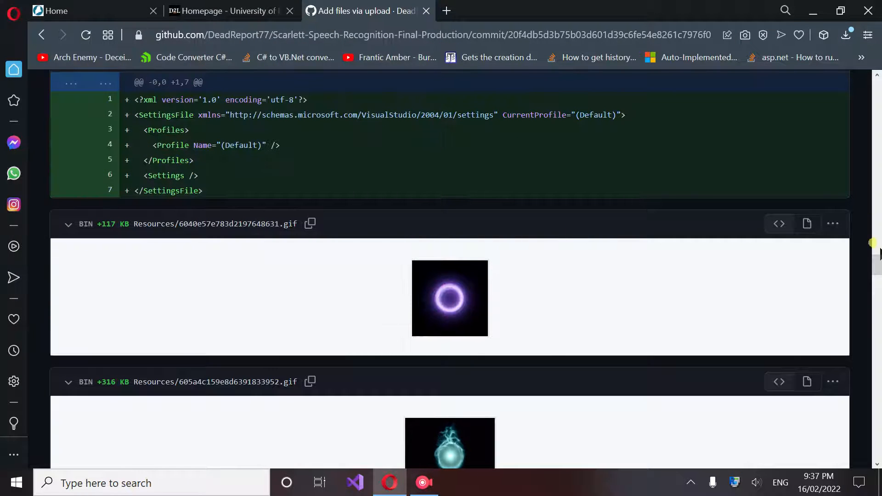
Save the red Hnet-image1.gif animation from the commit to disk
{"action": "scroll", "scroll_direction": "down", "scroll_amount": 3}
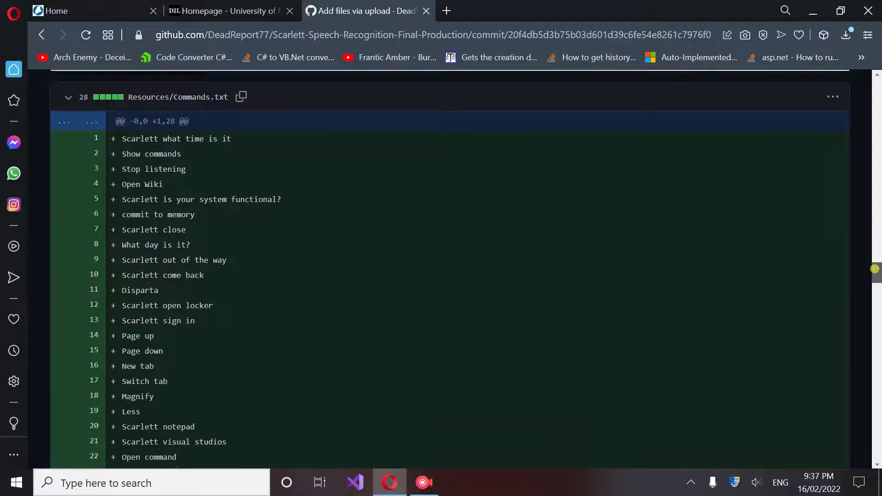
{"action": "scroll", "scroll_direction": "down", "scroll_amount": 3}
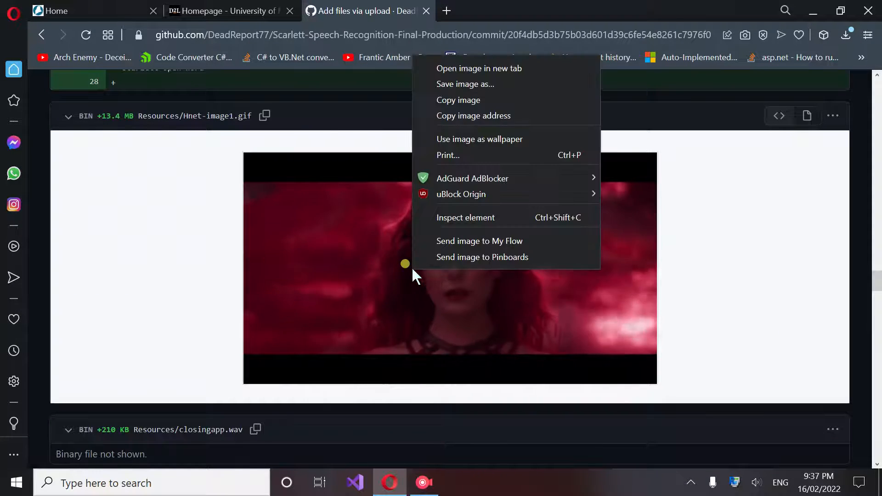
{"action": "left_click", "coordinate": [465, 84]}
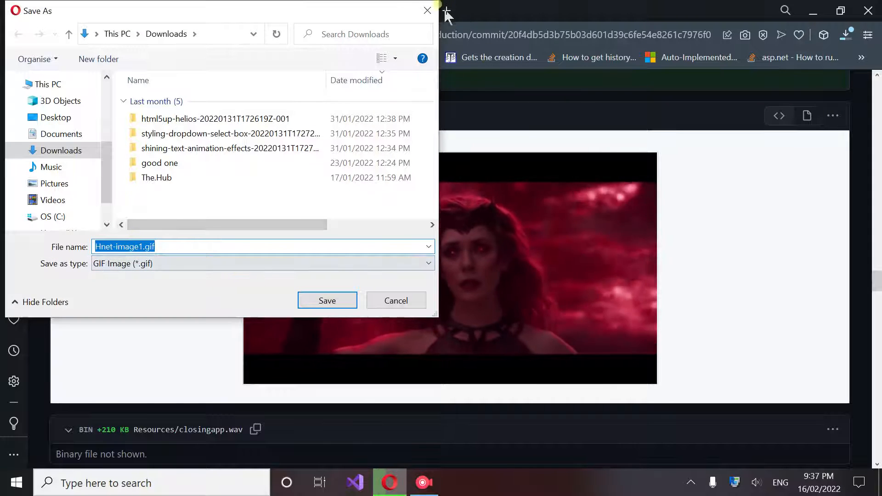
{"action": "left_click", "coordinate": [328, 301]}
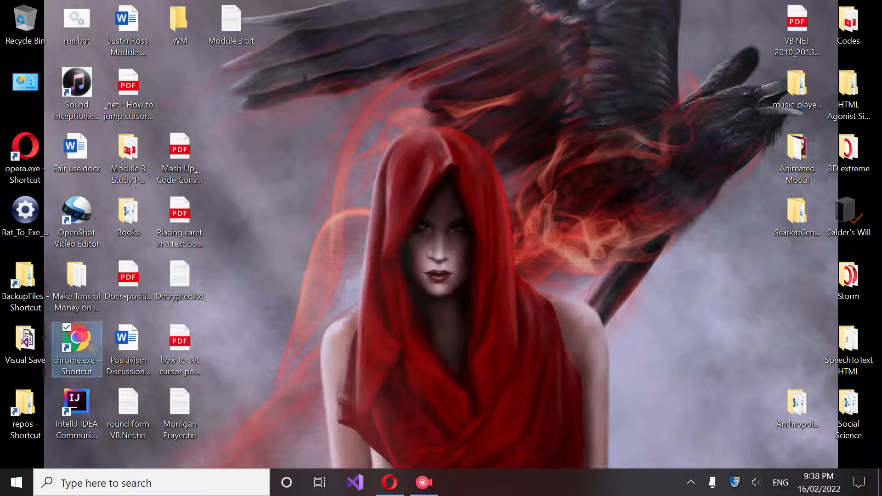
Search Ecosia images in Chrome for "scarlett witch logo" and browse the results
{"action": "double_click", "coordinate": [77, 341]}
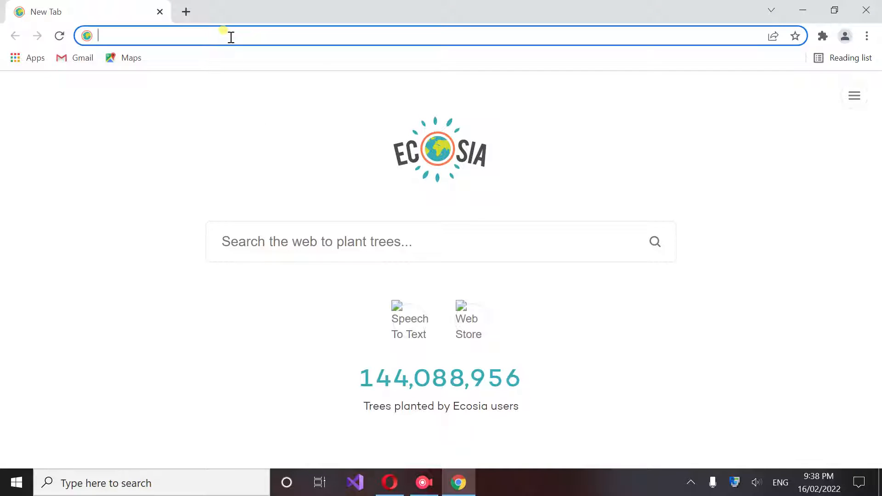
{"action": "type", "text": "scarlett+witch+logo&addon=chrome&addonversion=4.0.7&method=topbar"}
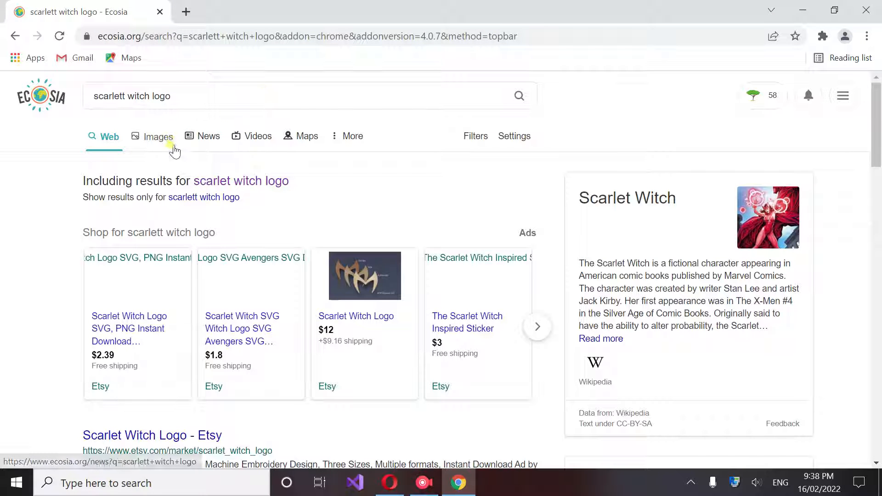
{"action": "left_click", "coordinate": [158, 136]}
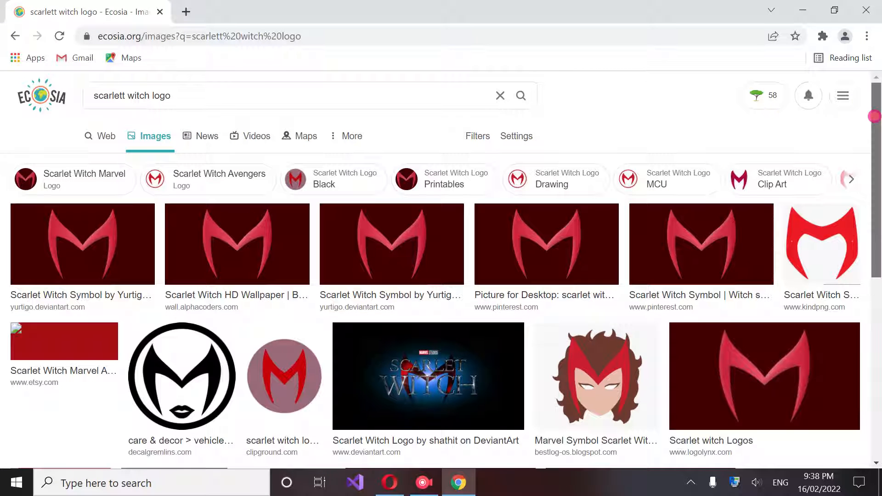
{"action": "scroll", "scroll_direction": "down", "scroll_amount": 3}
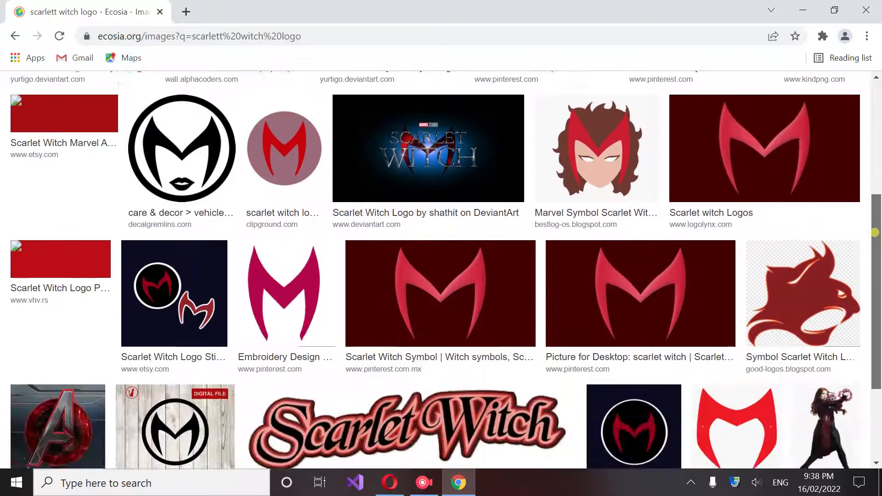
{"action": "scroll", "scroll_direction": "down", "scroll_amount": 3}
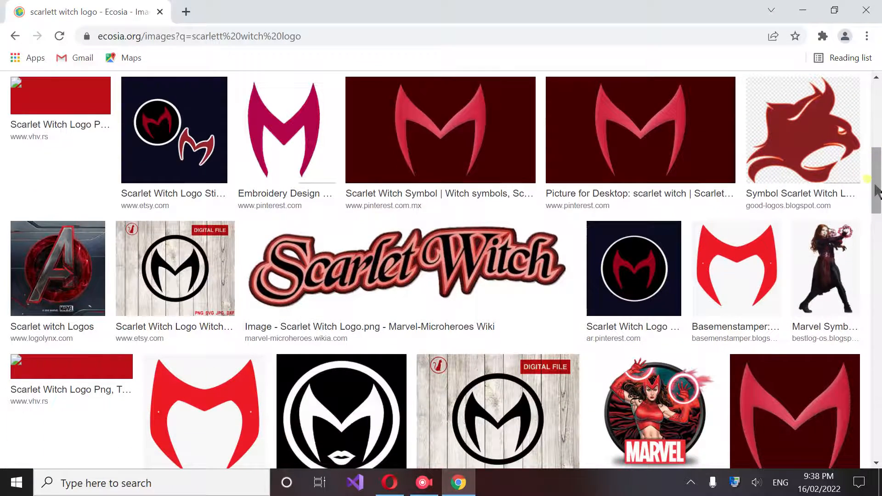
{"action": "scroll", "scroll_direction": "down", "scroll_amount": 3}
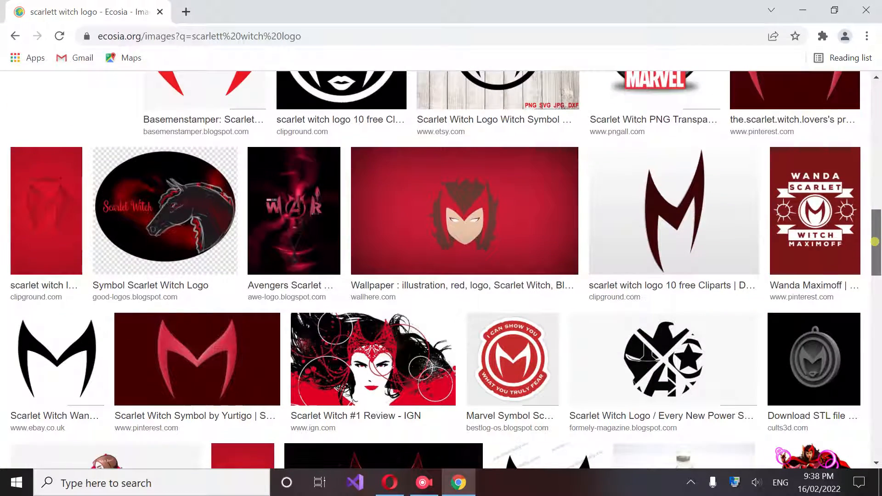
{"action": "scroll", "scroll_direction": "down", "scroll_amount": 3}
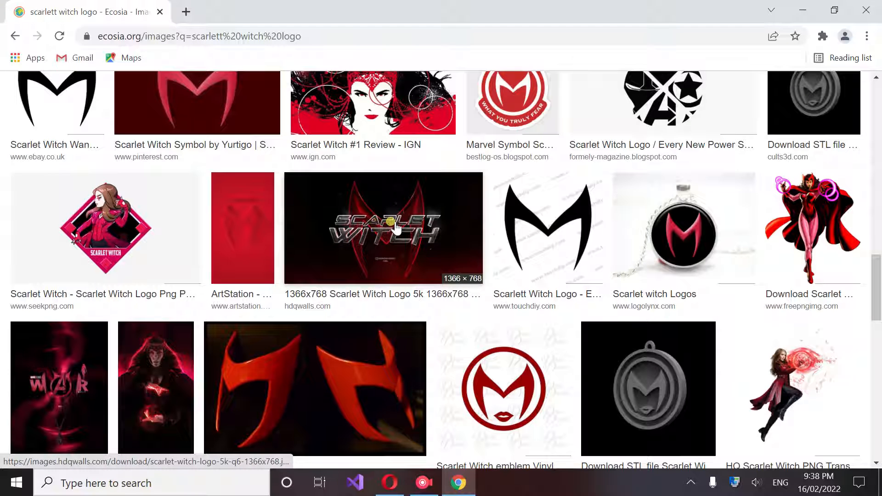
{"action": "mouse_move", "coordinate": [400, 236]}
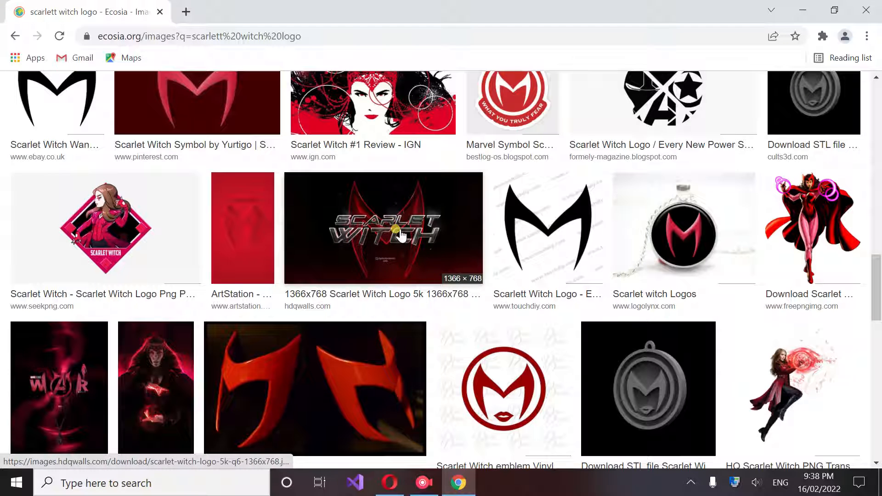
Save the hdqwalls Scarlet Witch logo as scarlet-witch-logo-5k-q6-1366x768.jpg in Downloads
{"action": "right_click", "coordinate": [400, 235]}
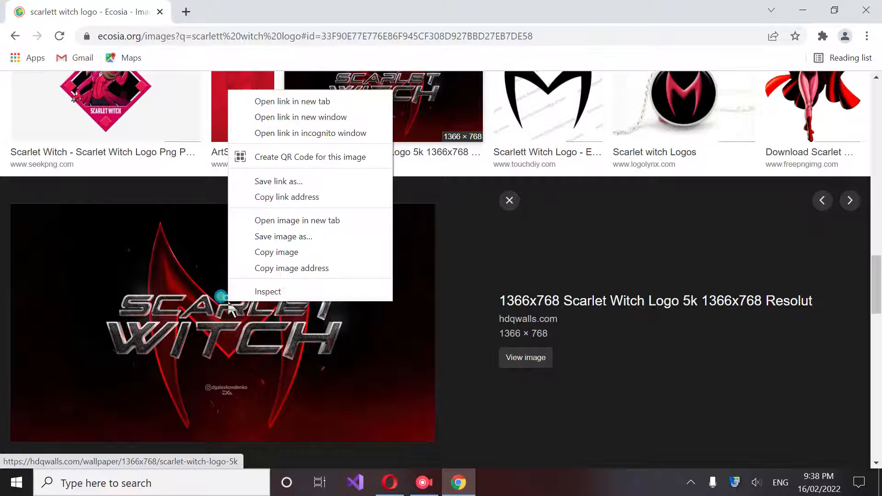
{"action": "mouse_move", "coordinate": [281, 236]}
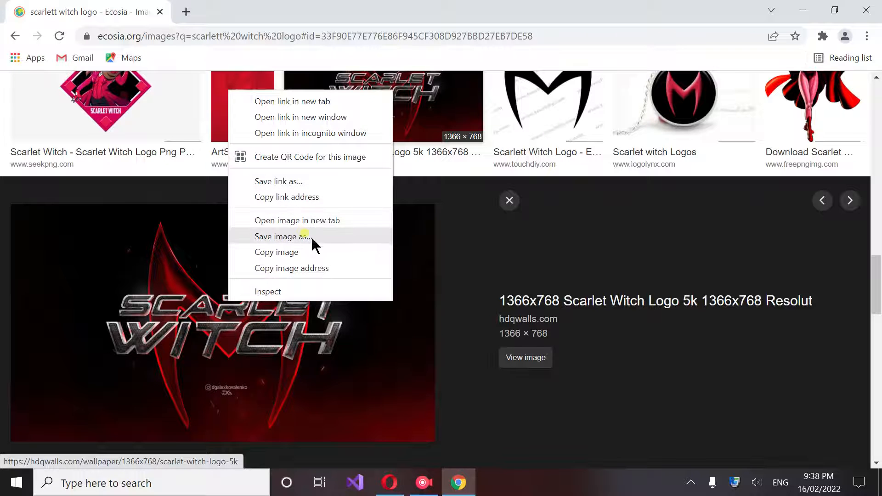
{"action": "left_click", "coordinate": [284, 236]}
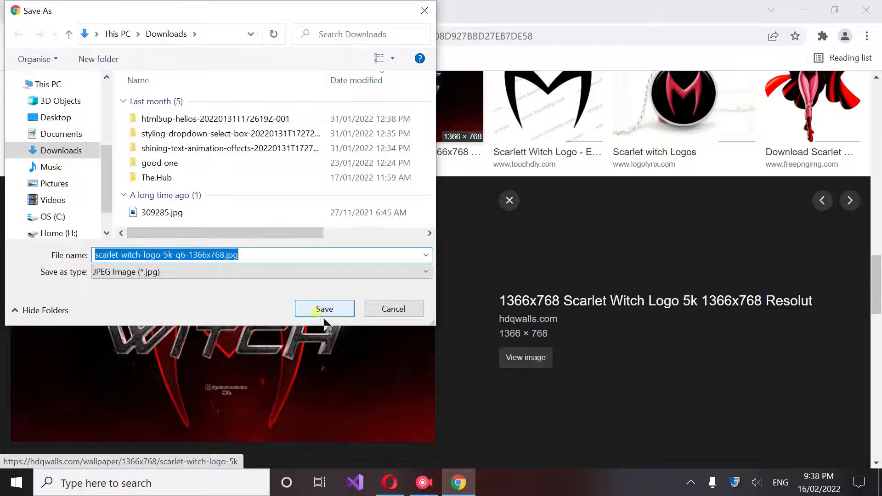
{"action": "left_click", "coordinate": [324, 309]}
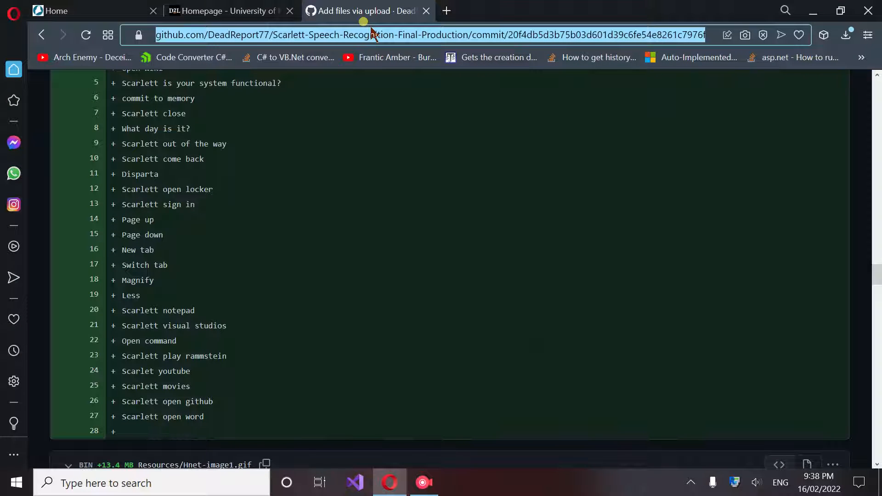
Search "crop an image online", reach iLoveIMG's Crop Image tool and start selecting the logo
{"action": "type", "text": "crop an image online"}
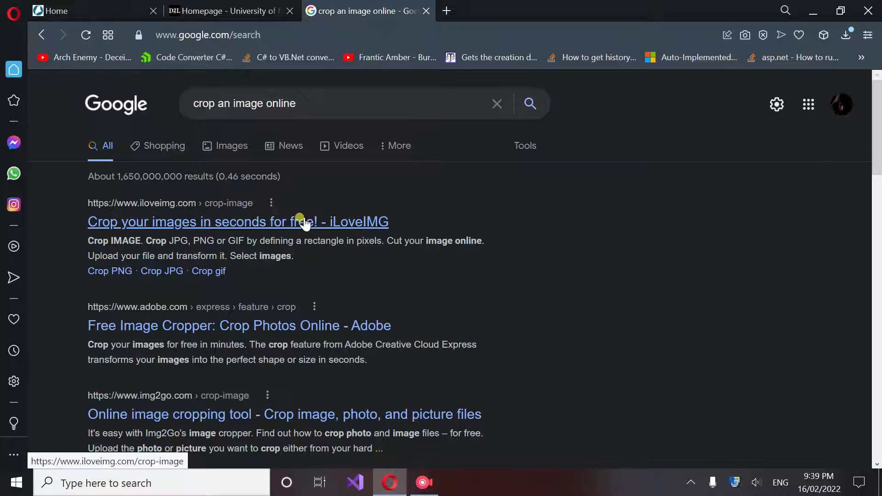
{"action": "left_click", "coordinate": [237, 222]}
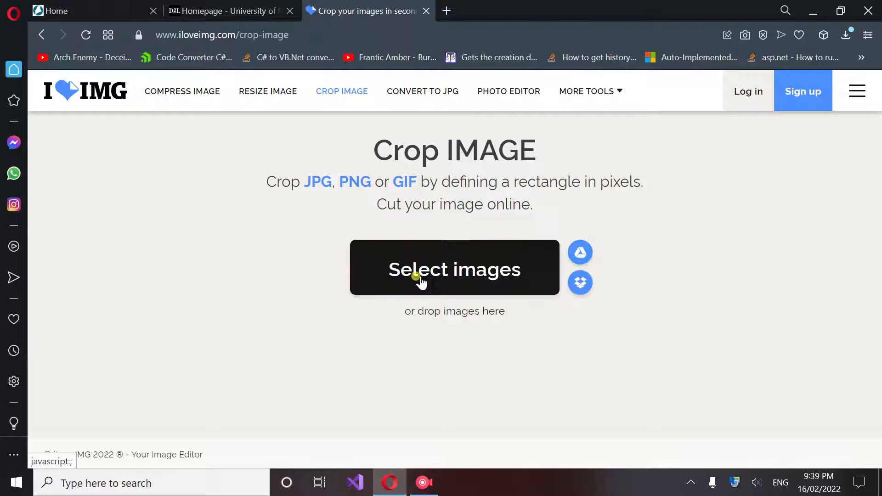
{"action": "left_click", "coordinate": [454, 269]}
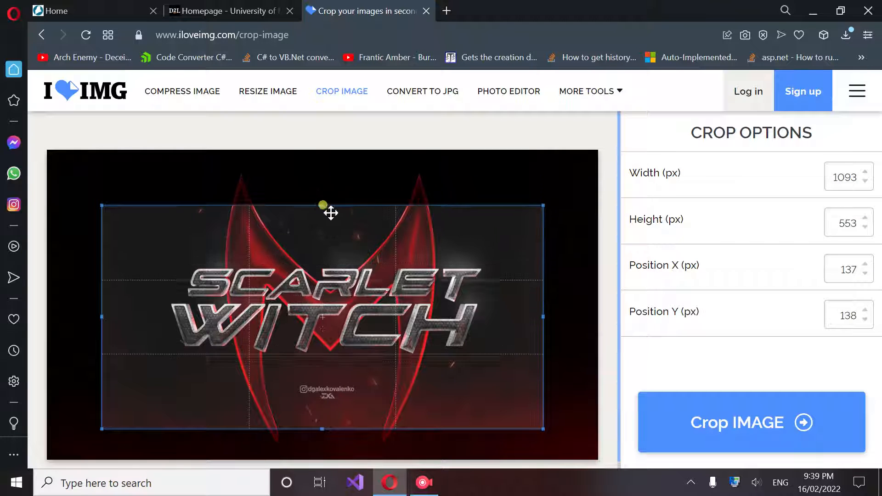
Tighten the crop rectangle's four edges around the SCARLET WITCH lettering and apply the crop
{"action": "left_click_drag", "start_coordinate": [322, 205], "coordinate": [331, 250]}
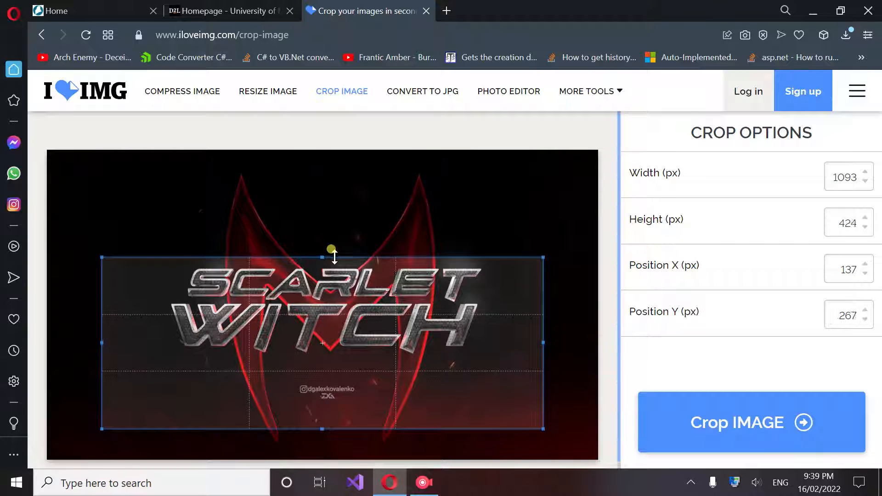
{"action": "left_click_drag", "start_coordinate": [332, 250], "coordinate": [322, 422]}
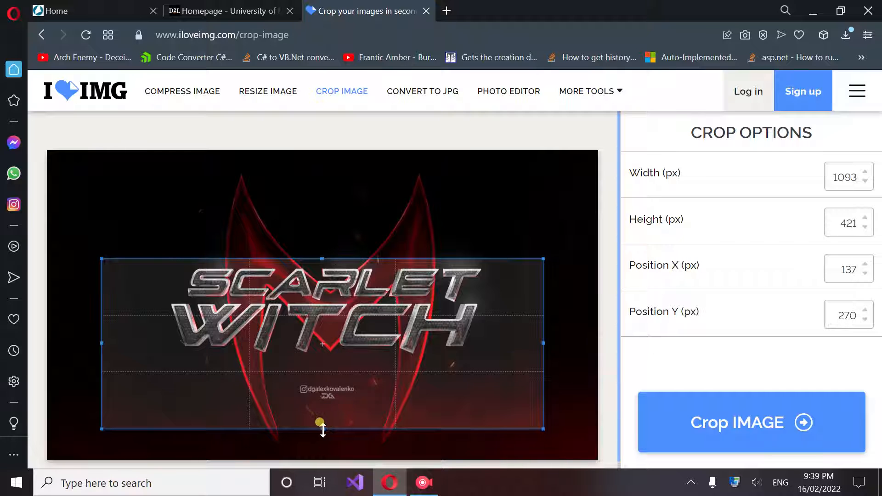
{"action": "left_click_drag", "start_coordinate": [322, 422], "coordinate": [337, 352]}
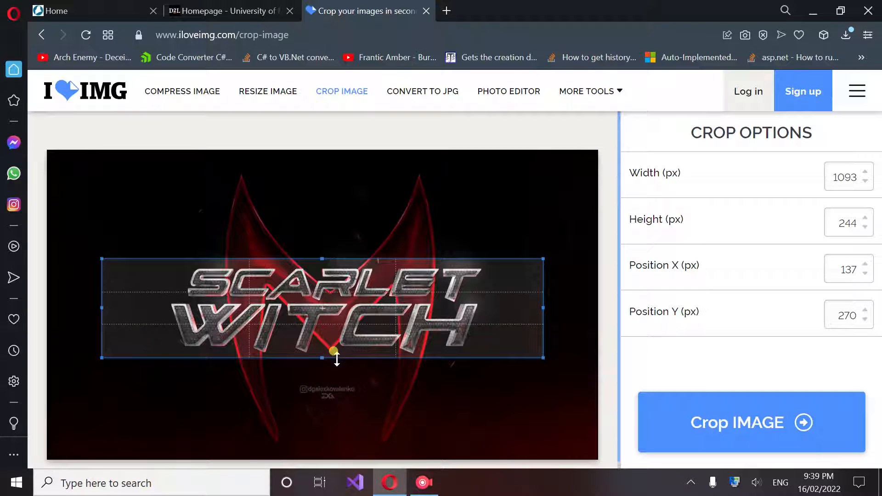
{"action": "left_click_drag", "start_coordinate": [101, 307], "coordinate": [157, 307]}
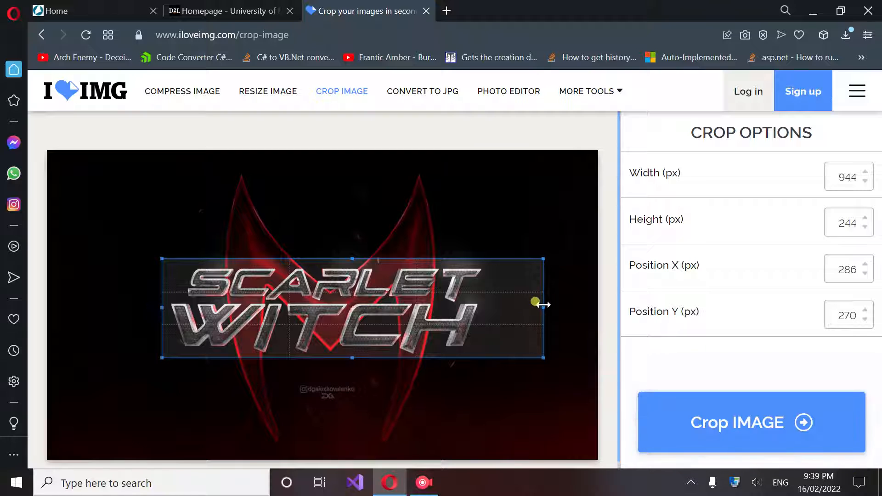
{"action": "left_click_drag", "start_coordinate": [535, 302], "coordinate": [480, 308]}
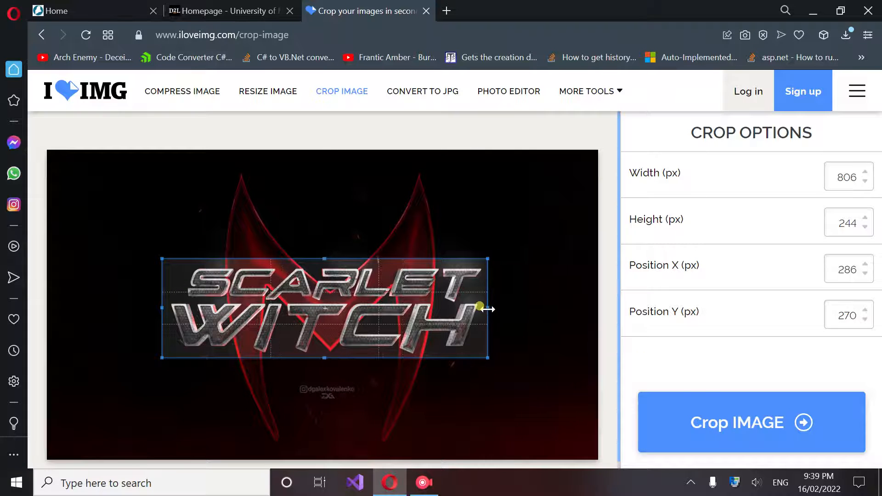
{"action": "left_click", "coordinate": [750, 422]}
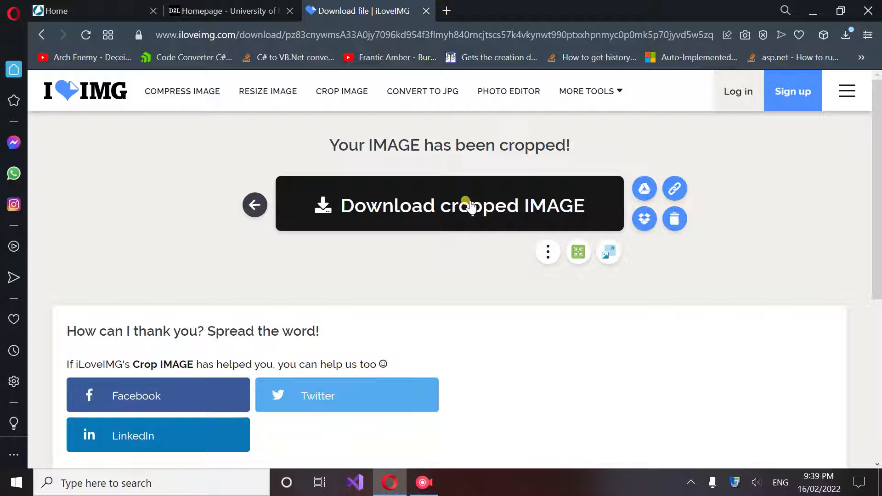
Download the cropped logo JPG and minimise the browser to the desktop
{"action": "left_click", "coordinate": [449, 205]}
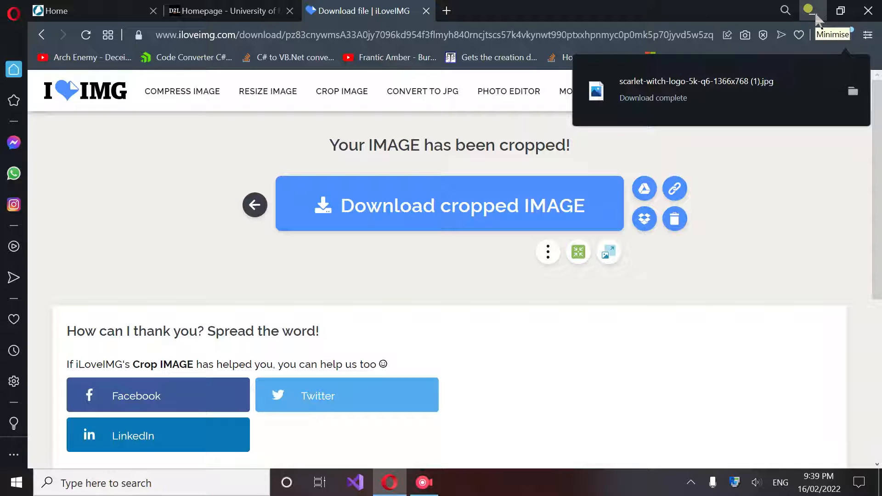
{"action": "left_click", "coordinate": [426, 11]}
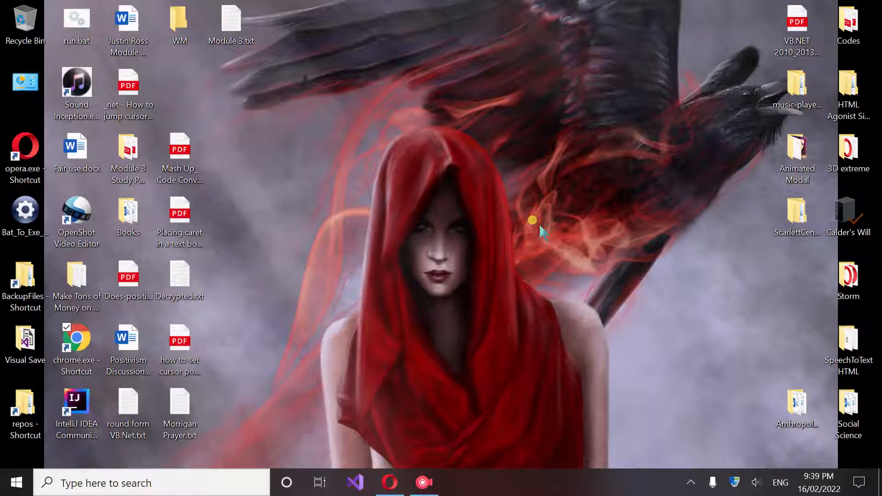
Launch Visual Studio 2019 and start a new Visual Basic Windows Forms App project
{"action": "left_click", "coordinate": [354, 482]}
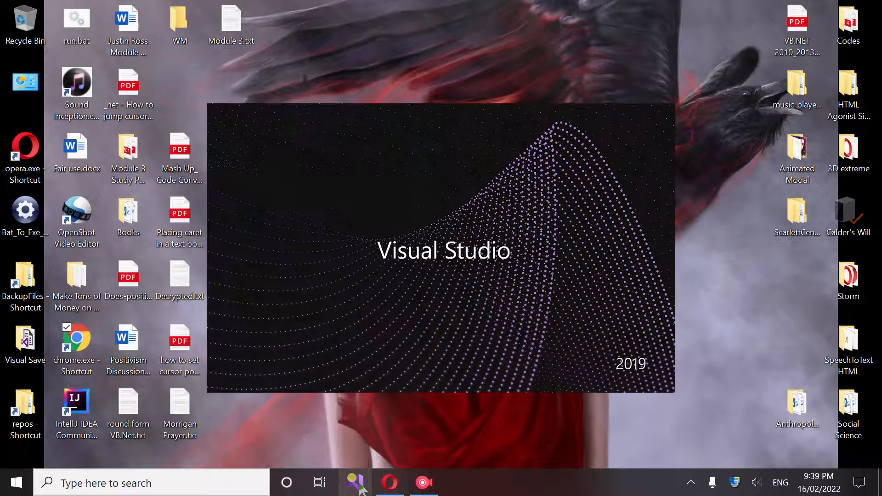
{"action": "left_click", "coordinate": [355, 483]}
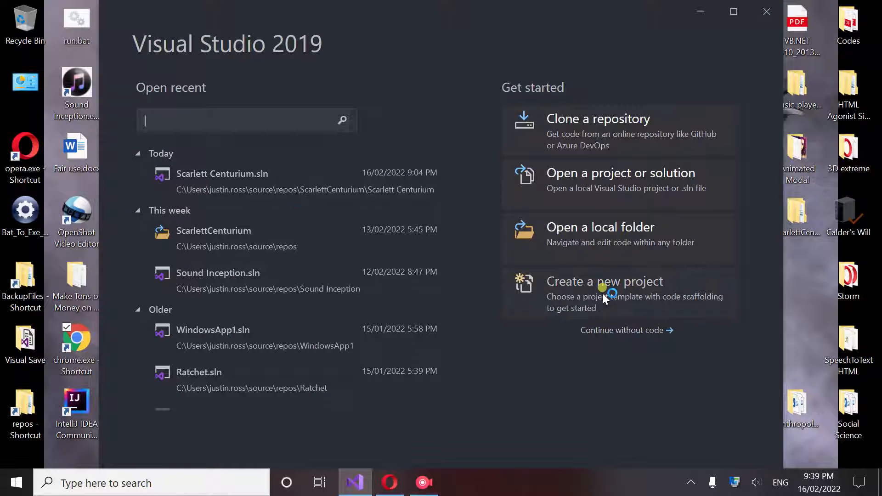
{"action": "left_click", "coordinate": [605, 281]}
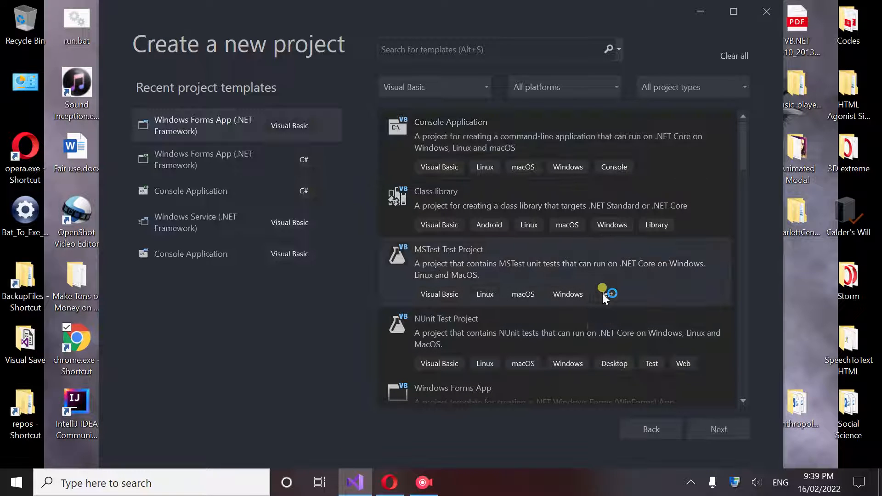
{"action": "left_click", "coordinate": [433, 86]}
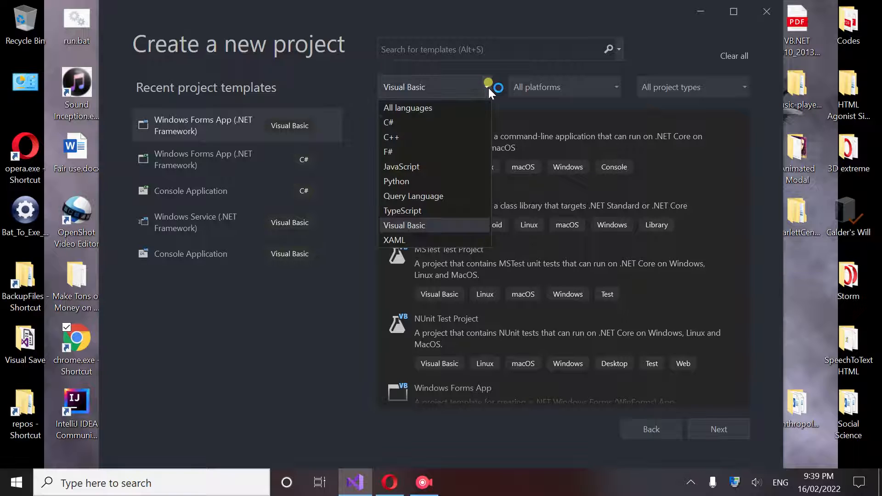
{"action": "left_click", "coordinate": [405, 225]}
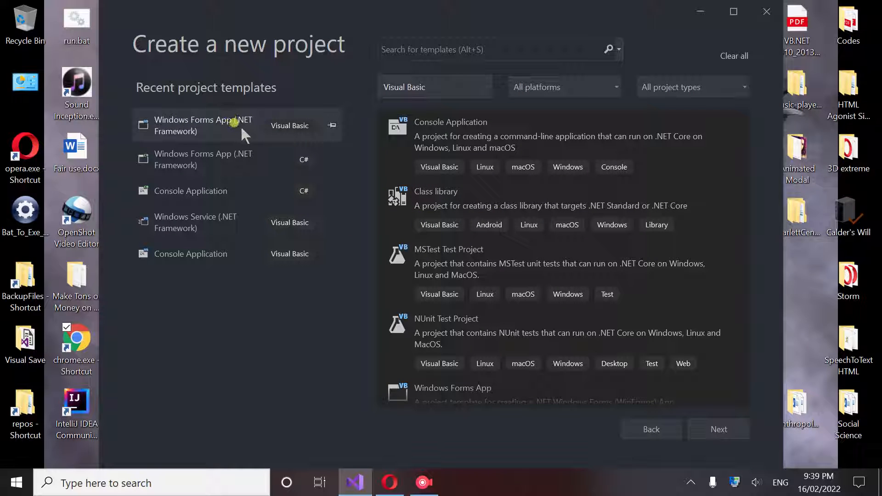
{"action": "mouse_move", "coordinate": [260, 134]}
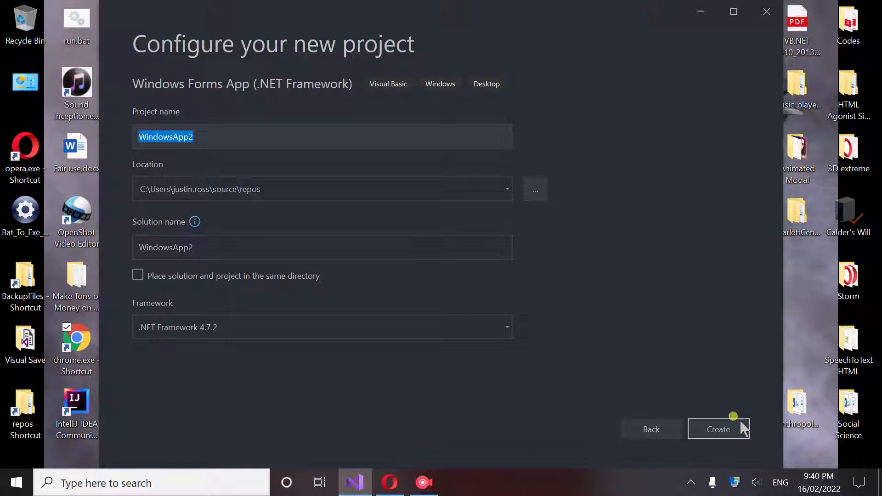
Name the project Wanda and create it
{"action": "type", "text": "W"}
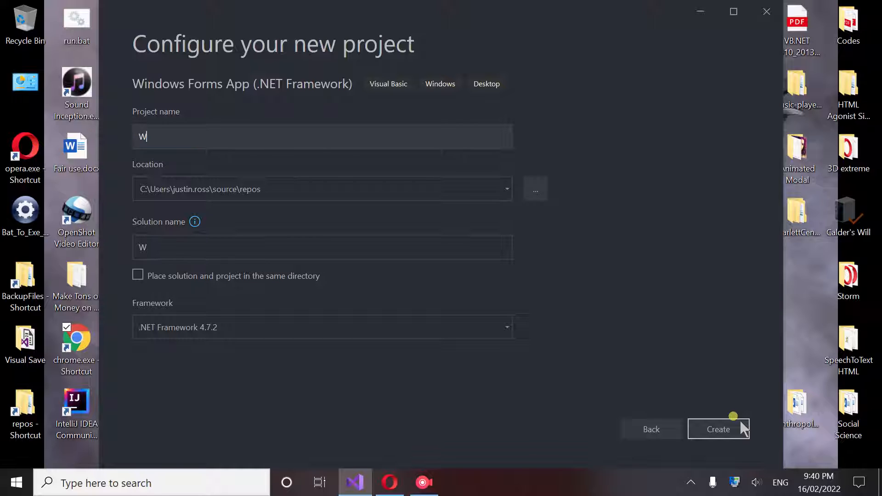
{"action": "type", "text": "anda"}
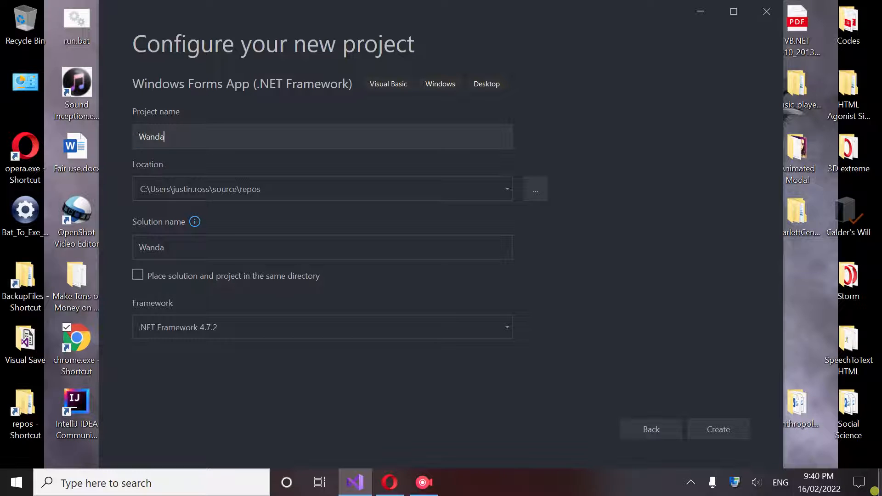
{"action": "left_click", "coordinate": [719, 429]}
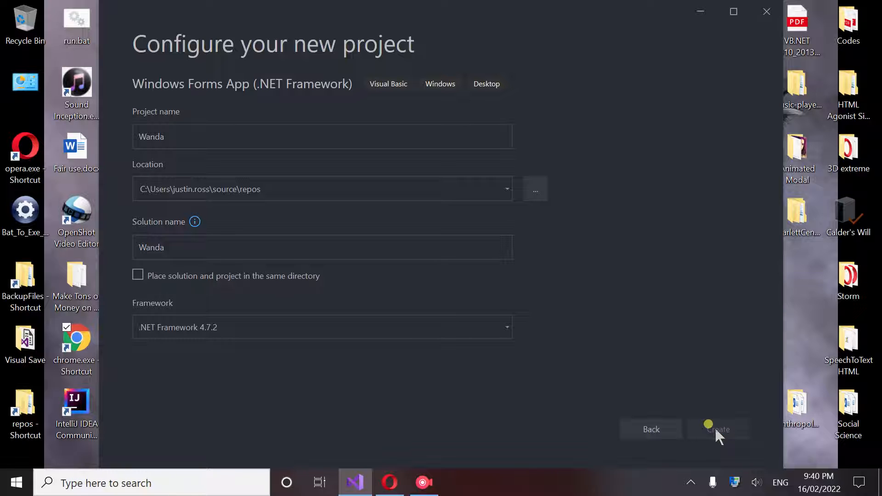
{"action": "left_click", "coordinate": [719, 430]}
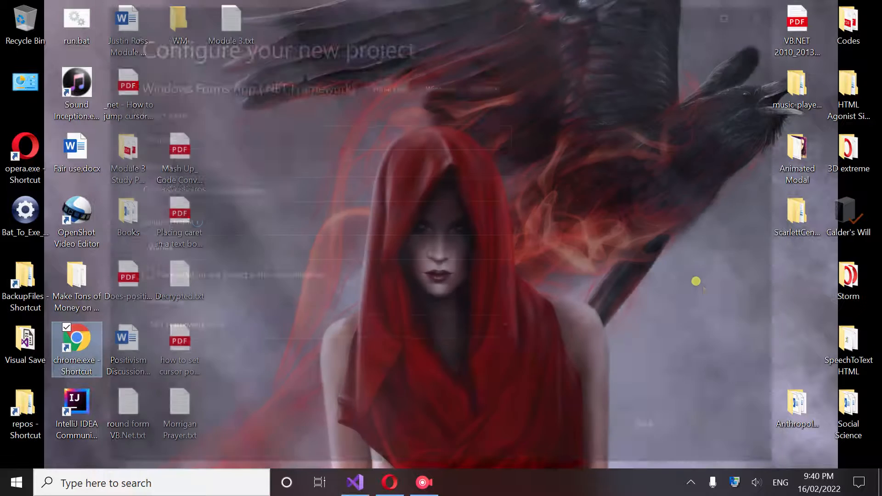
Reach the Configuration Manager through the Wanda solution's property pages in Solution Explorer
{"action": "left_click", "coordinate": [354, 482]}
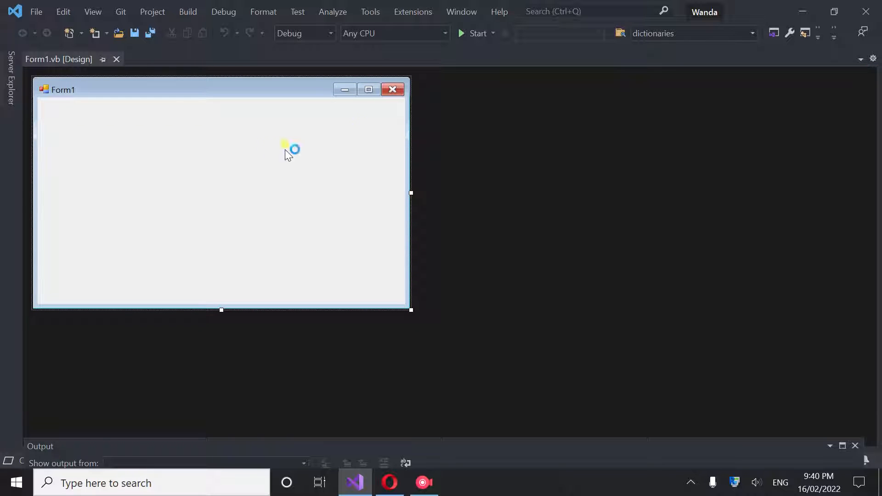
{"action": "left_click", "coordinate": [92, 11]}
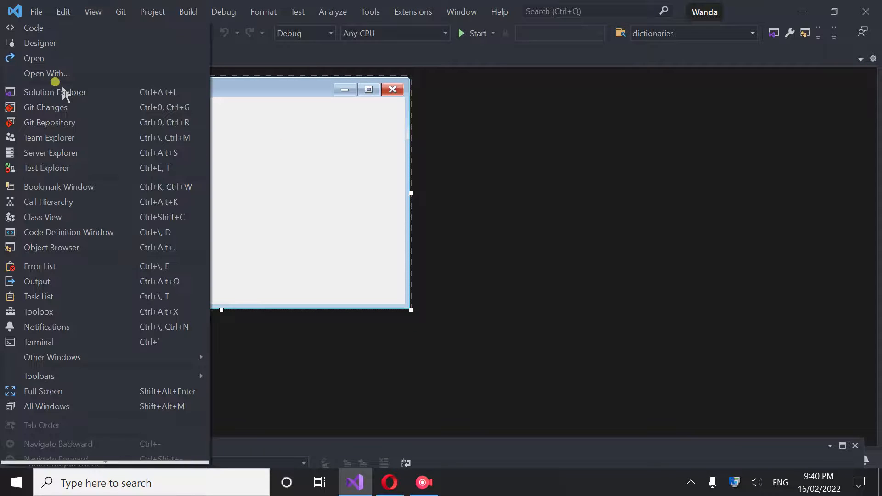
{"action": "left_click", "coordinate": [54, 92]}
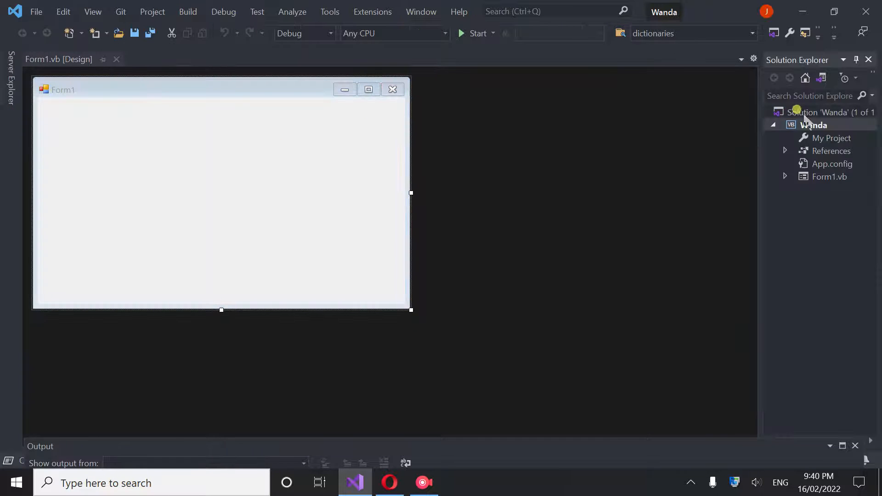
{"action": "right_click", "coordinate": [814, 112]}
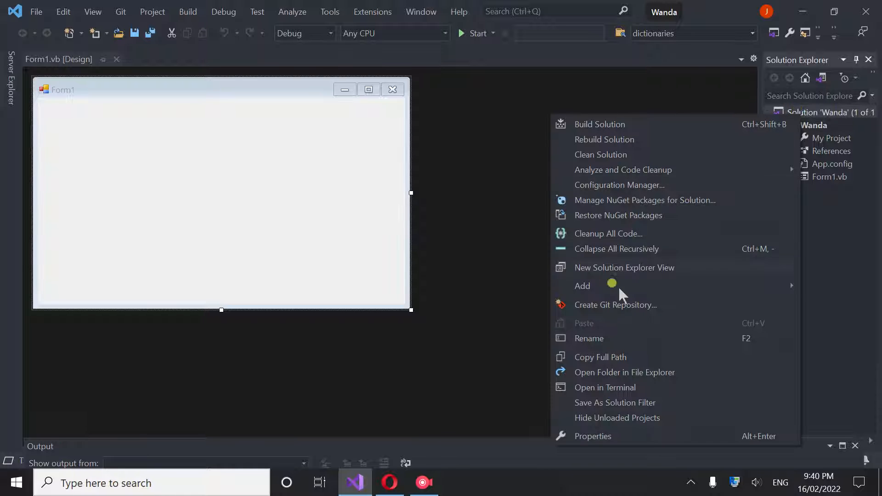
{"action": "left_click", "coordinate": [593, 436]}
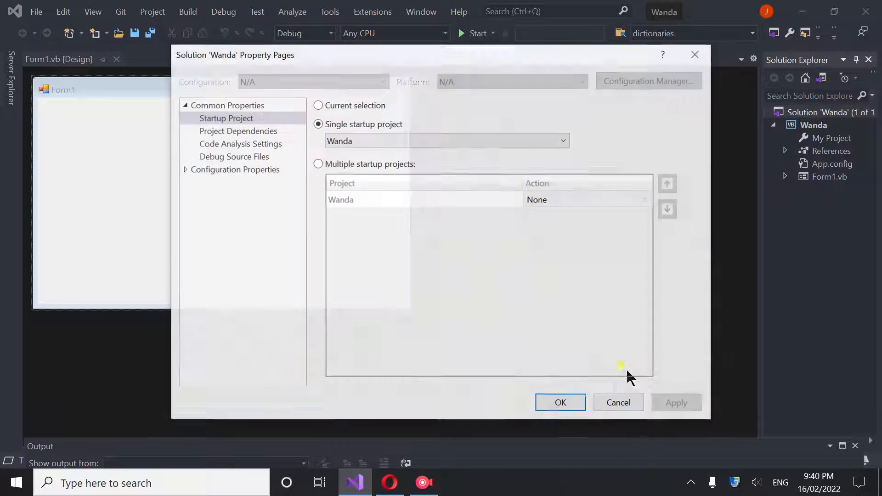
{"action": "left_click", "coordinate": [237, 169]}
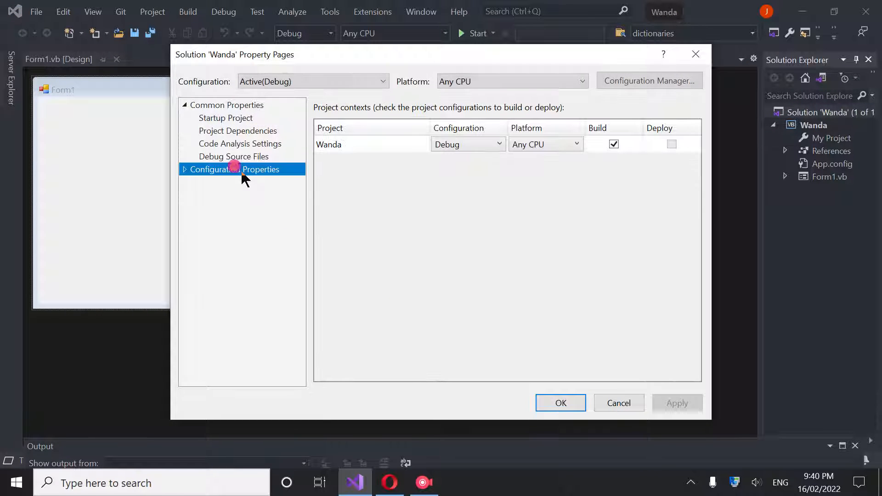
{"action": "left_click", "coordinate": [649, 81]}
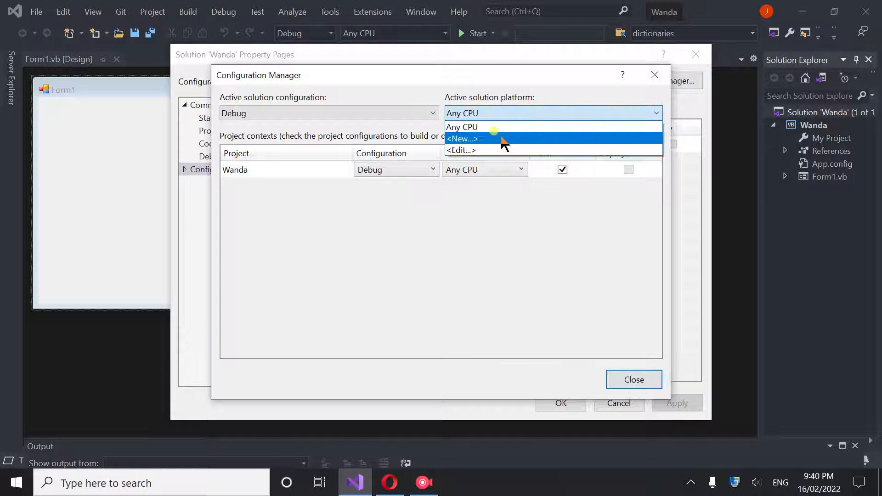
Add a new x64 platform from Any CPU and make it the solution's active platform
{"action": "left_click", "coordinate": [462, 139]}
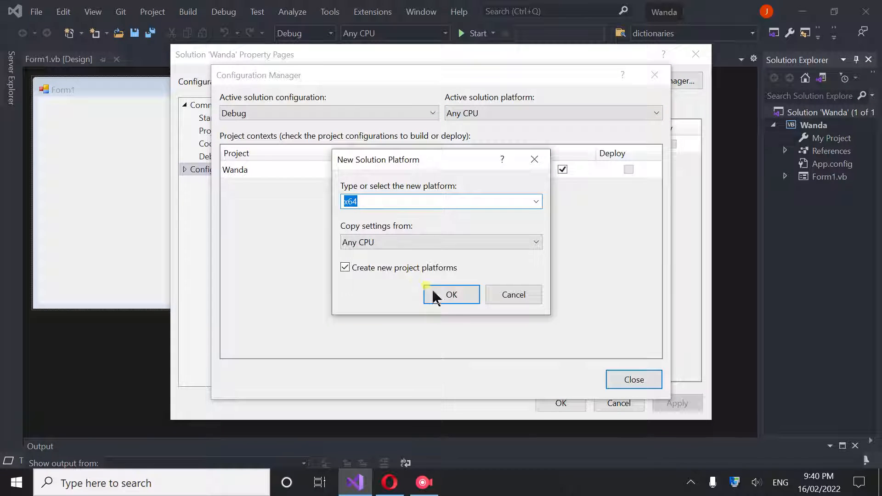
{"action": "left_click", "coordinate": [451, 294]}
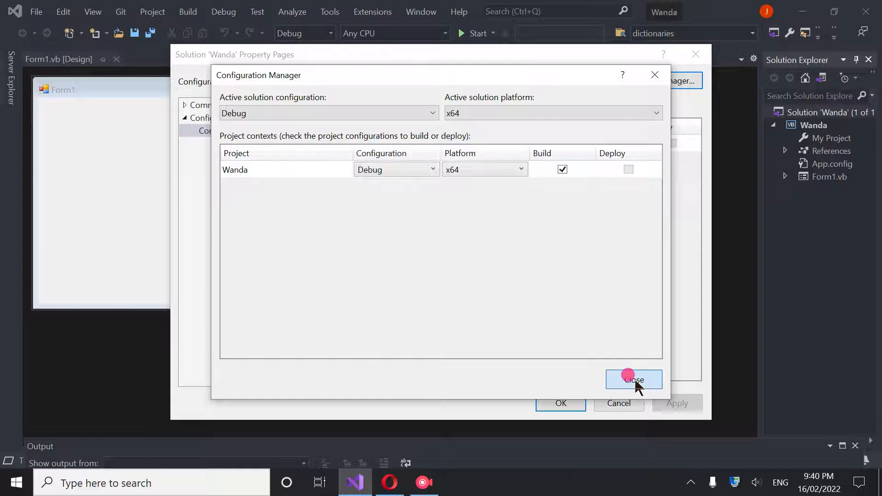
{"action": "left_click", "coordinate": [633, 379]}
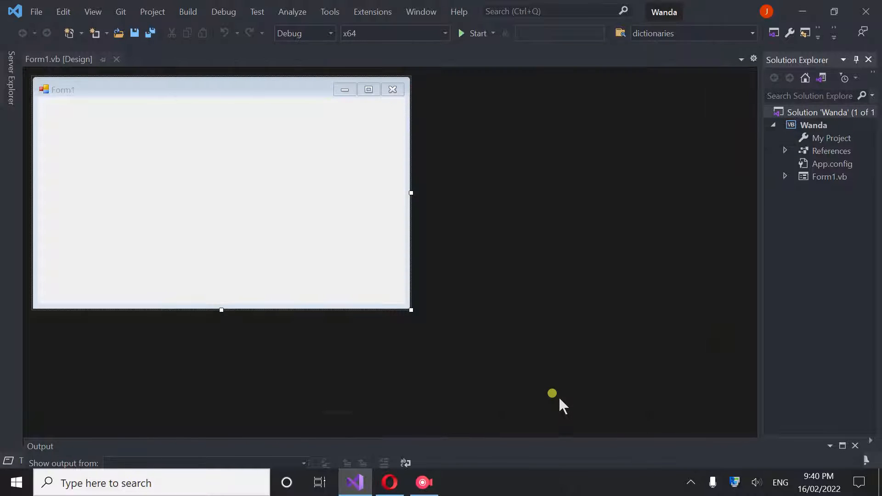
{"action": "mouse_move", "coordinate": [520, 281]}
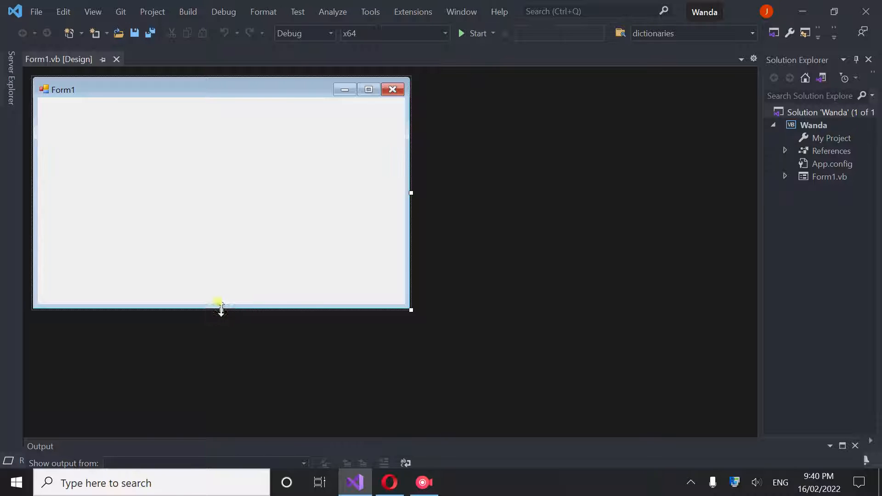
Make Form1 taller and set its StartPosition in the Properties panel
{"action": "left_click_drag", "start_coordinate": [220, 310], "coordinate": [219, 342]}
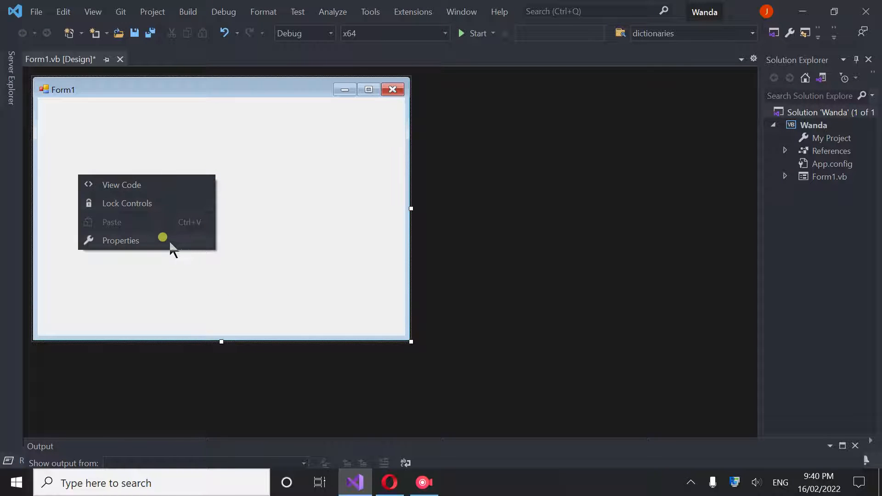
{"action": "left_click", "coordinate": [121, 240]}
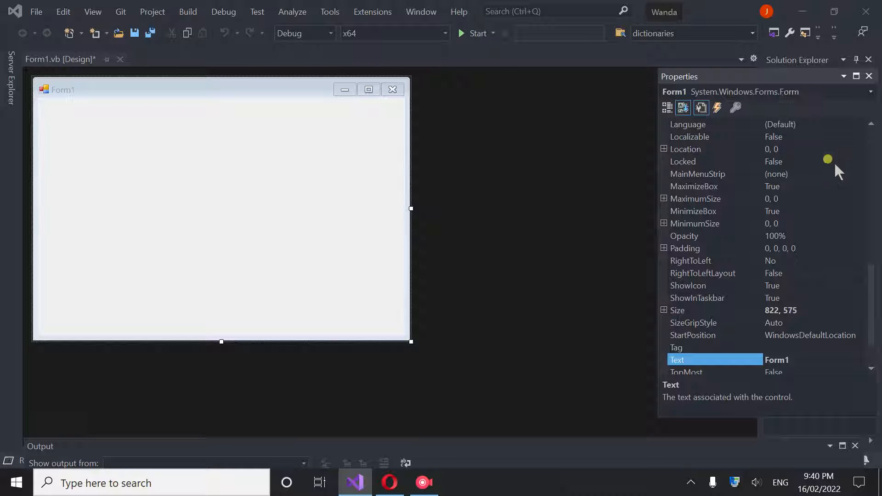
{"action": "mouse_move", "coordinate": [859, 343]}
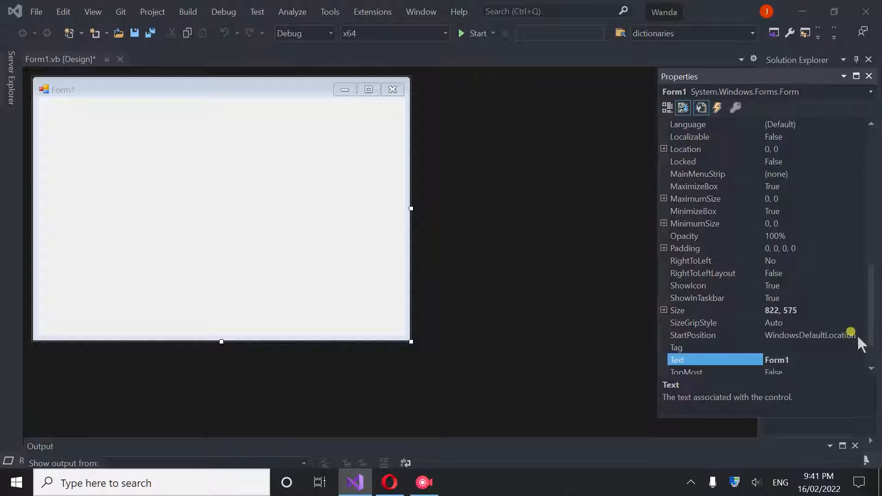
{"action": "left_click", "coordinate": [867, 335]}
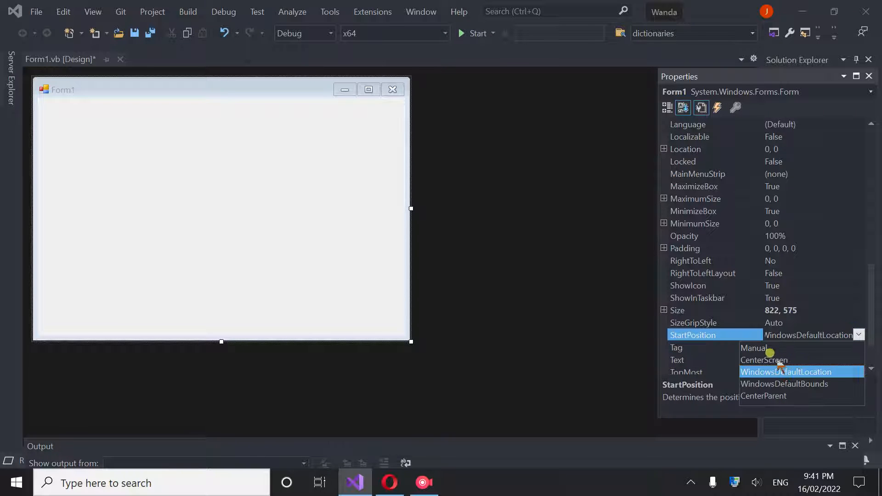
{"action": "left_click", "coordinate": [763, 360]}
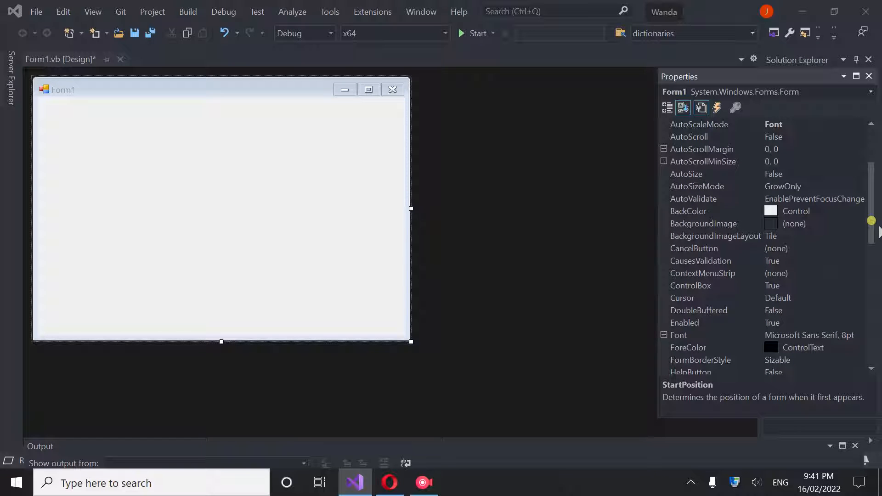
Set FormBorderStyle to None and BackColor to black ActiveCaptionText
{"action": "scroll", "scroll_direction": "down", "scroll_amount": 3}
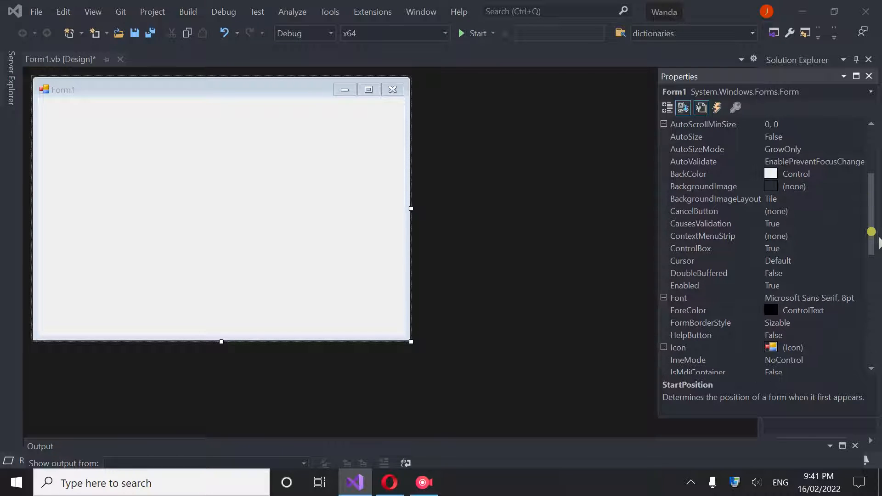
{"action": "left_click", "coordinate": [701, 323]}
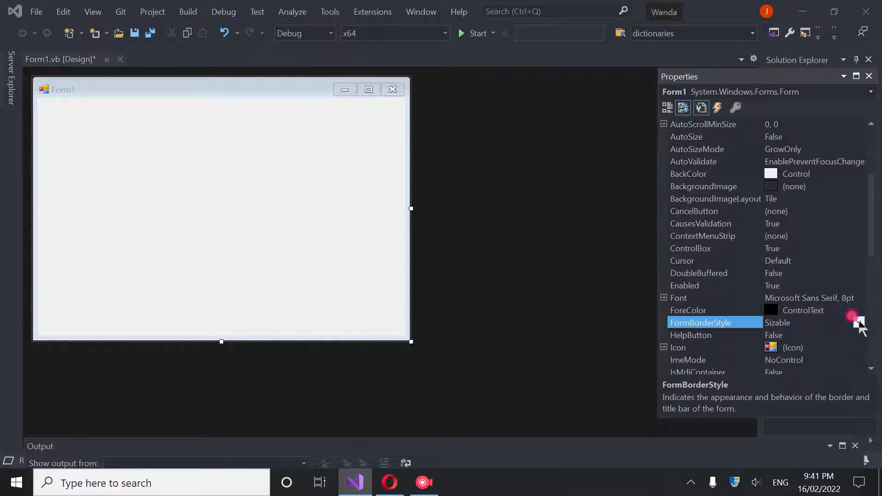
{"action": "left_click", "coordinate": [859, 322]}
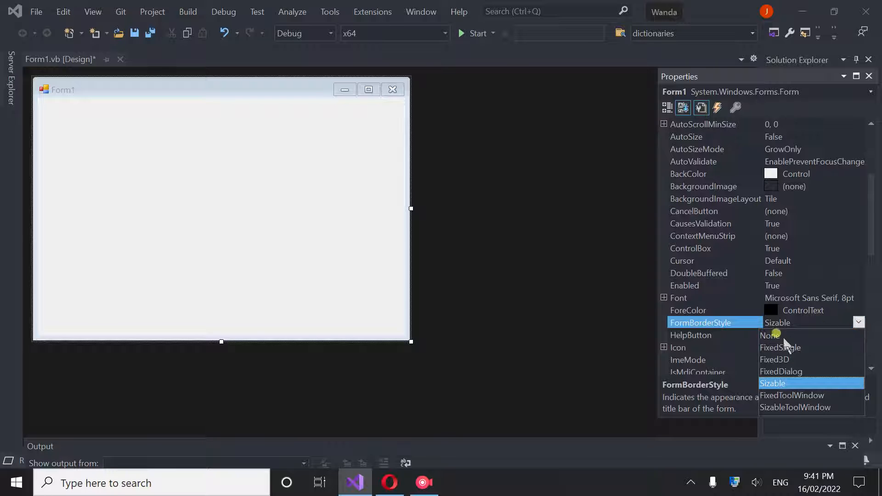
{"action": "left_click", "coordinate": [769, 336]}
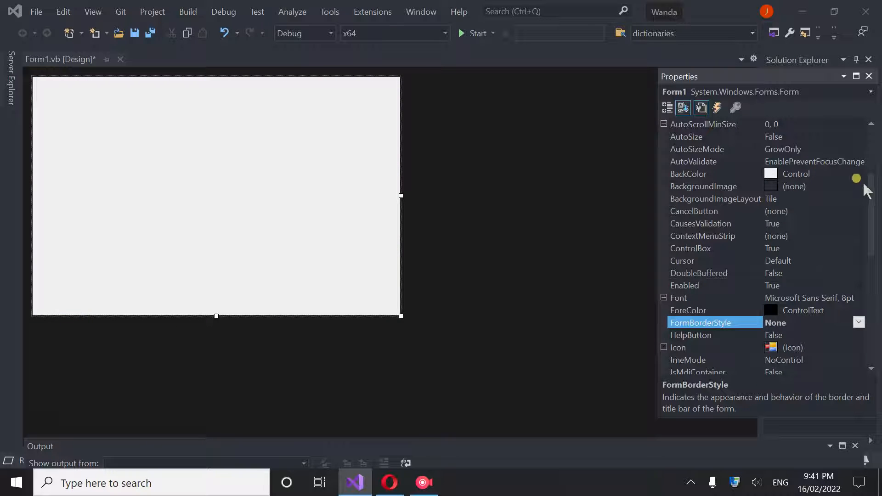
{"action": "left_click", "coordinate": [858, 174]}
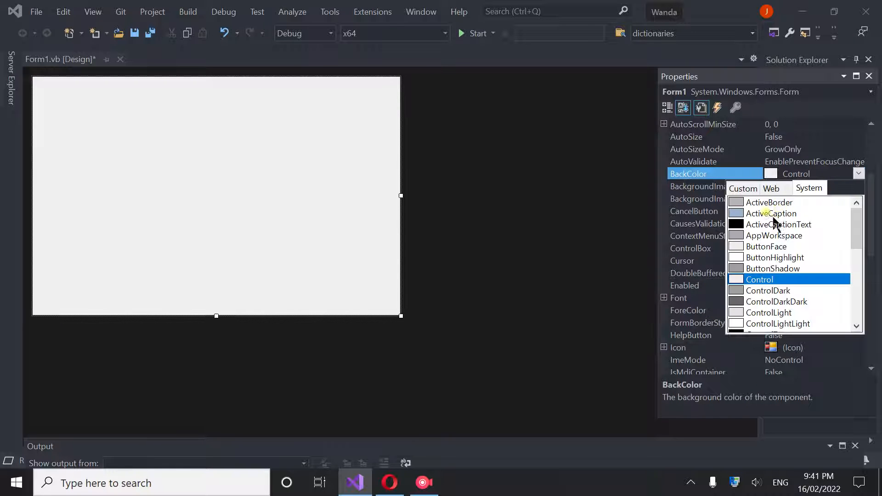
{"action": "left_click", "coordinate": [779, 225]}
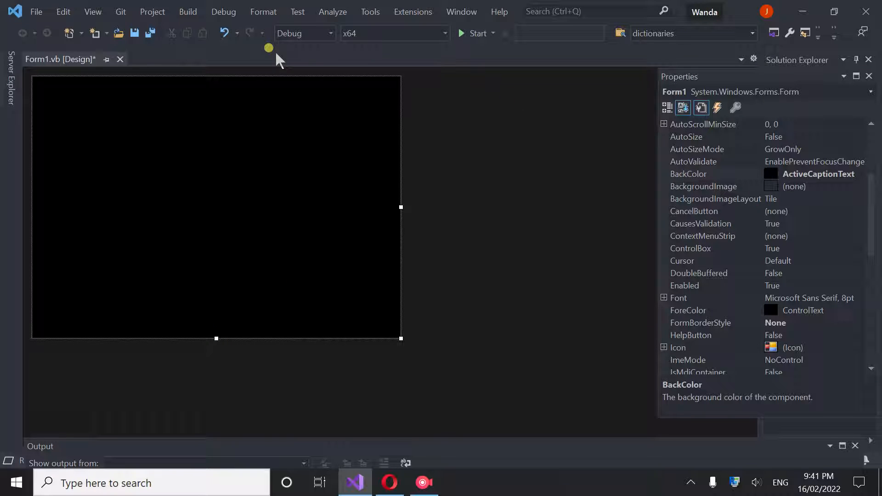
{"action": "mouse_move", "coordinate": [140, 17]}
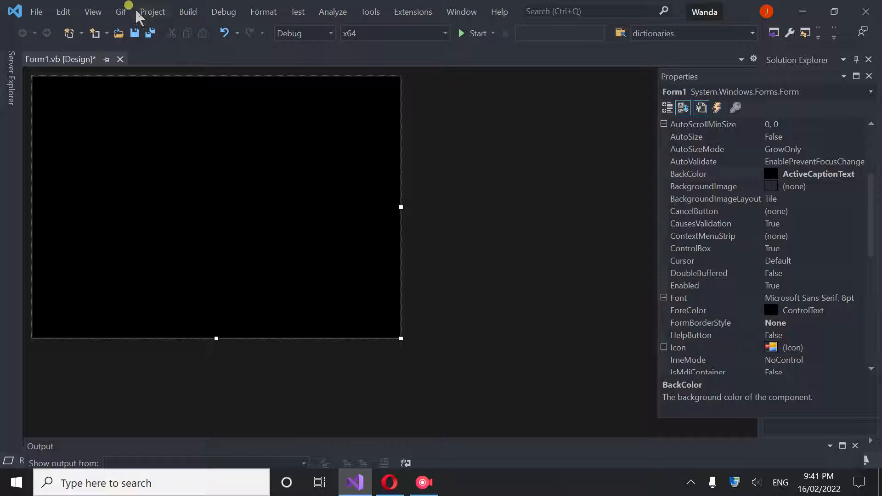
Show the Toolbox panel and scroll to the PictureBox control
{"action": "left_click", "coordinate": [92, 11]}
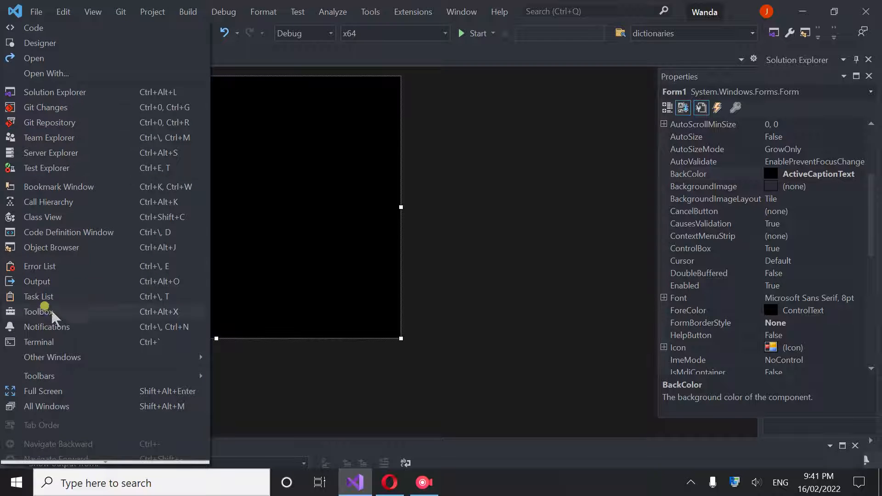
{"action": "left_click", "coordinate": [39, 311]}
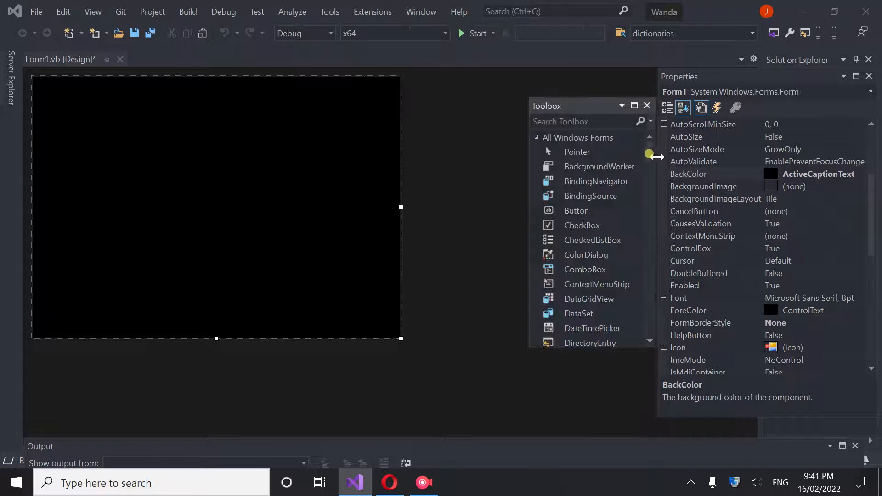
{"action": "scroll", "scroll_direction": "down", "scroll_amount": 3}
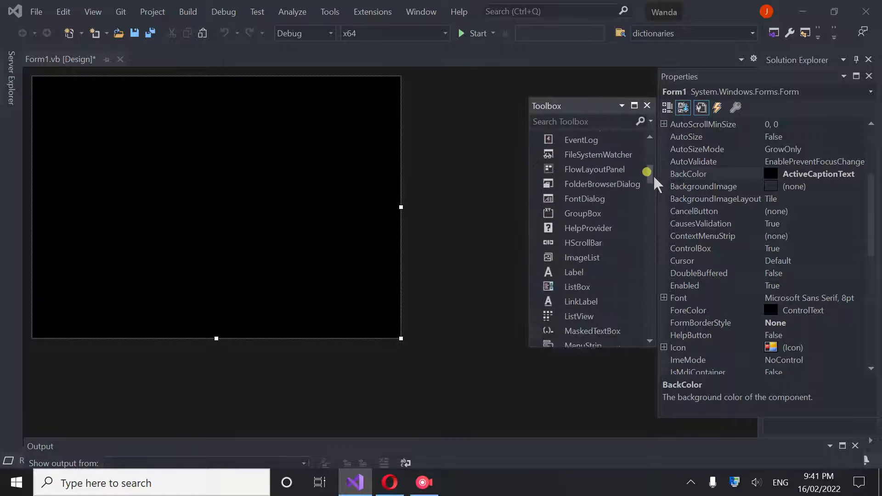
{"action": "scroll", "scroll_direction": "down", "scroll_amount": 3}
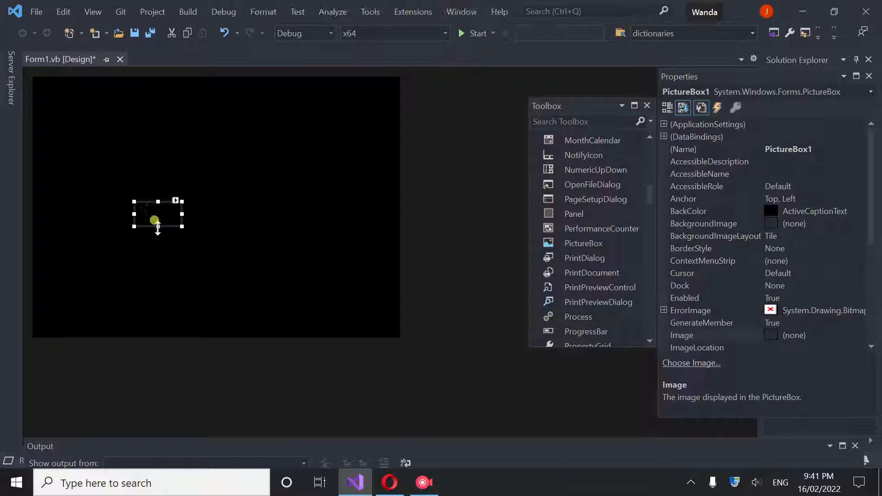
Place PictureBox1 and size it across the bottom strip of the form
{"action": "left_click_drag", "start_coordinate": [157, 216], "coordinate": [55, 129]}
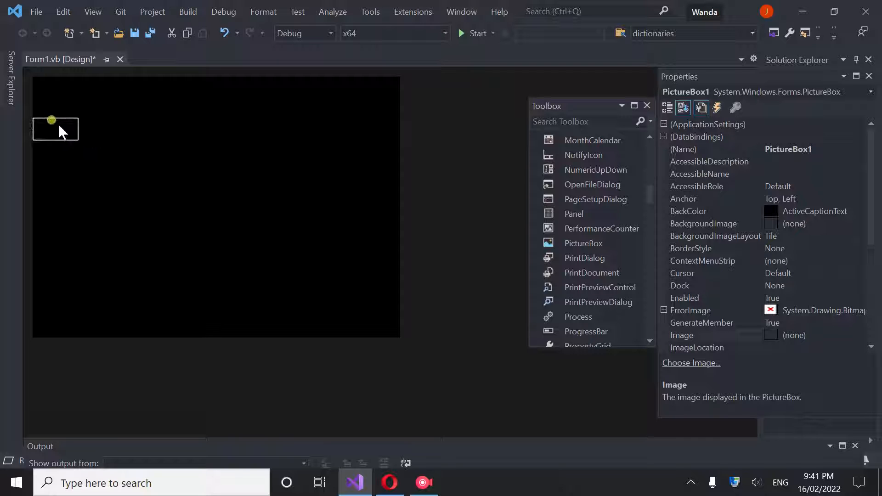
{"action": "left_click_drag", "start_coordinate": [55, 129], "coordinate": [60, 304]}
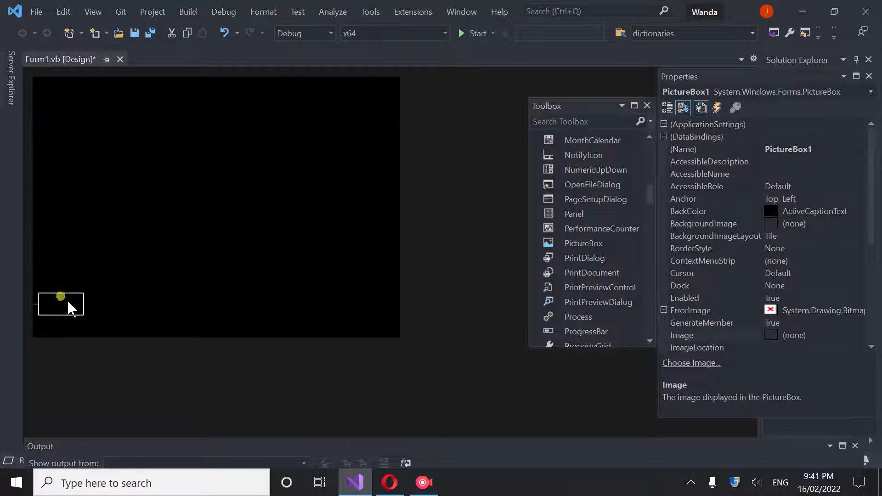
{"action": "left_click_drag", "start_coordinate": [61, 305], "coordinate": [53, 327]}
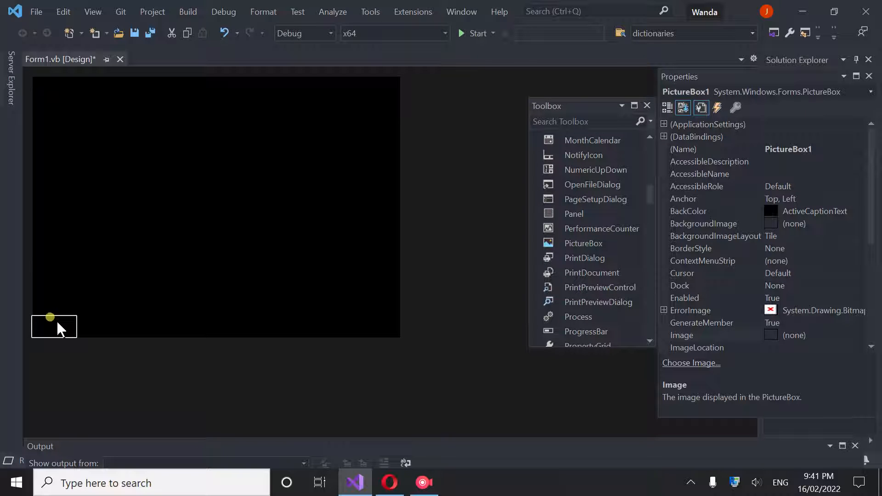
{"action": "left_click_drag", "start_coordinate": [53, 327], "coordinate": [69, 313]}
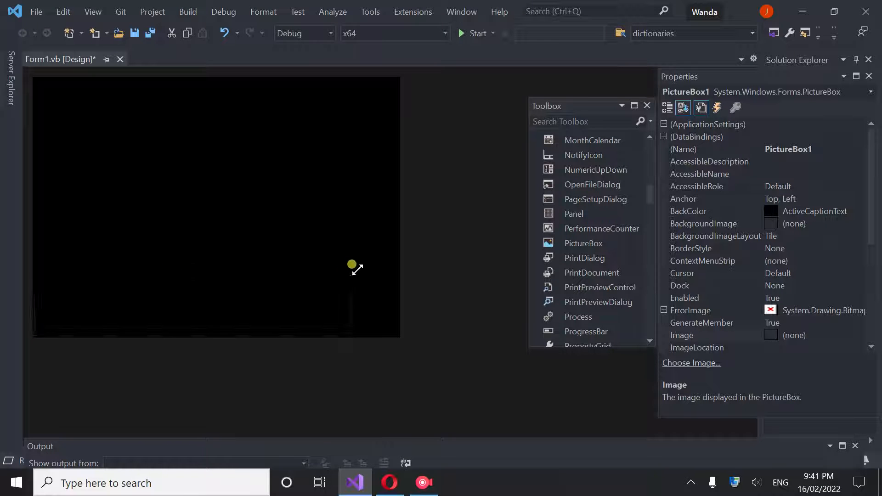
{"action": "left_click_drag", "start_coordinate": [352, 264], "coordinate": [397, 248]}
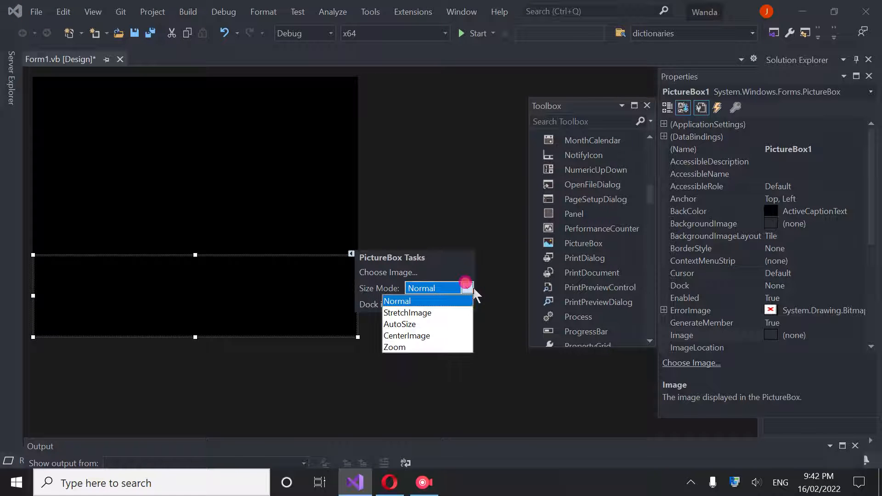
Set Size Mode to StretchImage and start importing a local resource image
{"action": "left_click", "coordinate": [407, 313]}
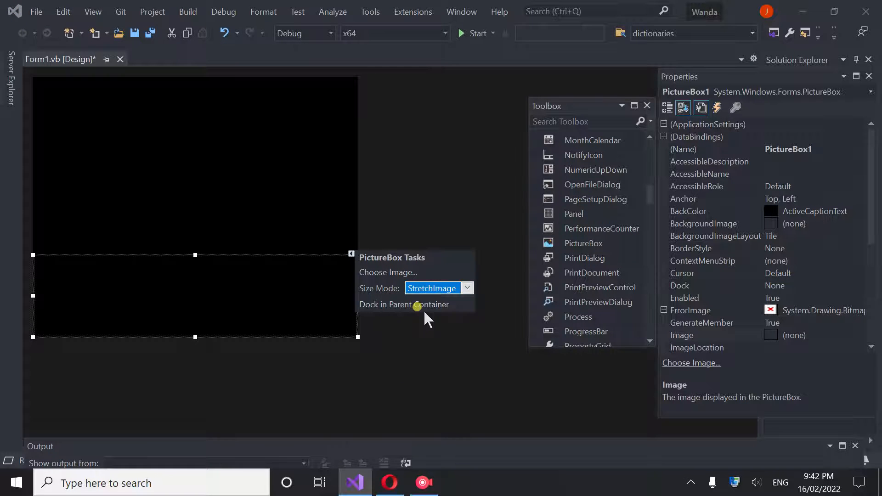
{"action": "left_click", "coordinate": [386, 272]}
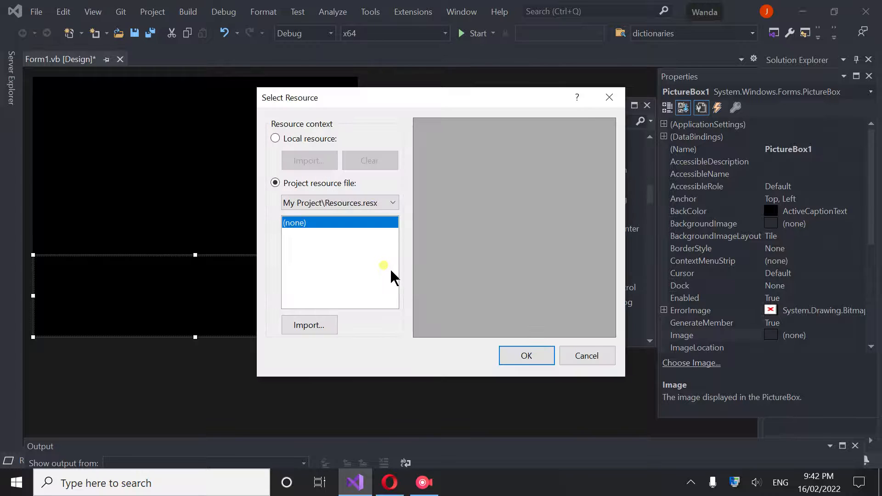
{"action": "left_click", "coordinate": [275, 138]}
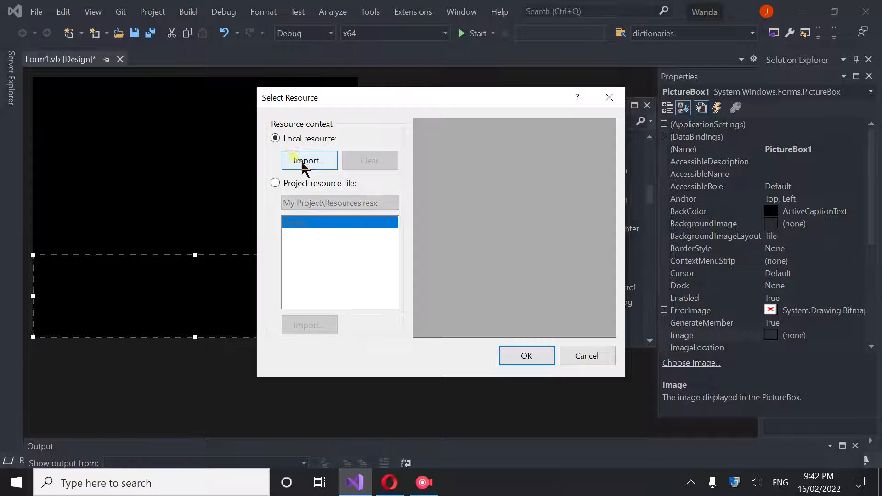
{"action": "left_click", "coordinate": [309, 160]}
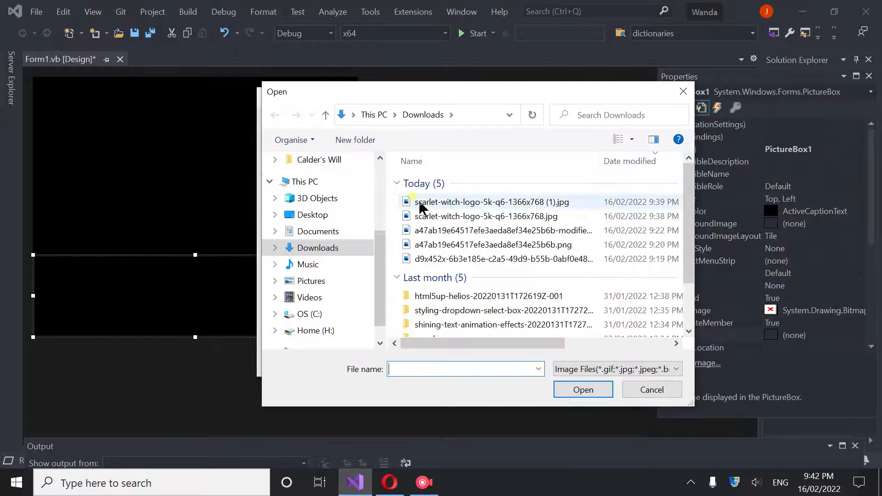
Import the scarlet-witch-logo jpg as PictureBox1's image and begin another picture box
{"action": "left_click", "coordinate": [482, 203]}
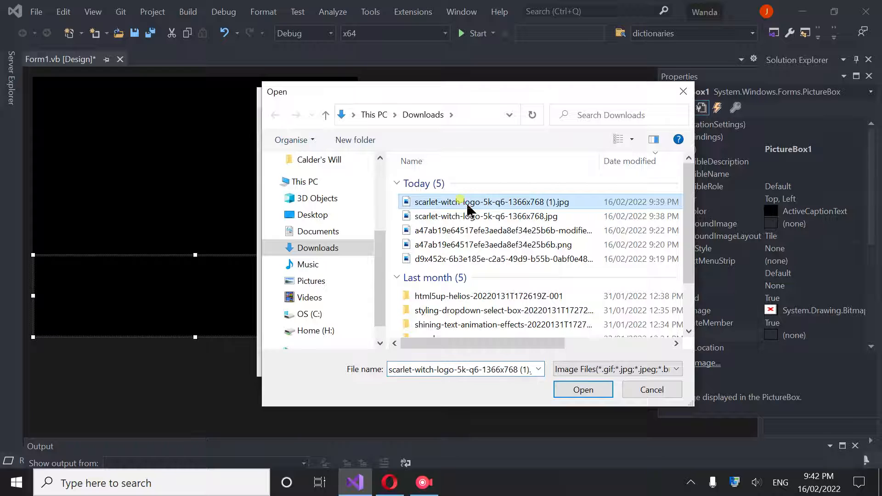
{"action": "mouse_move", "coordinate": [557, 209]}
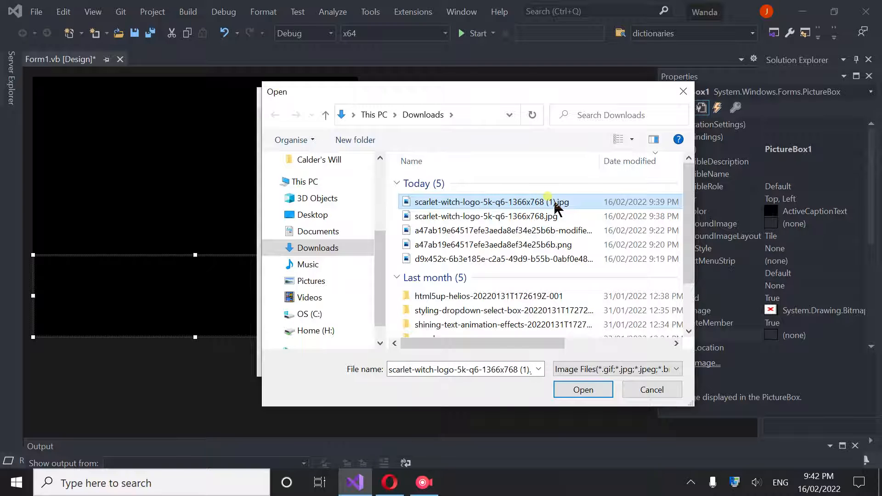
{"action": "left_click", "coordinate": [582, 390]}
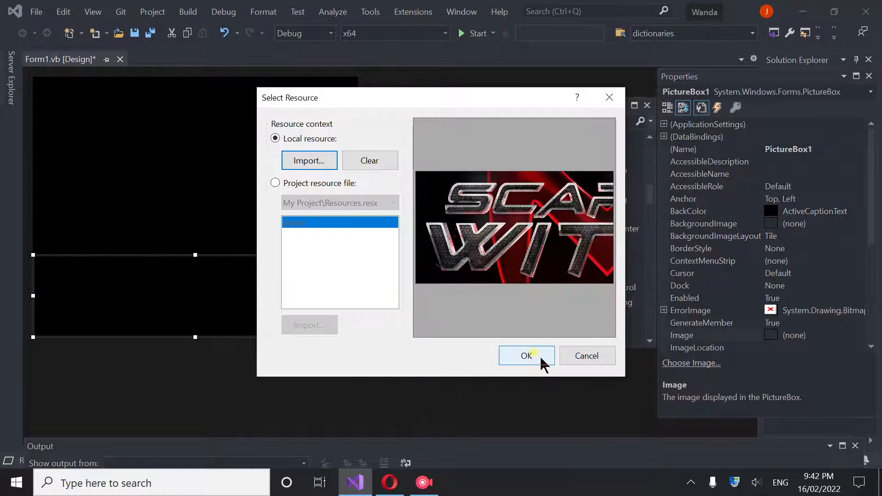
{"action": "left_click", "coordinate": [527, 356]}
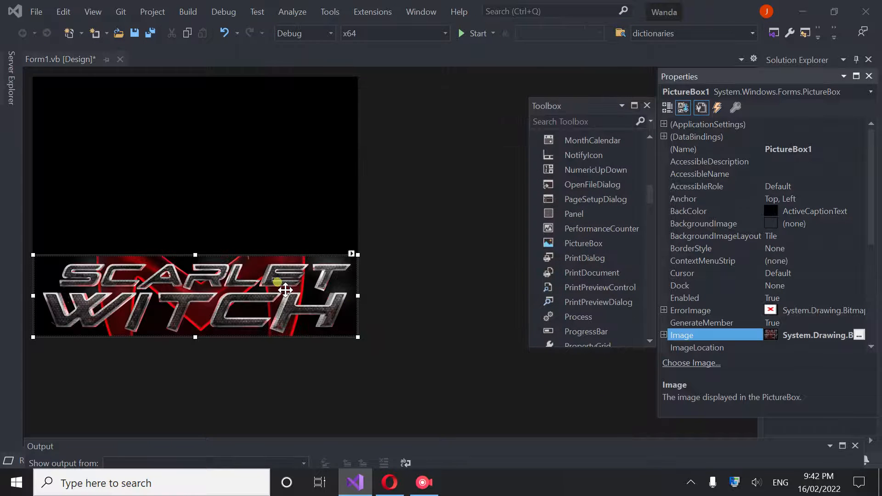
{"action": "left_click", "coordinate": [277, 207]}
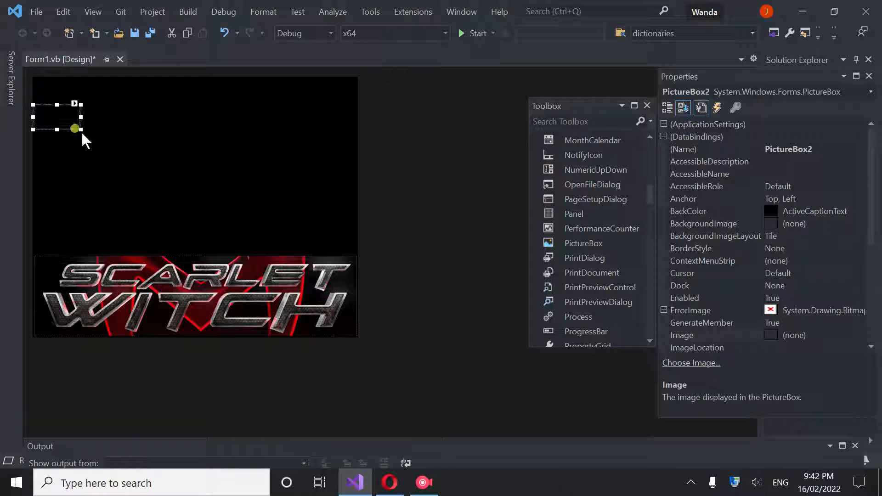
Size PictureBox2 over the area above the logo and set its Size Mode to StretchImage
{"action": "left_click_drag", "start_coordinate": [74, 129], "coordinate": [347, 234]}
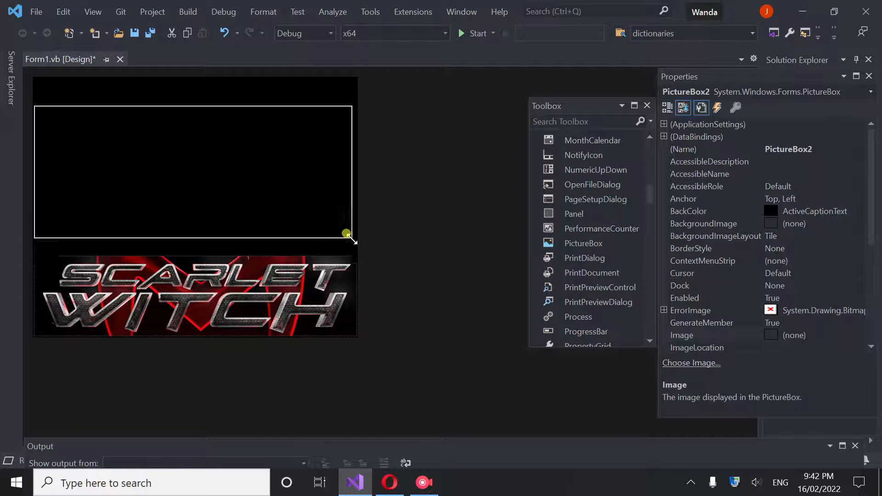
{"action": "left_click_drag", "start_coordinate": [347, 233], "coordinate": [353, 249]}
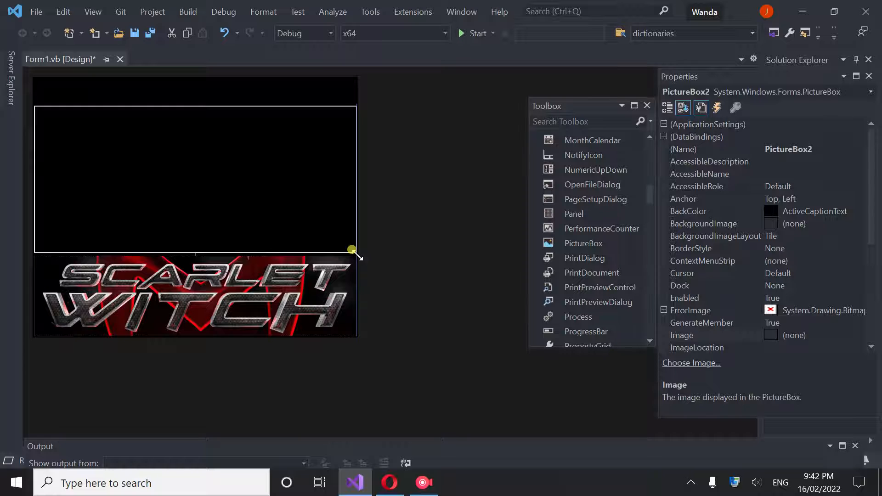
{"action": "left_click", "coordinate": [345, 99]}
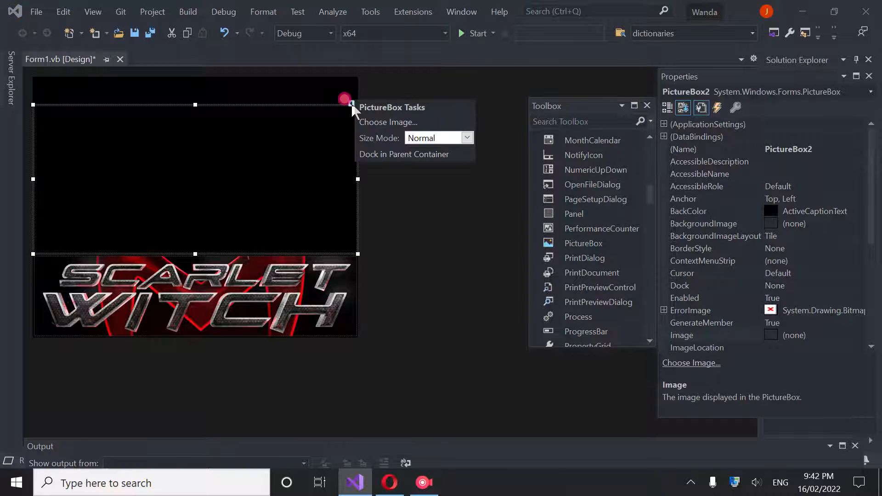
{"action": "left_click", "coordinate": [467, 138]}
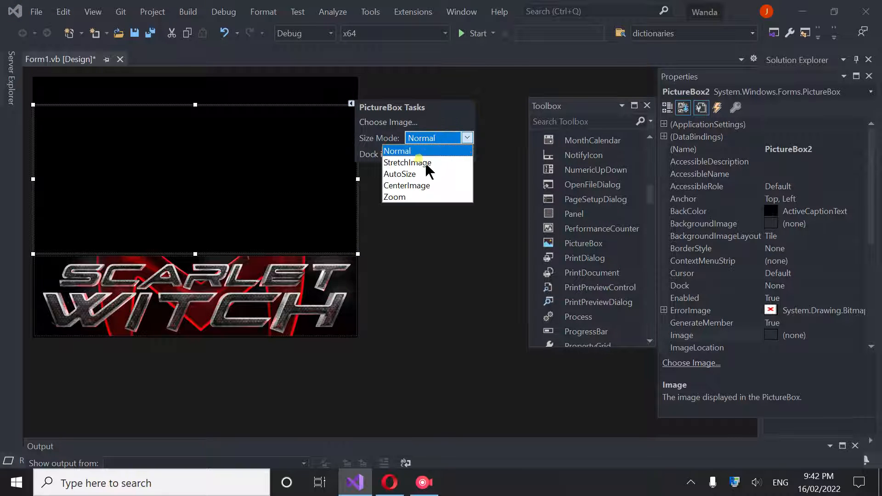
{"action": "left_click", "coordinate": [406, 163]}
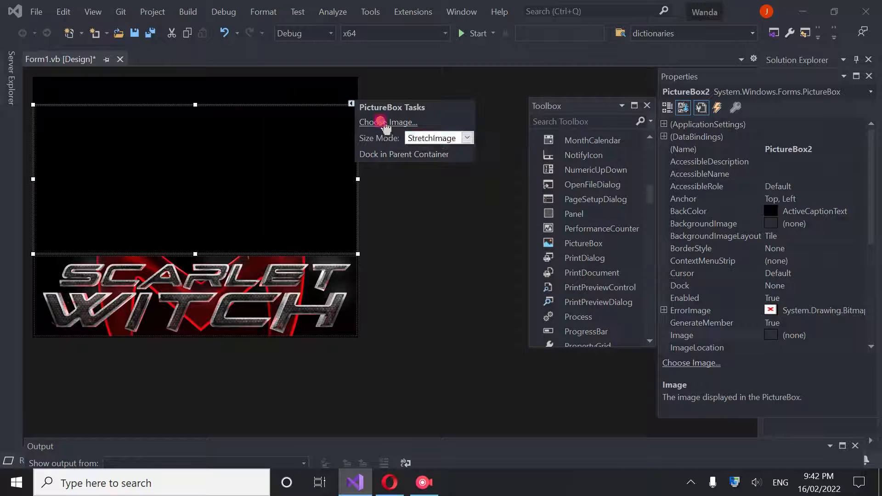
{"action": "left_click", "coordinate": [387, 122]}
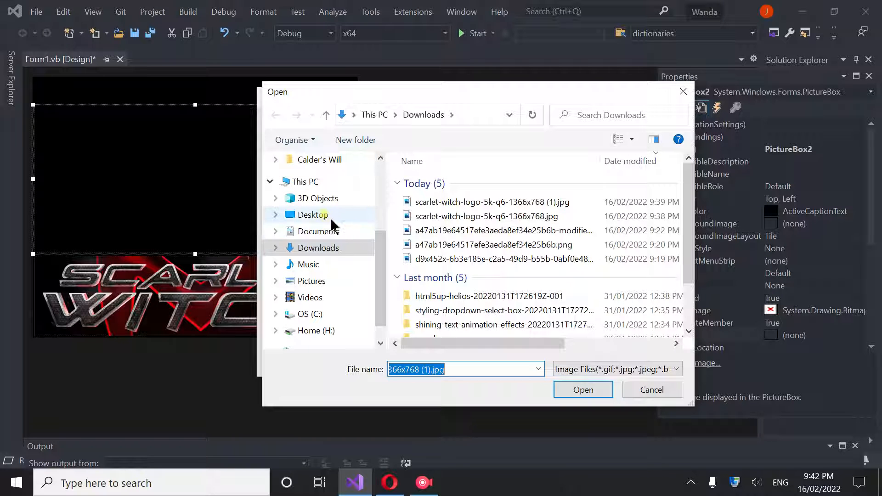
Browse the image picker to the ScarlettCenturium Resources folder showing all file types
{"action": "left_click", "coordinate": [313, 215]}
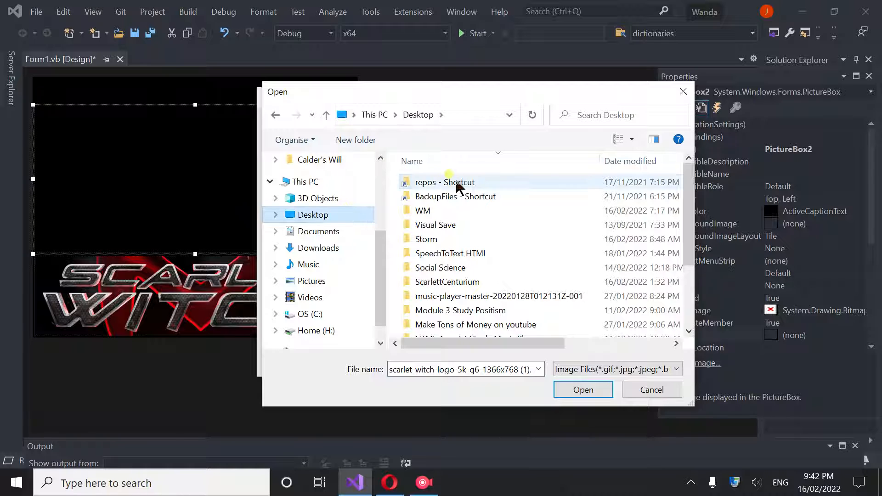
{"action": "double_click", "coordinate": [444, 182]}
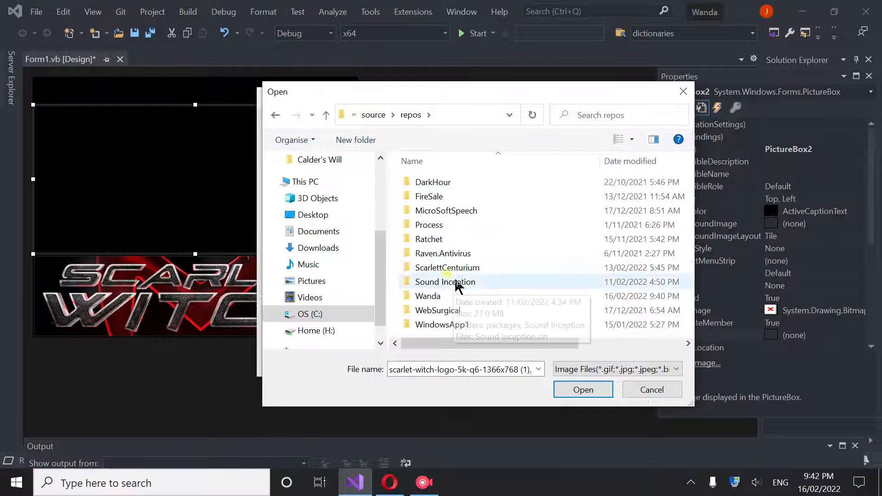
{"action": "double_click", "coordinate": [448, 267]}
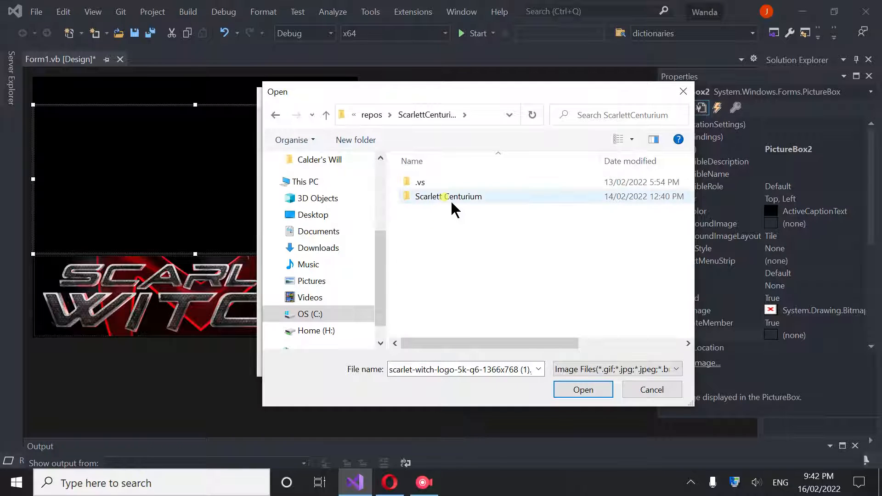
{"action": "double_click", "coordinate": [449, 196]}
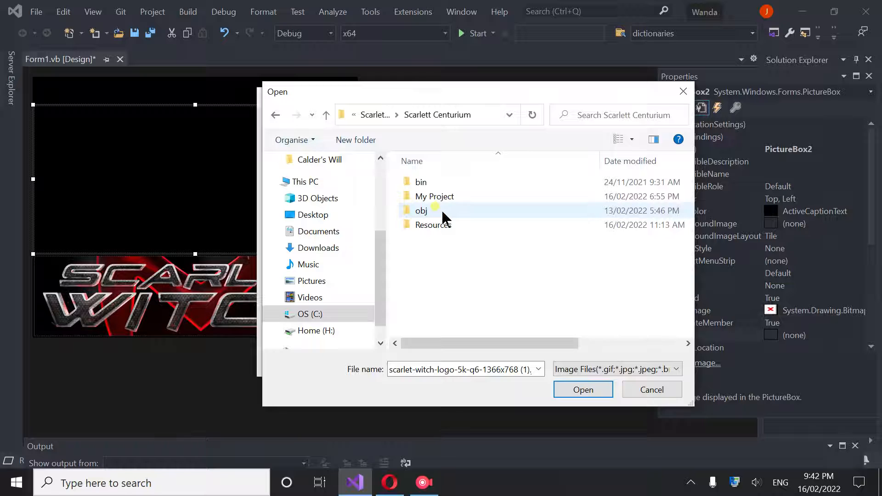
{"action": "double_click", "coordinate": [433, 224]}
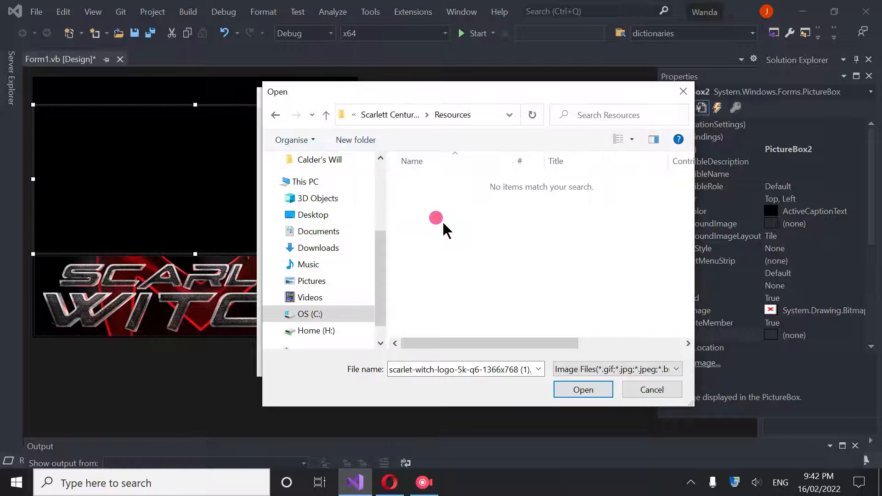
{"action": "left_click", "coordinate": [677, 369]}
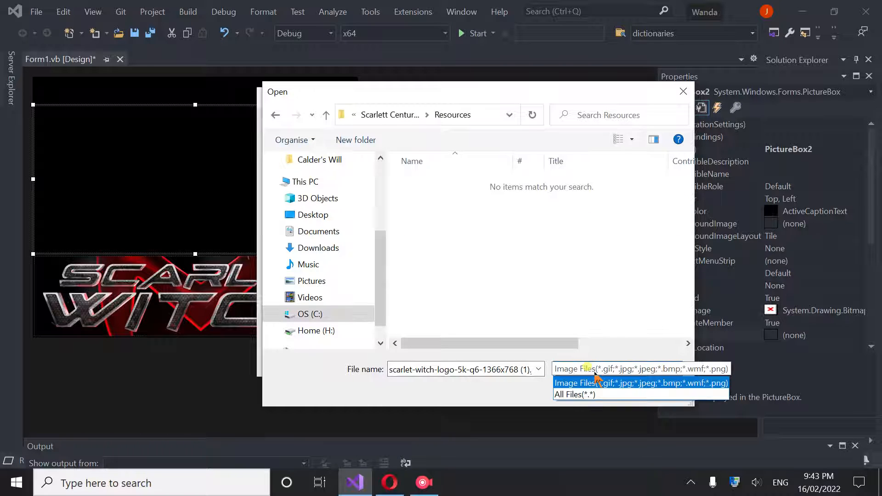
{"action": "left_click", "coordinate": [573, 394]}
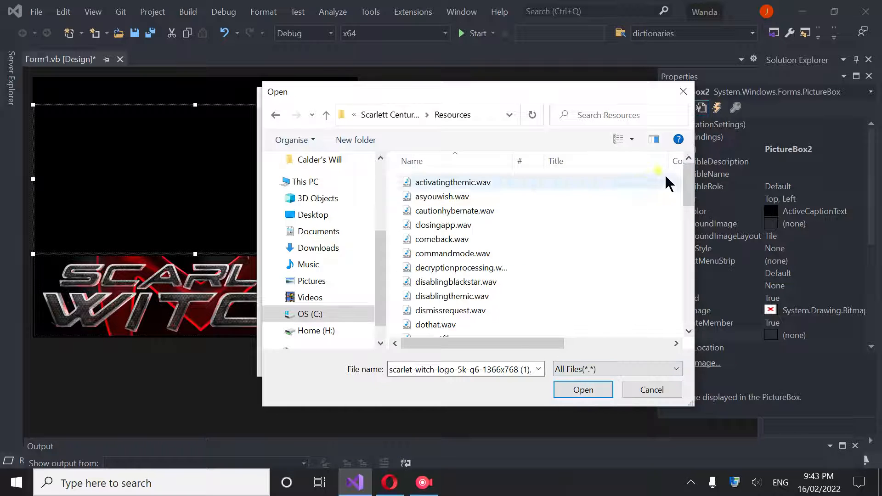
Look through the obj and My Project folders without finding a suitable image
{"action": "scroll", "scroll_direction": "down", "scroll_amount": 3}
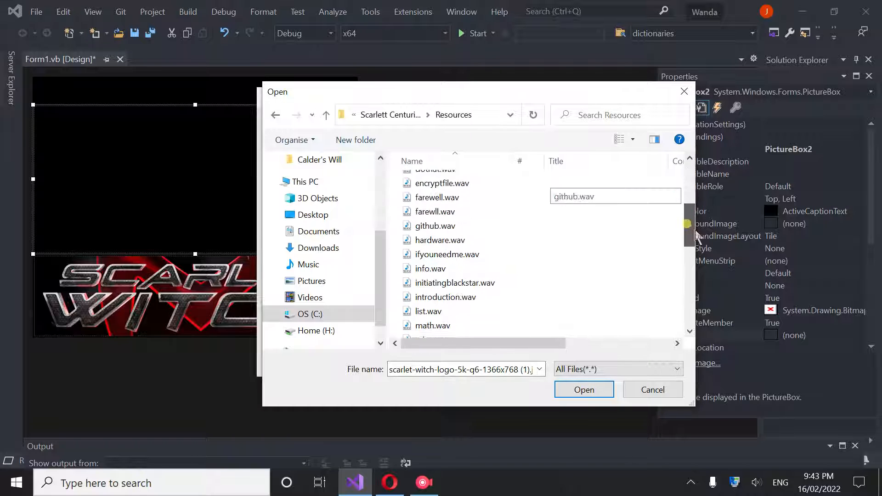
{"action": "scroll", "scroll_direction": "down", "scroll_amount": 3}
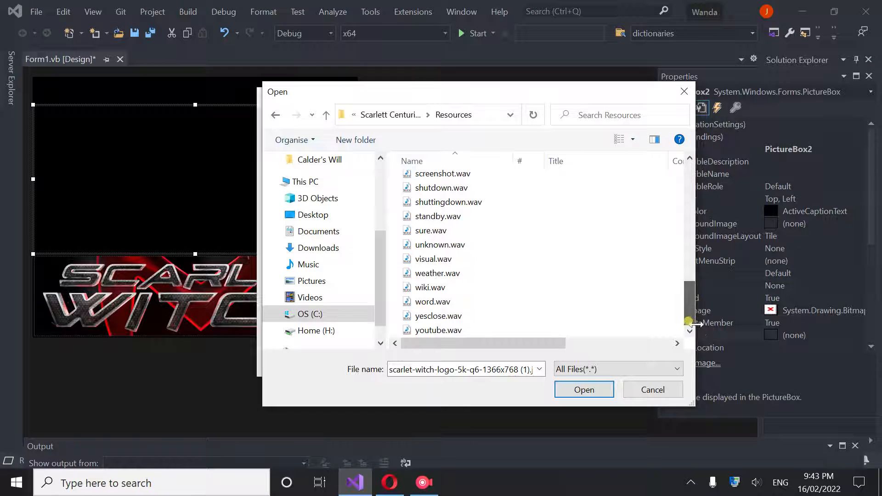
{"action": "left_click", "coordinate": [275, 115]}
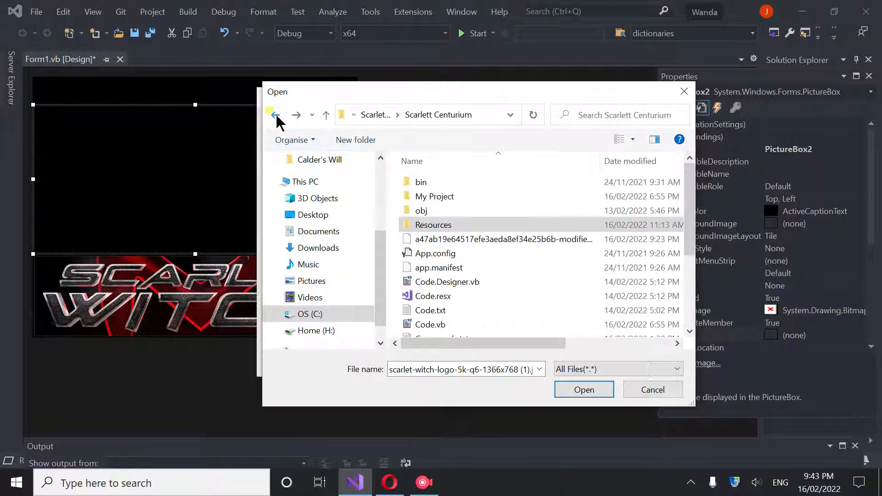
{"action": "double_click", "coordinate": [421, 210]}
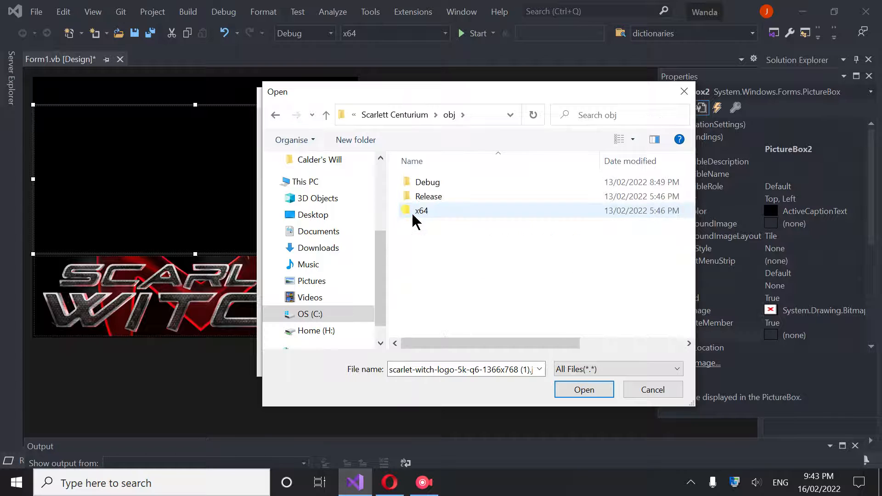
{"action": "left_click", "coordinate": [274, 115]}
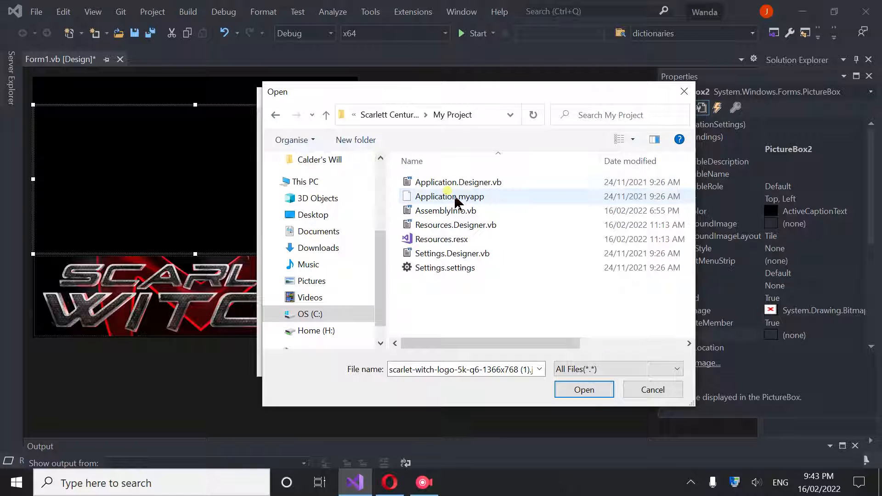
{"action": "left_click", "coordinate": [275, 115]}
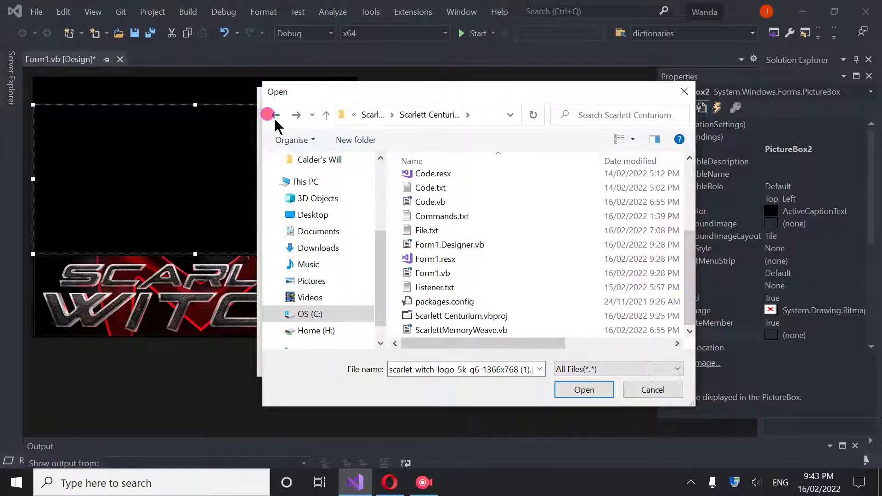
{"action": "left_click", "coordinate": [275, 115]}
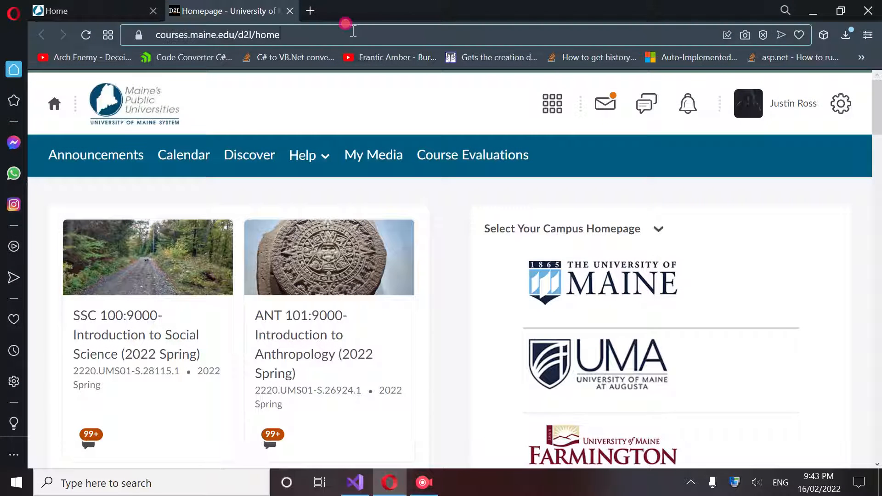
Open the Scarlett-Speech-Recognition-Final-Production GitHub commit from the address bar
{"action": "type", "text": "git"}
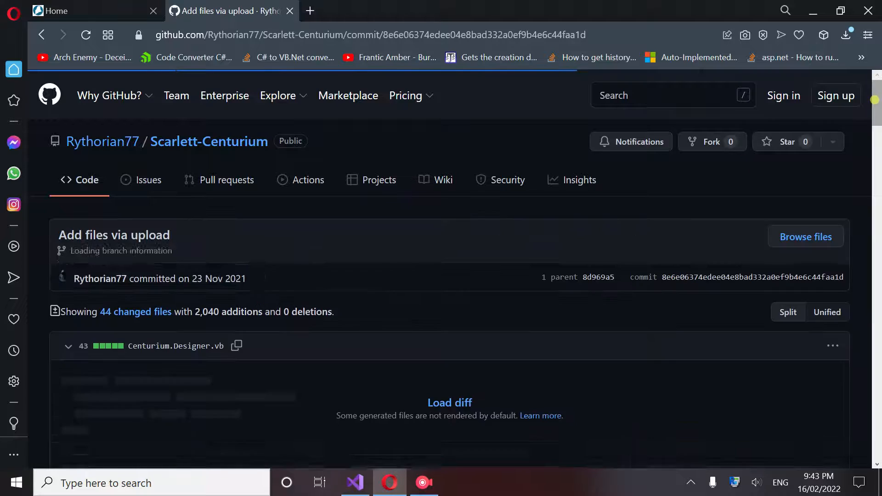
{"action": "scroll", "scroll_direction": "down", "scroll_amount": 3}
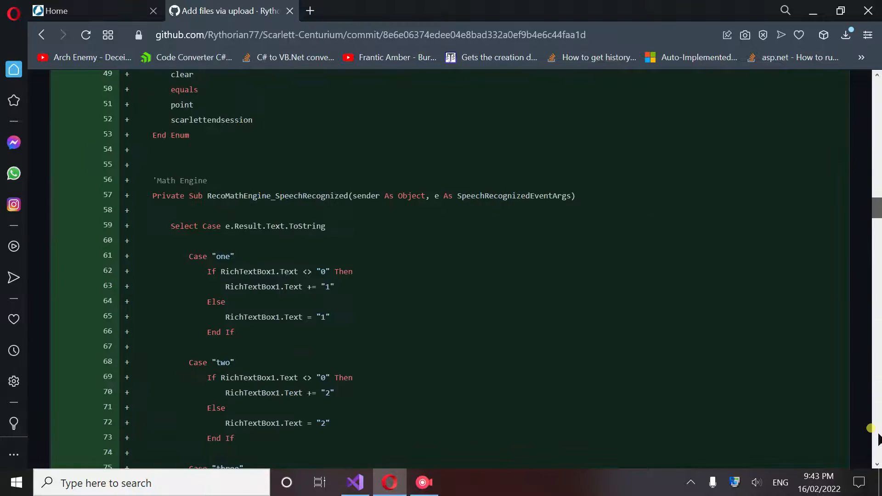
{"action": "scroll", "scroll_direction": "down", "scroll_amount": 3}
{"action": "type", "text": "git"}
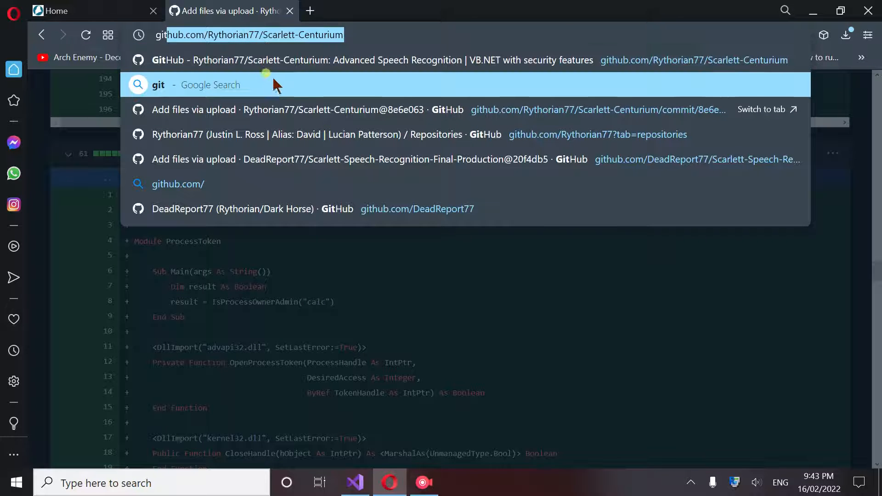
{"action": "mouse_move", "coordinate": [301, 159]}
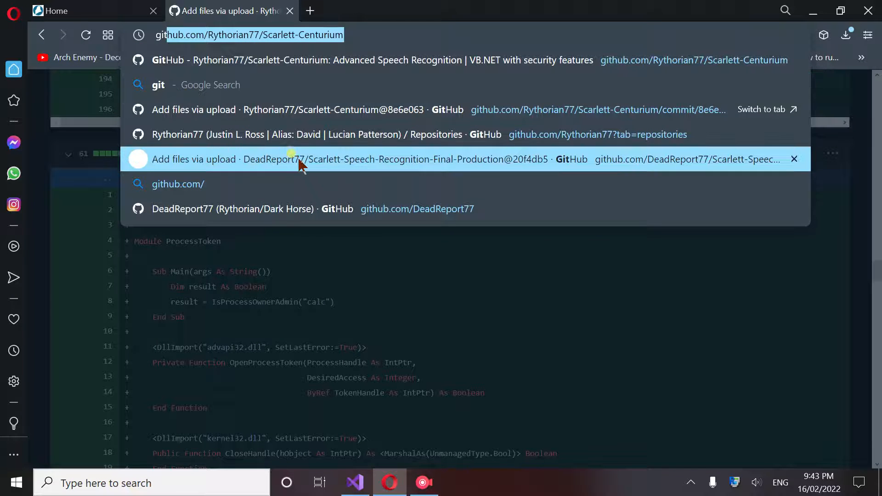
{"action": "left_click", "coordinate": [395, 159]}
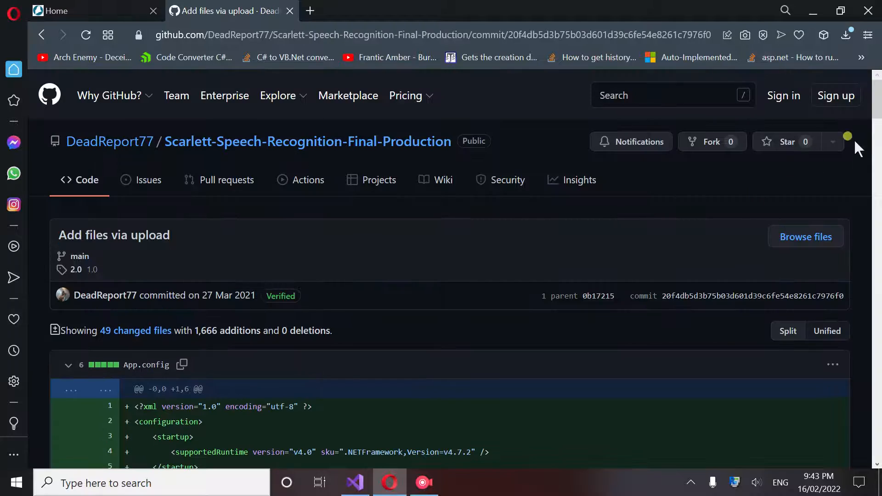
Save the animated Wanda Hnet-image1.gif into Downloads
{"action": "scroll", "scroll_direction": "down", "scroll_amount": 3}
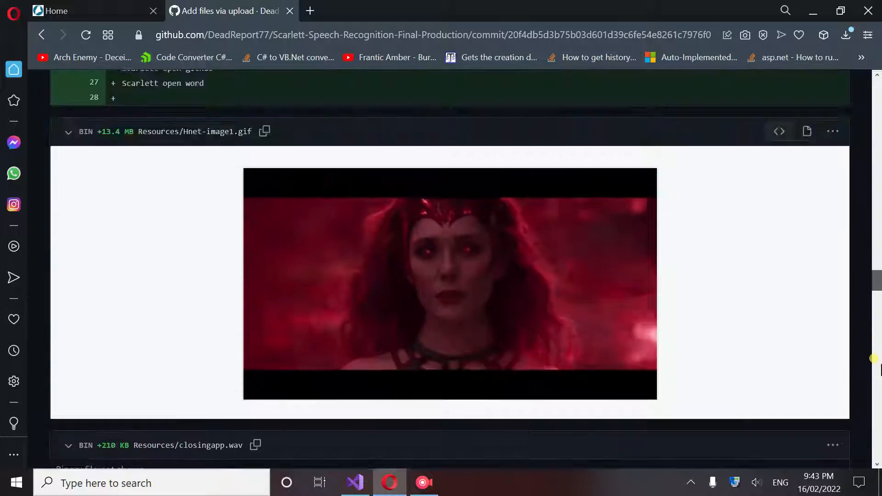
{"action": "scroll", "scroll_direction": "down", "scroll_amount": 3}
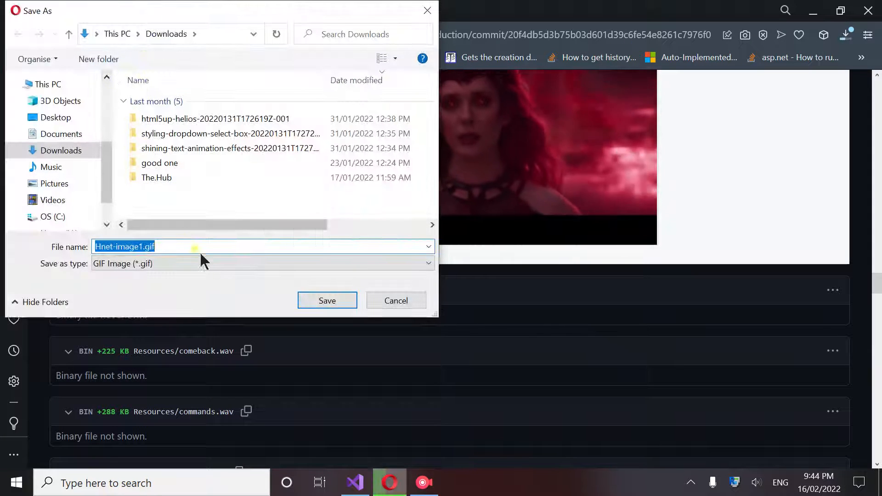
{"action": "left_click", "coordinate": [327, 299]}
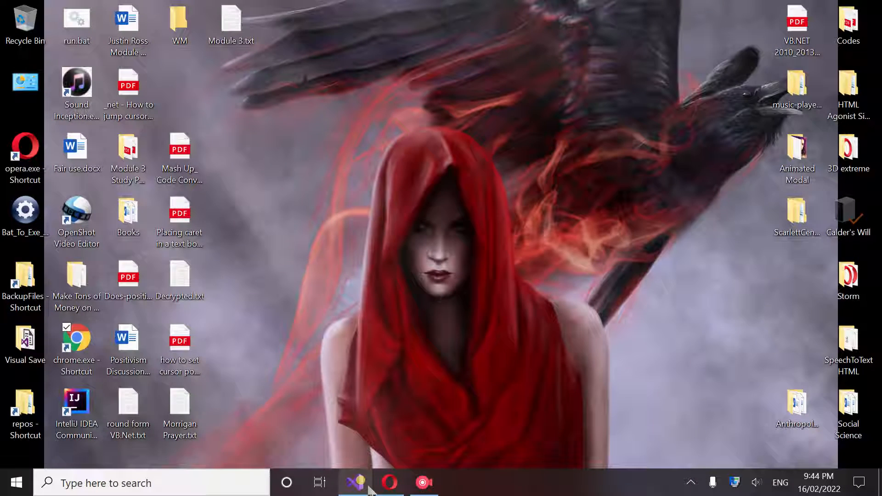
Import Hnet-image1.gif from Downloads as PictureBox2's local resource image
{"action": "left_click", "coordinate": [355, 483]}
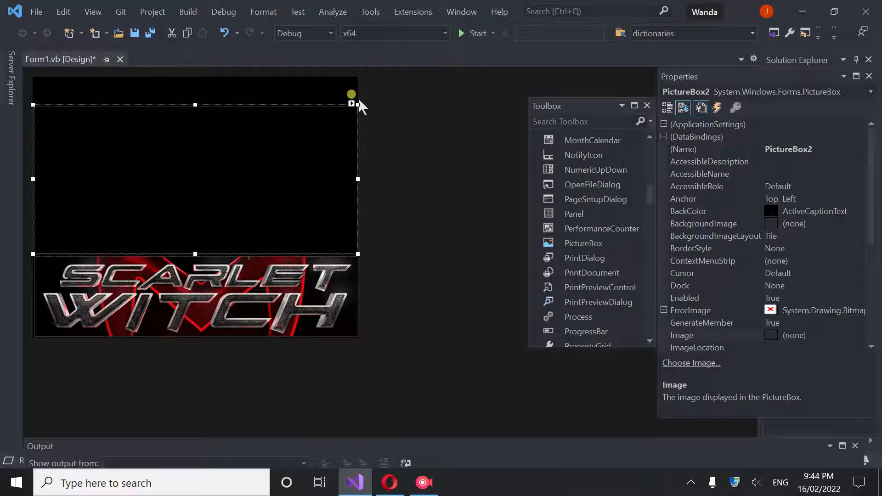
{"action": "left_click", "coordinate": [351, 103]}
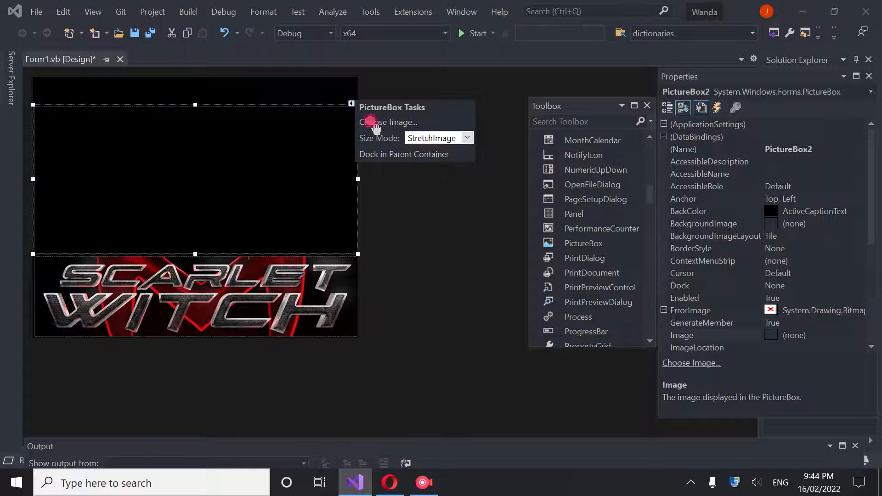
{"action": "left_click", "coordinate": [389, 122]}
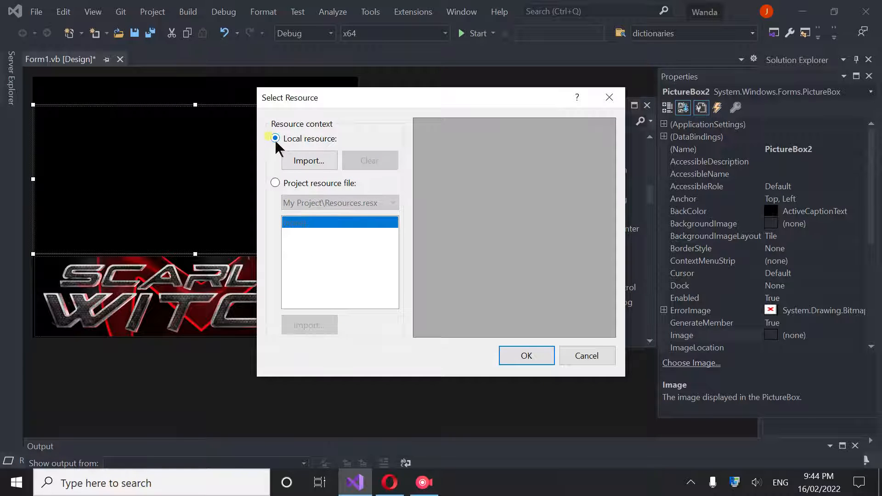
{"action": "left_click", "coordinate": [309, 160]}
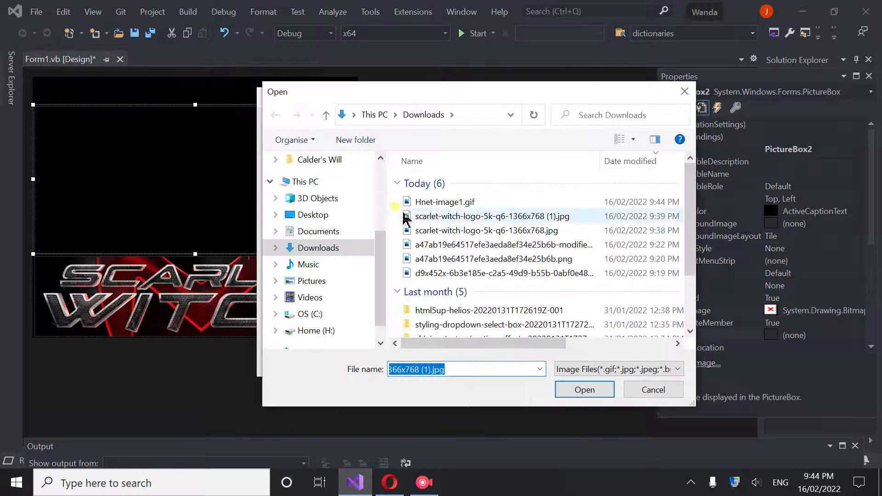
{"action": "left_click", "coordinate": [445, 203]}
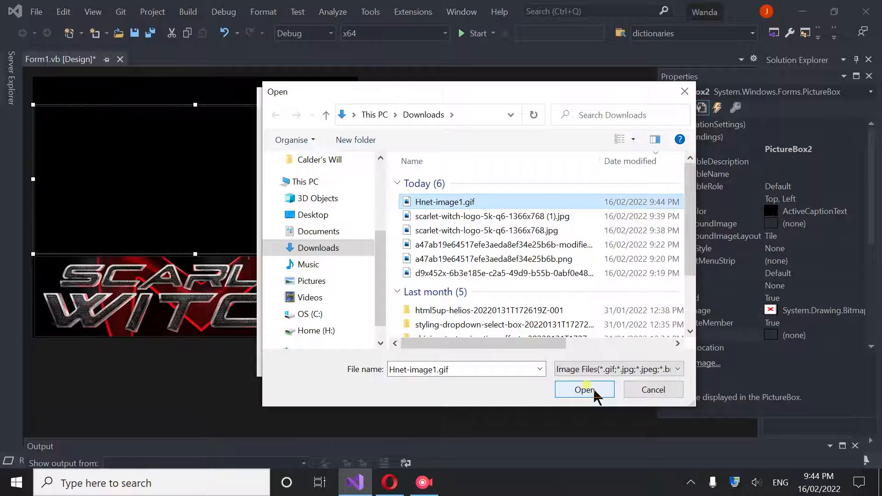
{"action": "left_click", "coordinate": [585, 390]}
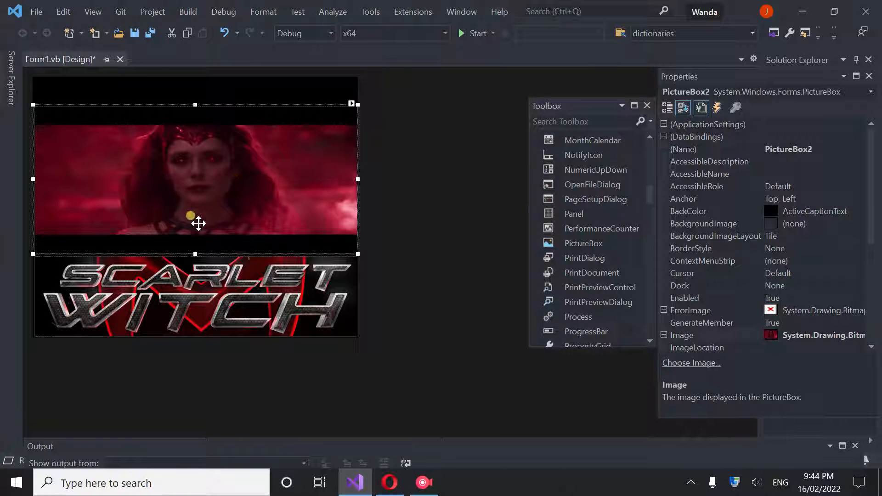
Stretch the Wanda picture box down to meet the logo
{"action": "left_click_drag", "start_coordinate": [194, 254], "coordinate": [194, 264]}
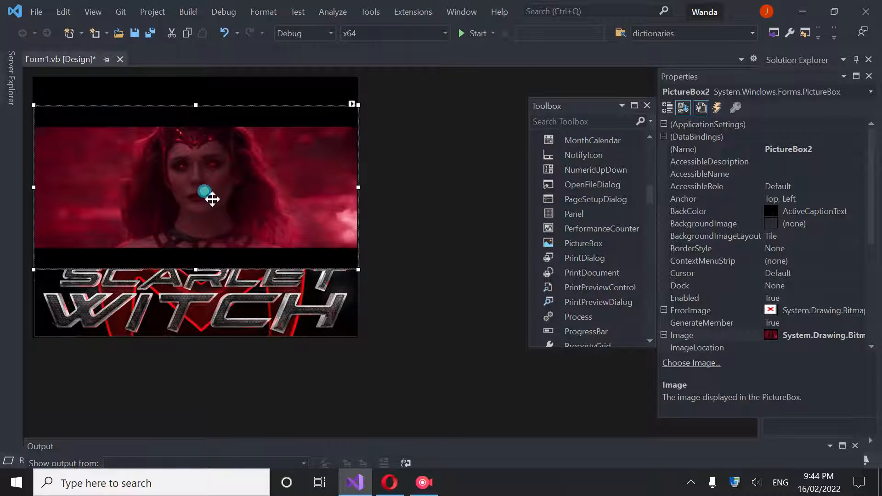
{"action": "right_click", "coordinate": [212, 198]}
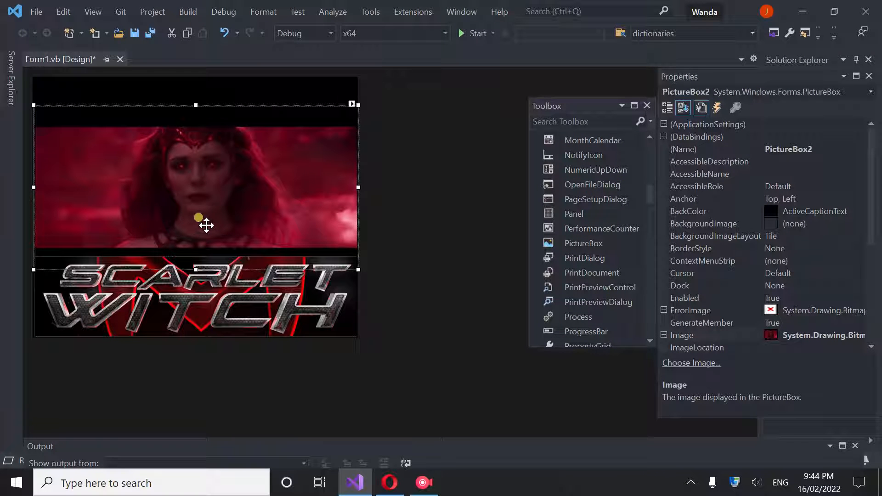
{"action": "mouse_move", "coordinate": [194, 265]}
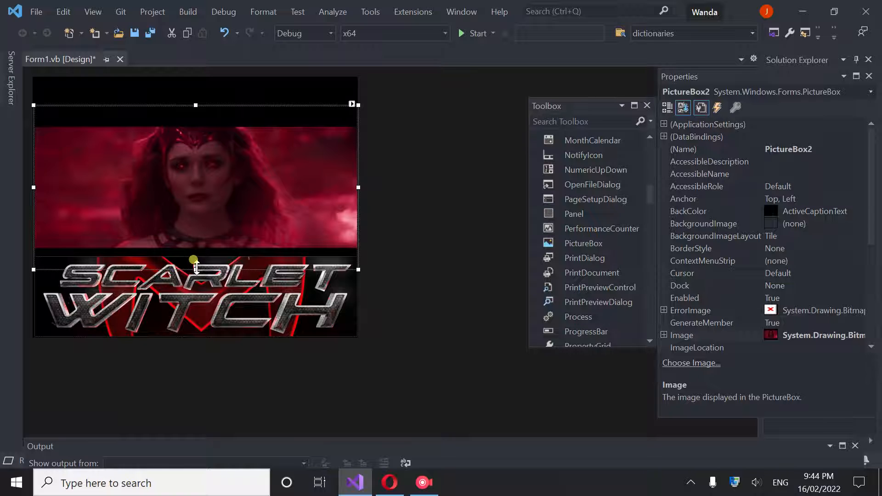
{"action": "left_click_drag", "start_coordinate": [196, 270], "coordinate": [199, 276]}
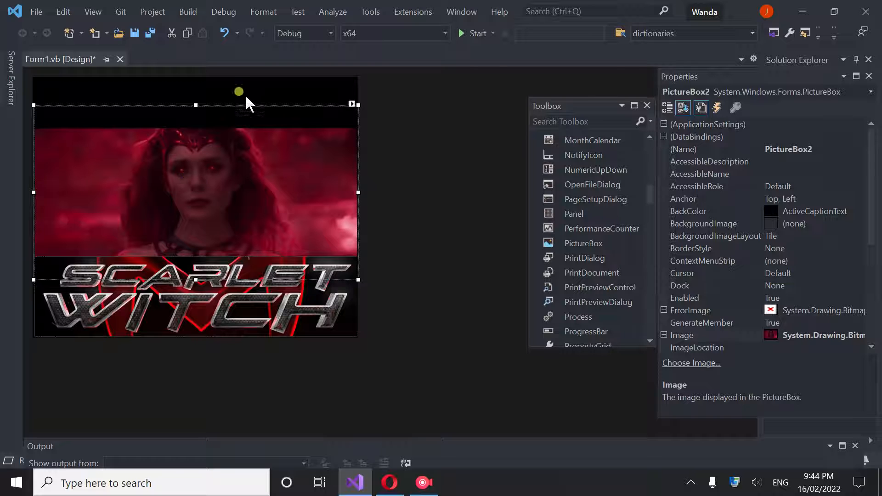
{"action": "left_click", "coordinate": [196, 338]}
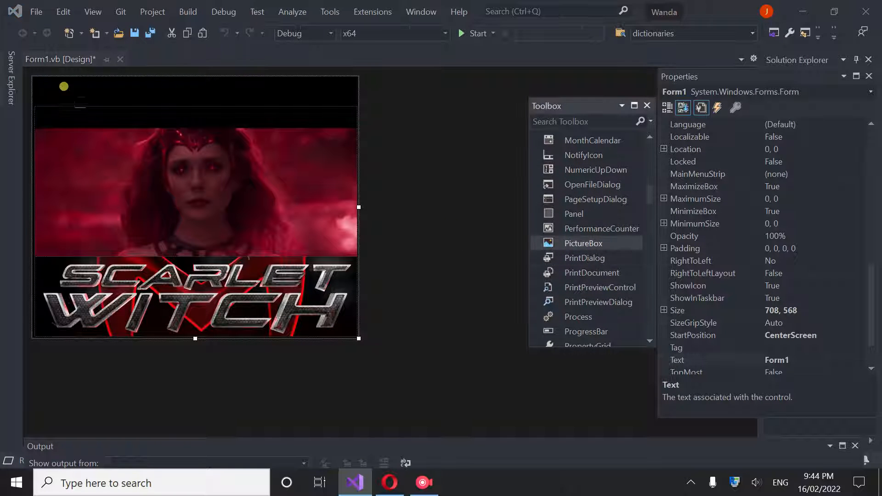
Place a small PictureBox3 top-left, copy it as PictureBox4 into the top-right corner
{"action": "left_click", "coordinate": [72, 97]}
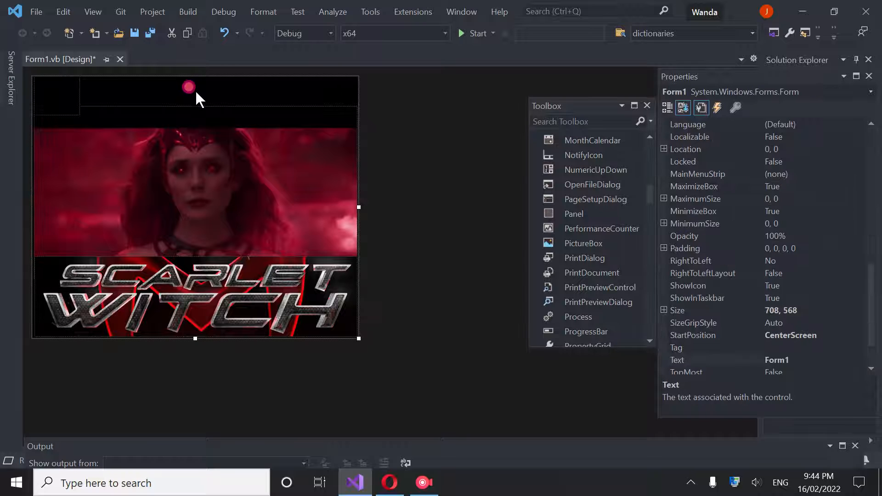
{"action": "left_click", "coordinate": [59, 96]}
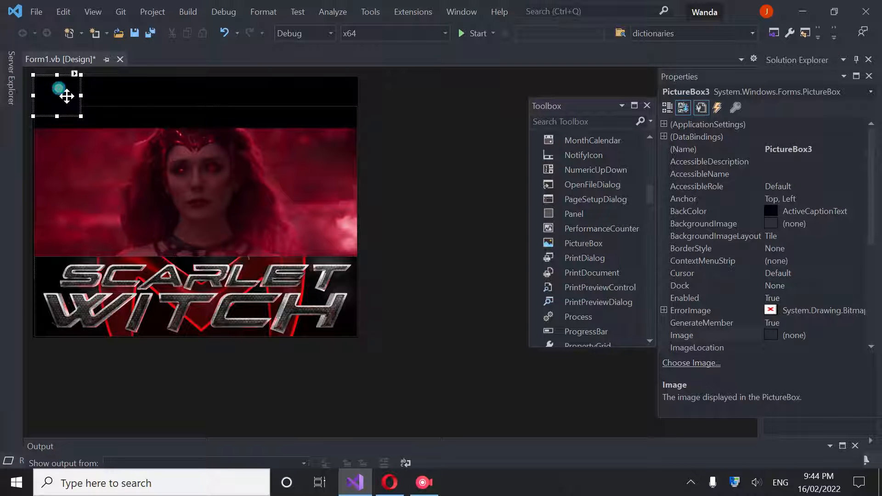
{"action": "right_click", "coordinate": [59, 96]}
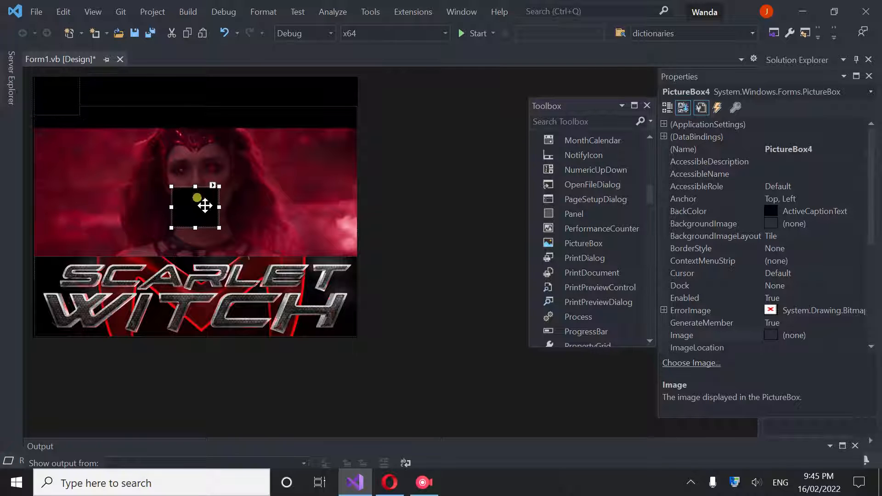
{"action": "left_click_drag", "start_coordinate": [204, 205], "coordinate": [335, 96]}
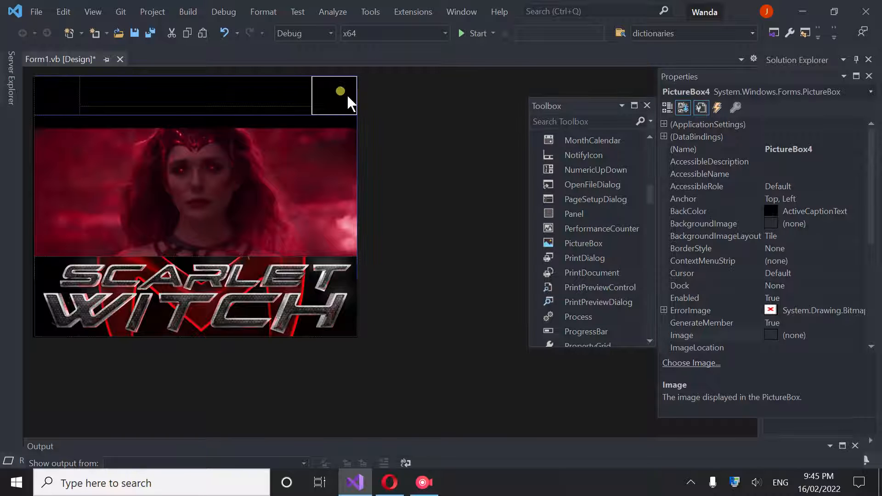
{"action": "left_click", "coordinate": [345, 69]}
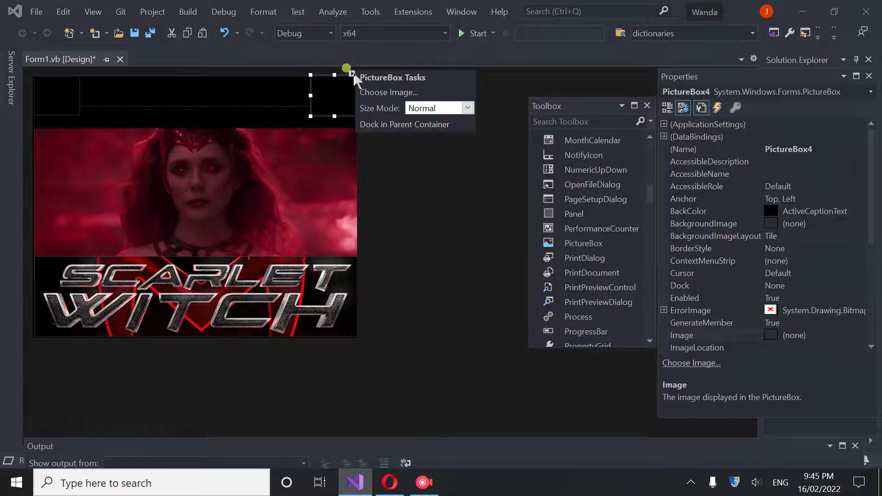
Browse Downloads for a local resource image for PictureBox4
{"action": "left_click", "coordinate": [388, 92]}
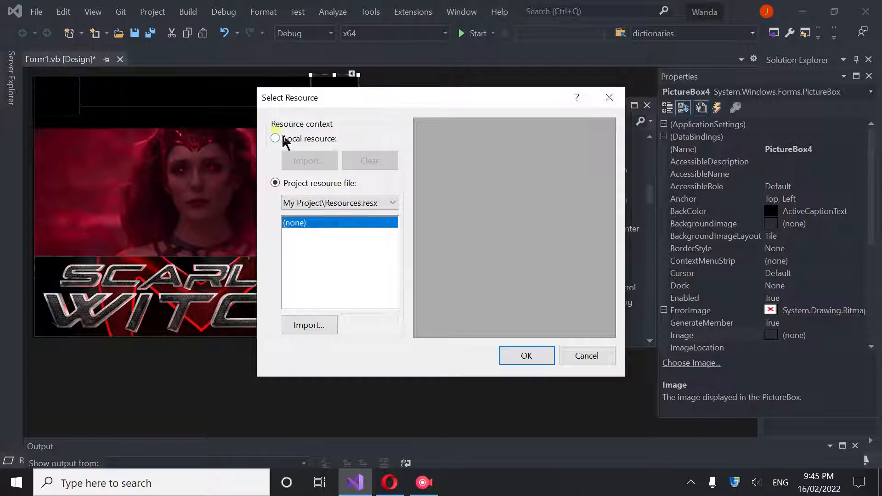
{"action": "left_click", "coordinate": [275, 139]}
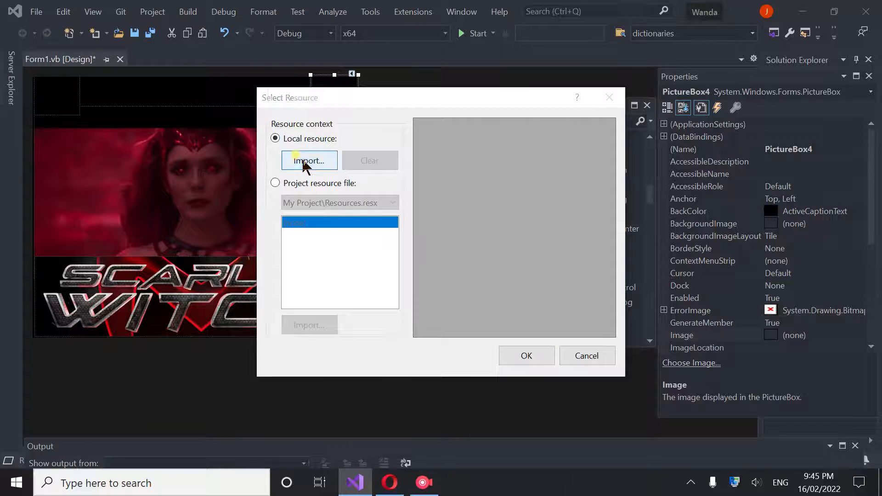
{"action": "left_click", "coordinate": [309, 159]}
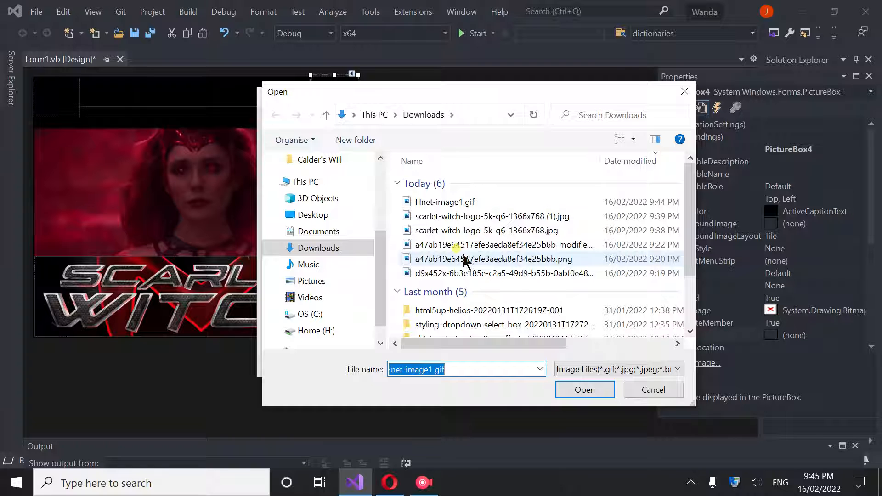
{"action": "left_click", "coordinate": [490, 259]}
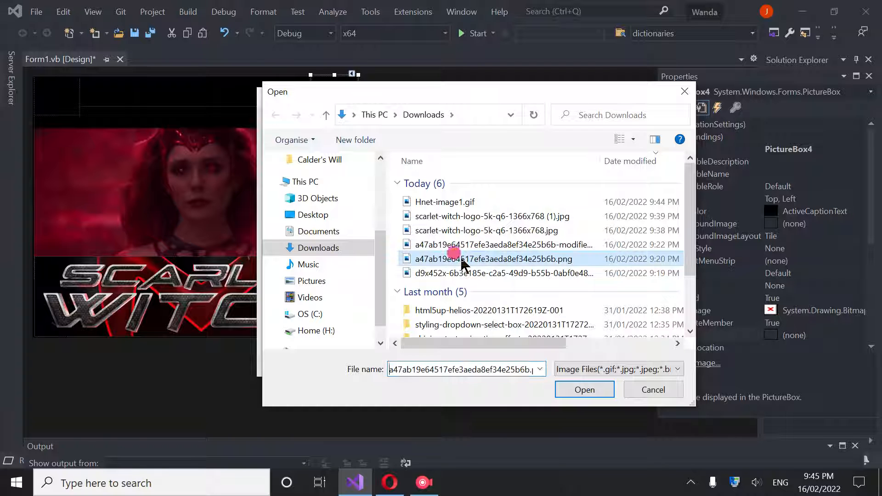
{"action": "left_click", "coordinate": [488, 244]}
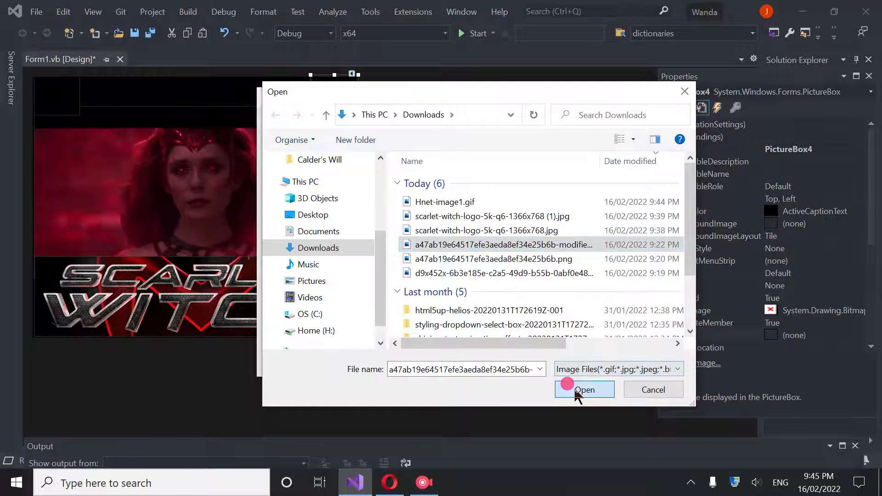
Abandon the Downloads pngs and switch to Opera to fetch the orb GIF
{"action": "left_click", "coordinate": [584, 390]}
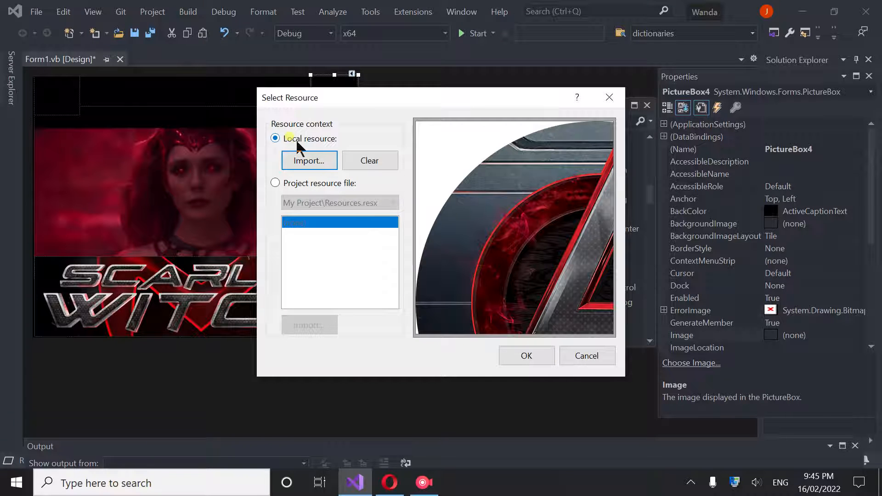
{"action": "left_click", "coordinate": [309, 160]}
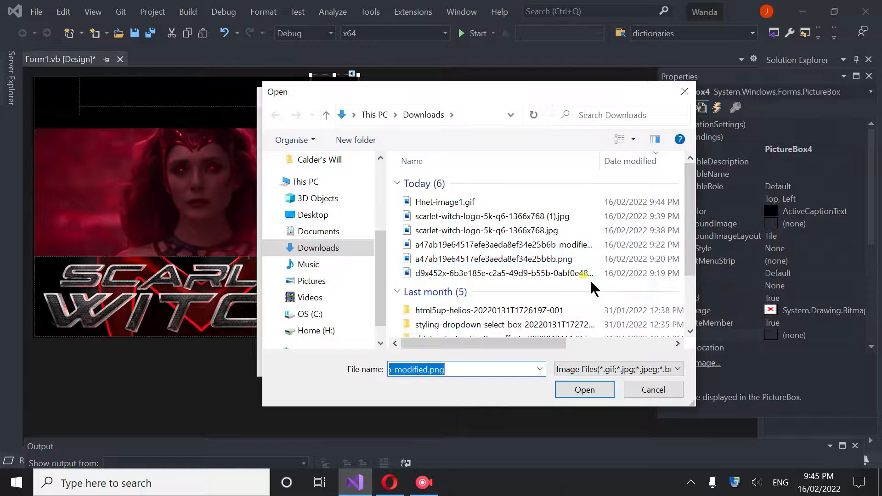
{"action": "left_click", "coordinate": [584, 390]}
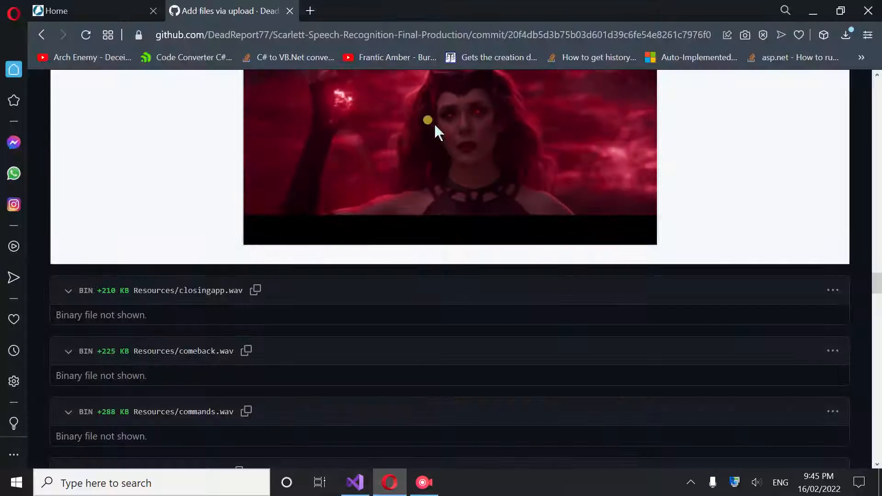
Save the purple orb GIF 6040e57e783d2197648631.gif from the commit page into Downloads
{"action": "scroll", "scroll_direction": "down", "scroll_amount": 3}
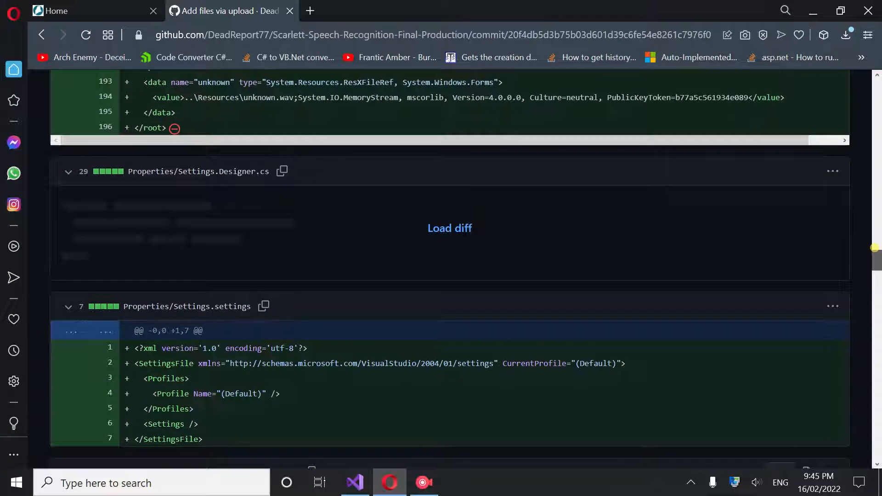
{"action": "right_click", "coordinate": [448, 96]}
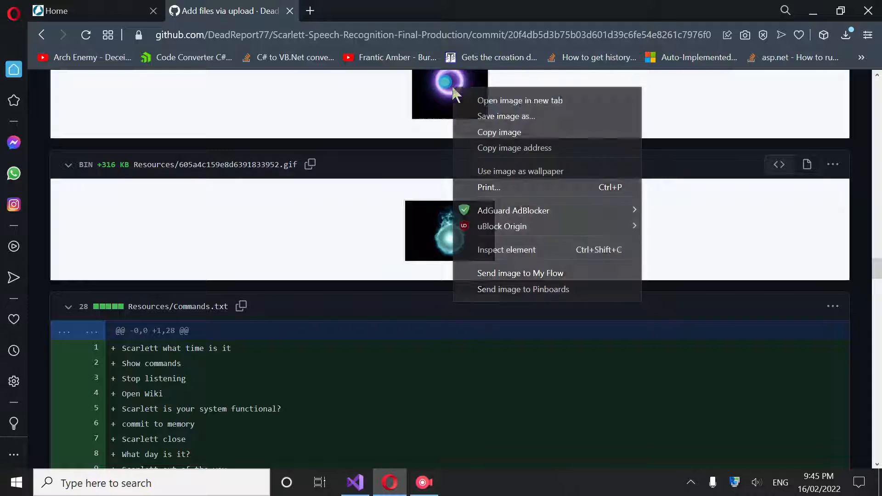
{"action": "left_click", "coordinate": [506, 116]}
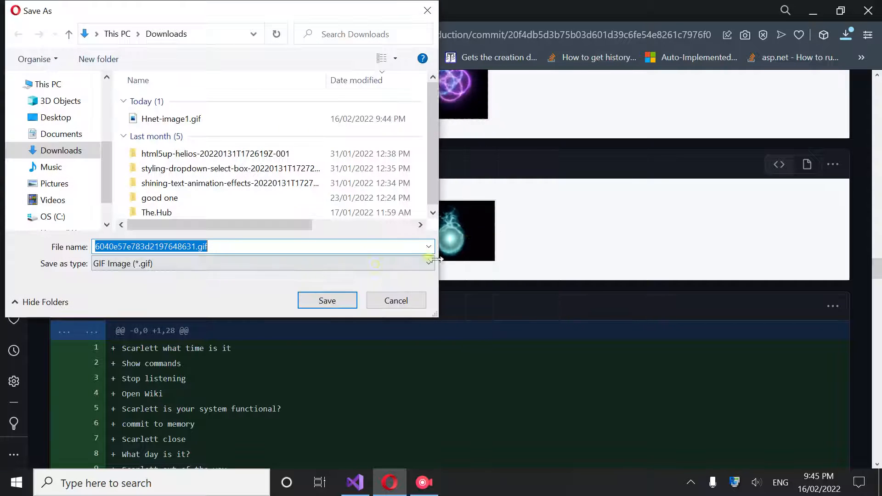
{"action": "left_click", "coordinate": [327, 300]}
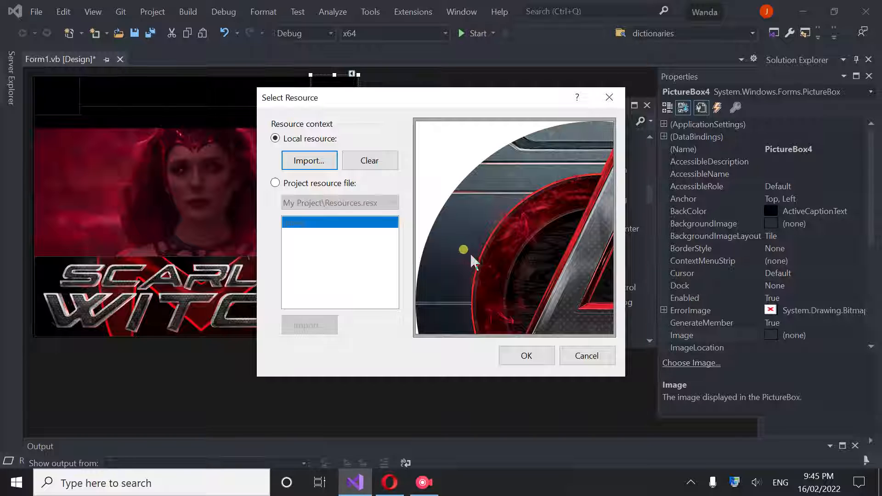
Import 6040e57e783d2197648631.gif as a local resource and set it as PictureBox4's image
{"action": "left_click", "coordinate": [308, 160]}
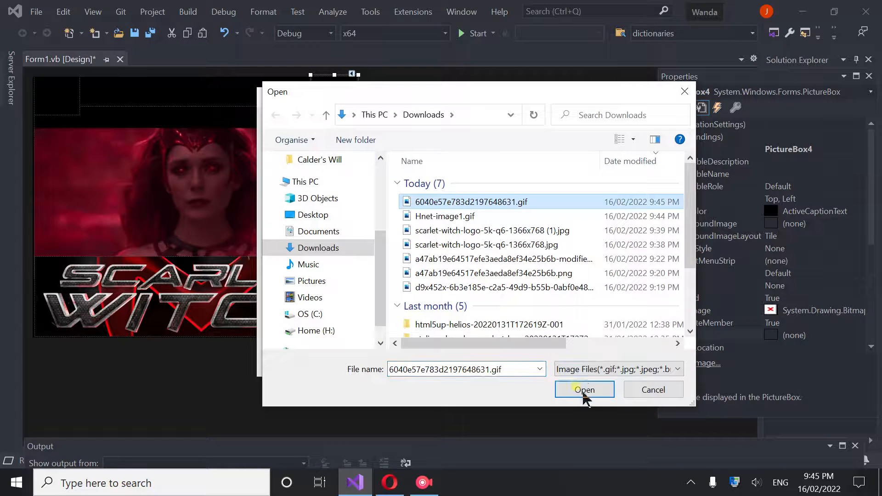
{"action": "left_click", "coordinate": [585, 390]}
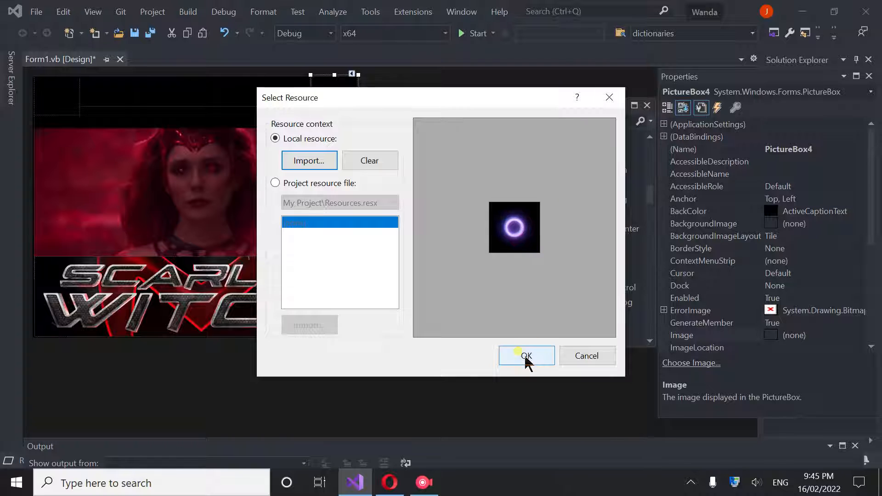
{"action": "left_click", "coordinate": [525, 356]}
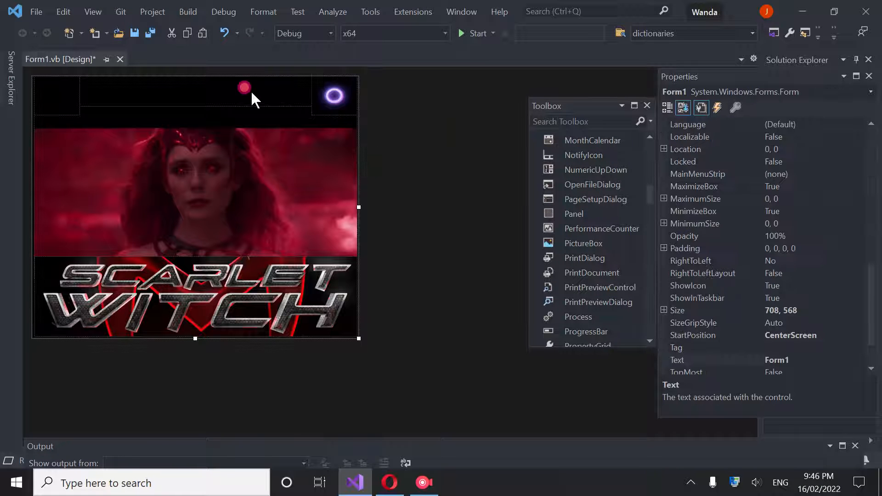
Import the purple orb GIF as a local resource and set it as PictureBox3's image
{"action": "left_click", "coordinate": [56, 96]}
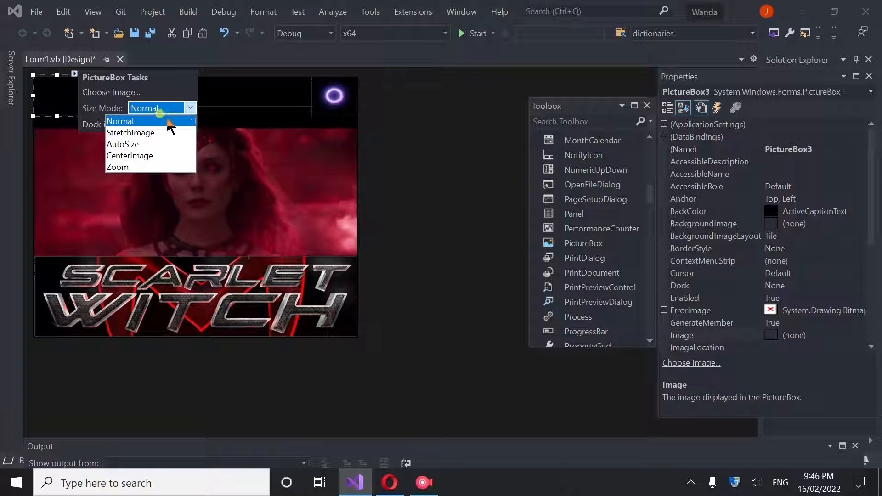
{"action": "left_click", "coordinate": [111, 92]}
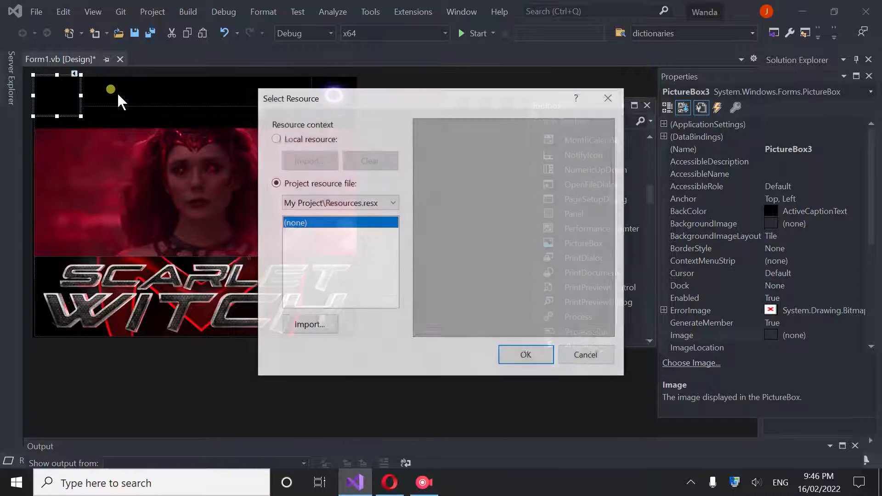
{"action": "left_click", "coordinate": [276, 139]}
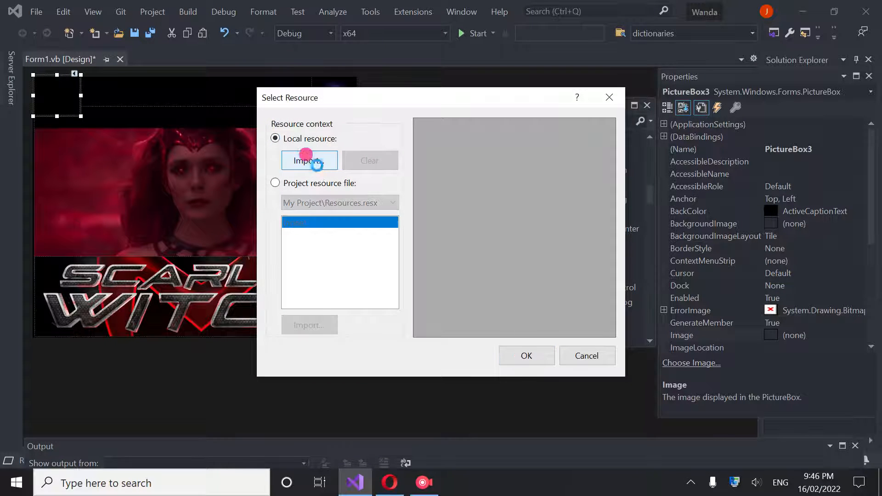
{"action": "left_click", "coordinate": [310, 160]}
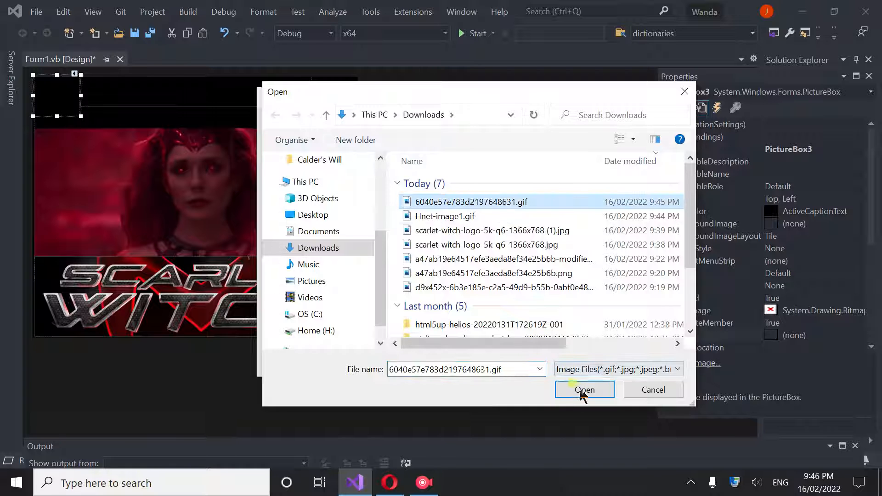
{"action": "left_click", "coordinate": [585, 390]}
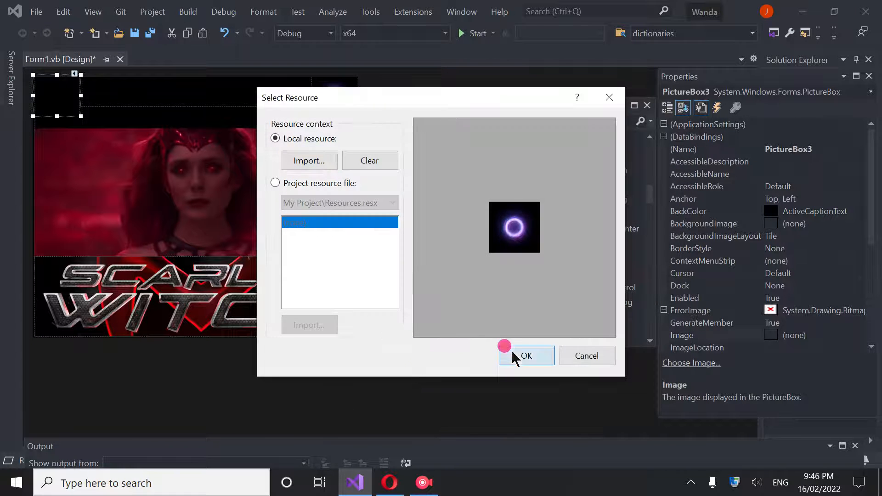
{"action": "left_click", "coordinate": [525, 356]}
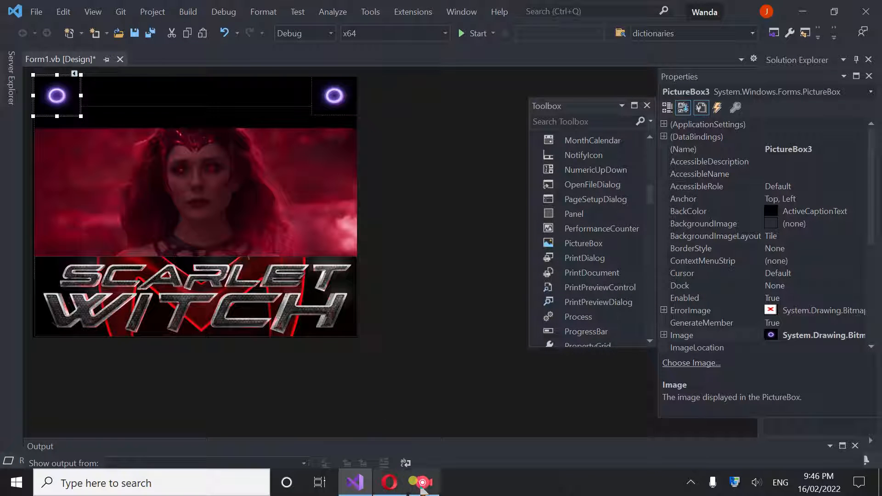
{"action": "left_click", "coordinate": [422, 483]}
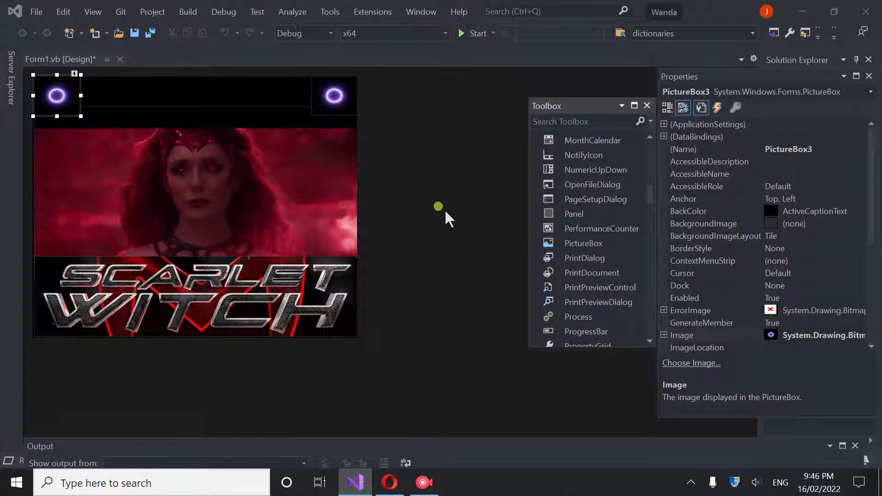
Clear the side panels, run the Wanda app to check both orbs, then close it from the taskbar
{"action": "left_click", "coordinate": [647, 106]}
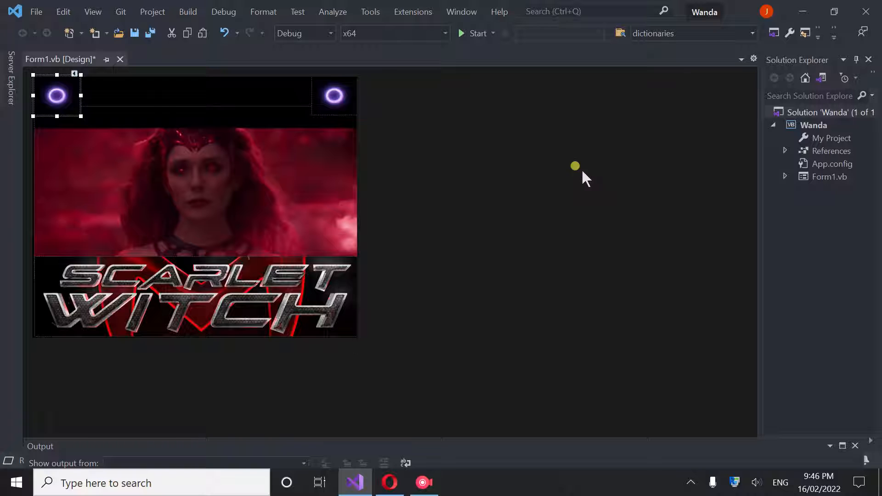
{"action": "mouse_move", "coordinate": [437, 160]}
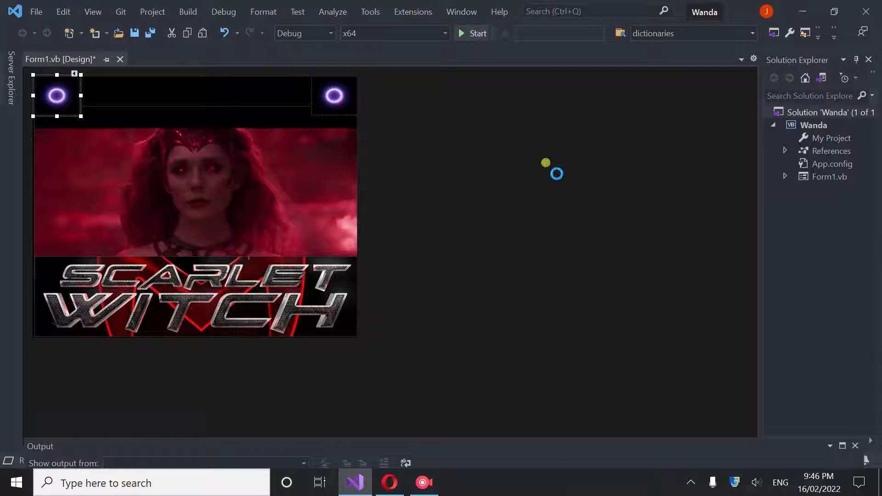
{"action": "left_click", "coordinate": [476, 33]}
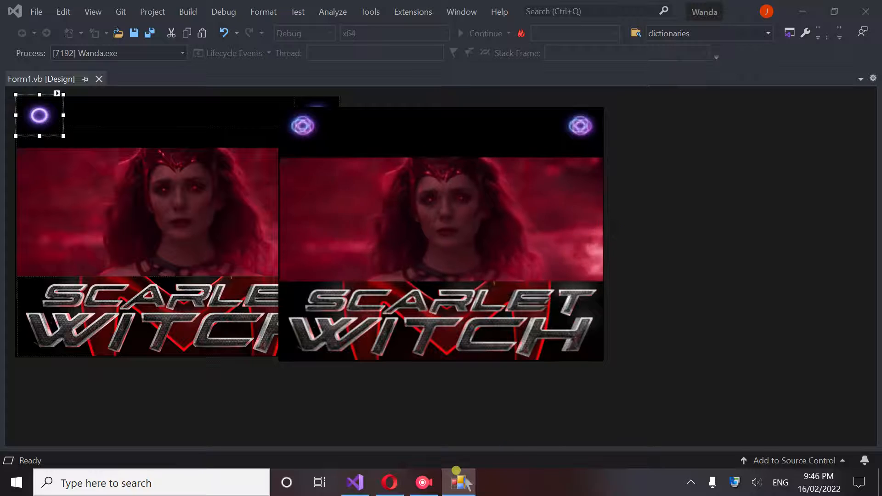
{"action": "right_click", "coordinate": [458, 482]}
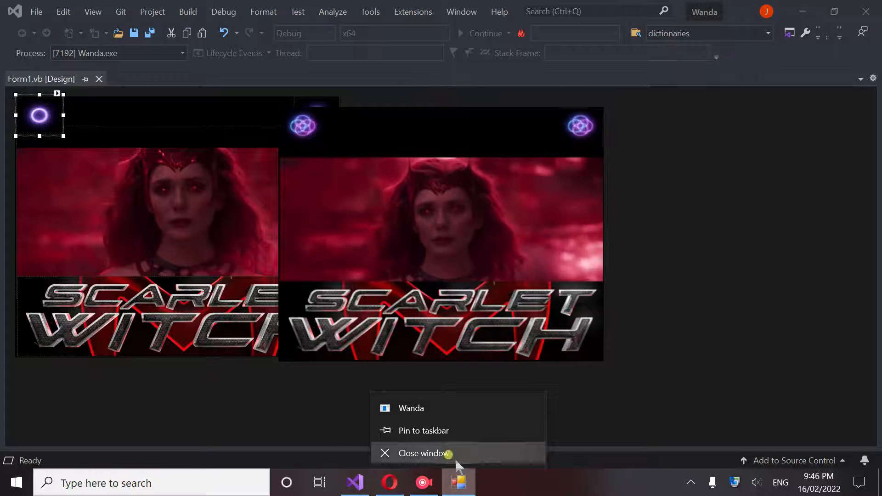
{"action": "left_click", "coordinate": [423, 453]}
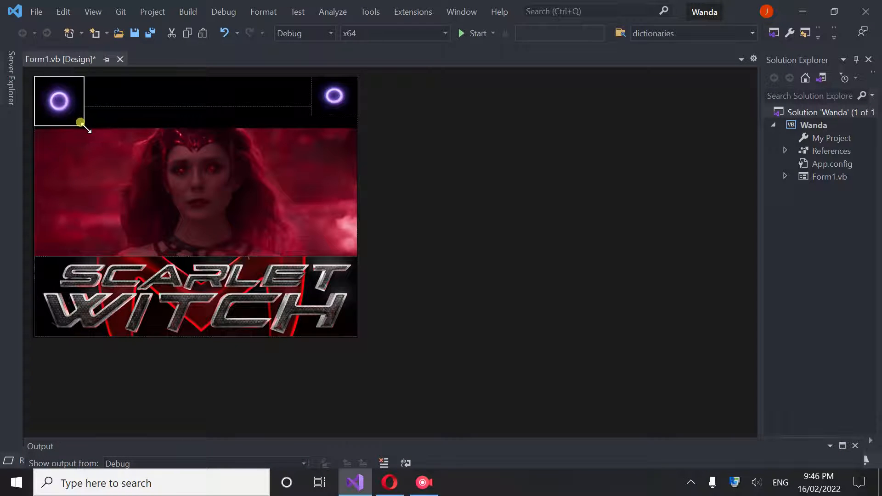
Enlarge the corner orb boxes and drag the Wanda GIF PictureBox up to the form's top edge
{"action": "left_click", "coordinate": [333, 95]}
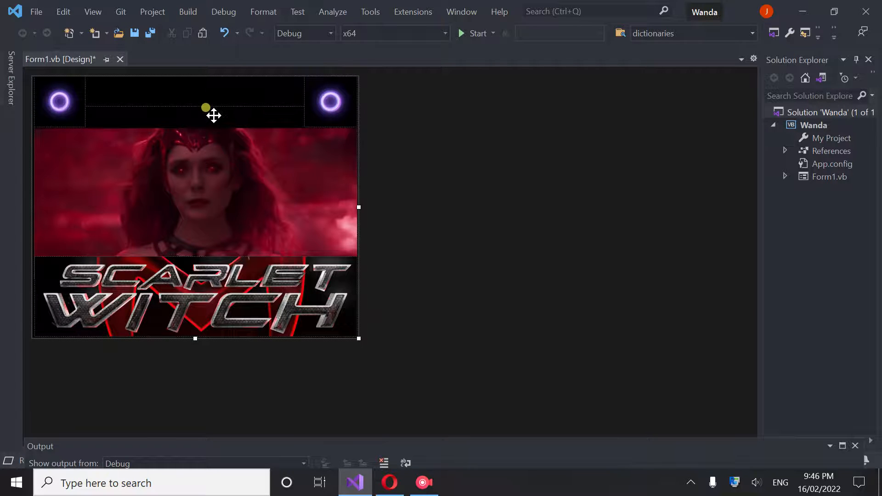
{"action": "left_click_drag", "start_coordinate": [205, 106], "coordinate": [192, 72]}
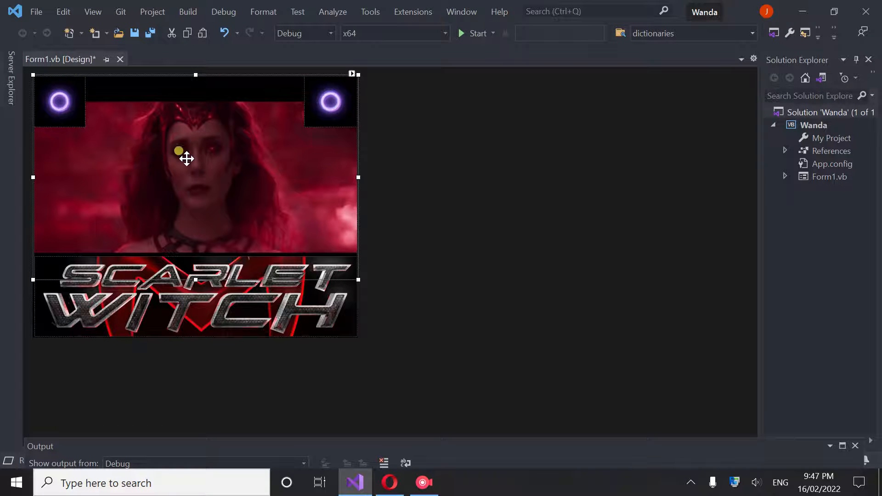
{"action": "mouse_move", "coordinate": [468, 33]}
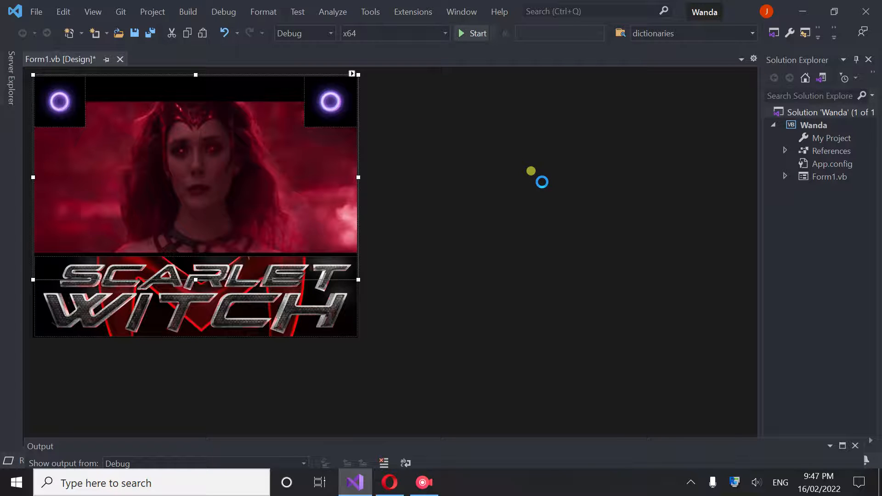
Run the rearranged Wanda app, close it from the taskbar, and switch back to Opera's GitHub page
{"action": "left_click", "coordinate": [472, 33]}
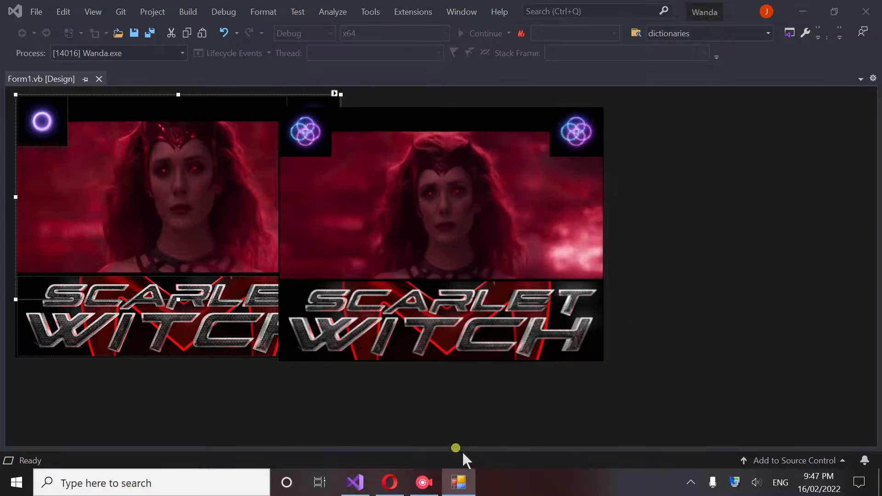
{"action": "right_click", "coordinate": [458, 482]}
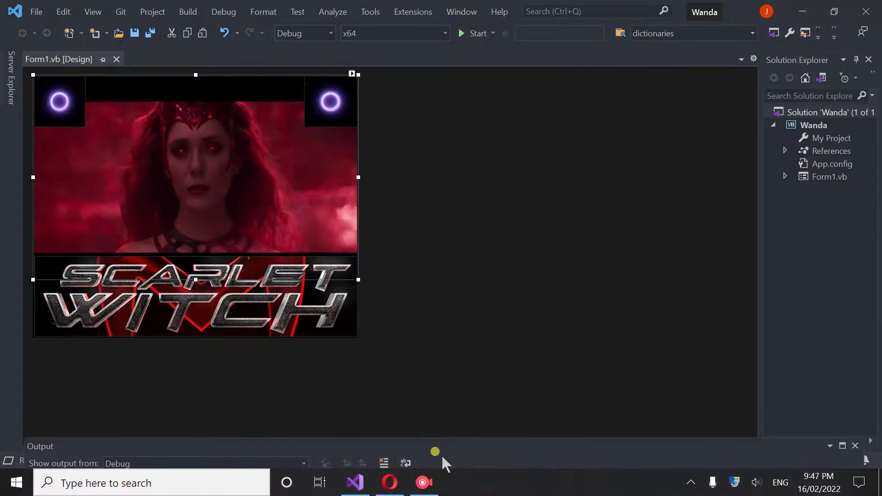
{"action": "mouse_move", "coordinate": [774, 61]}
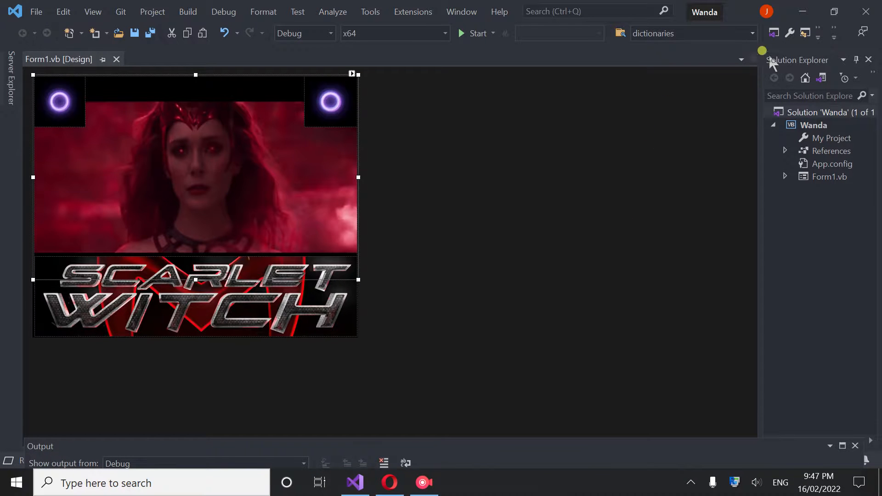
{"action": "left_click", "coordinate": [389, 483]}
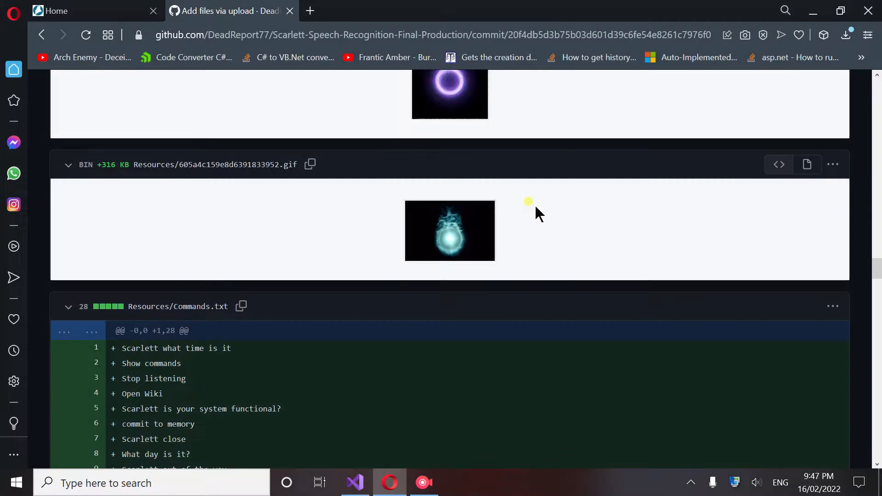